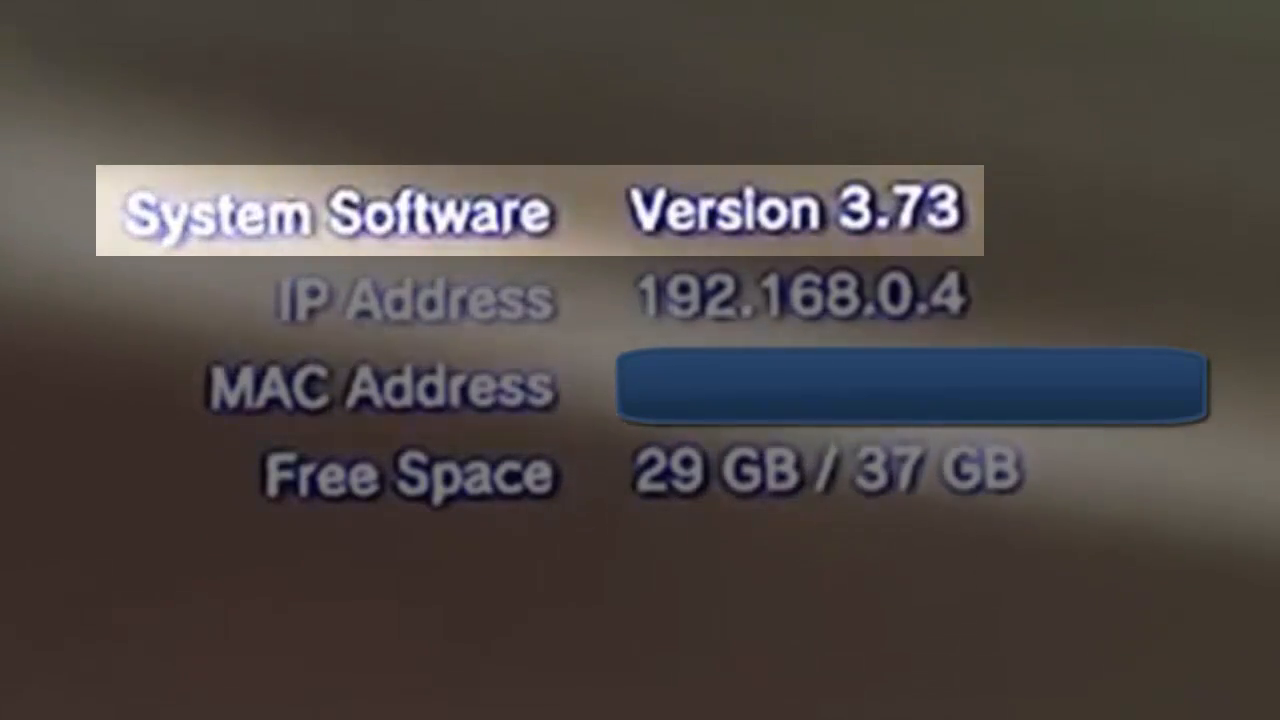
# Move down the XMB Settings list toward System Information (software 3.73, IP 192.168.0.4)
pyautogui.press('Down')
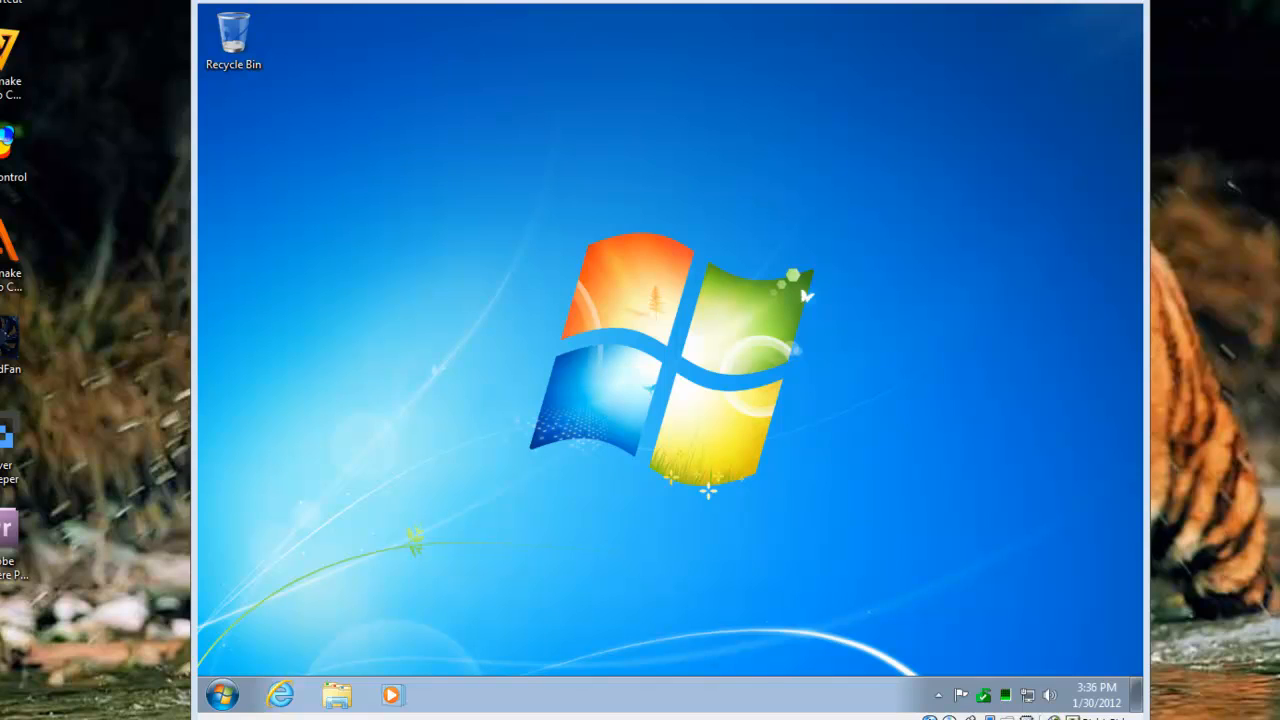
pyautogui.moveTo(800, 616)
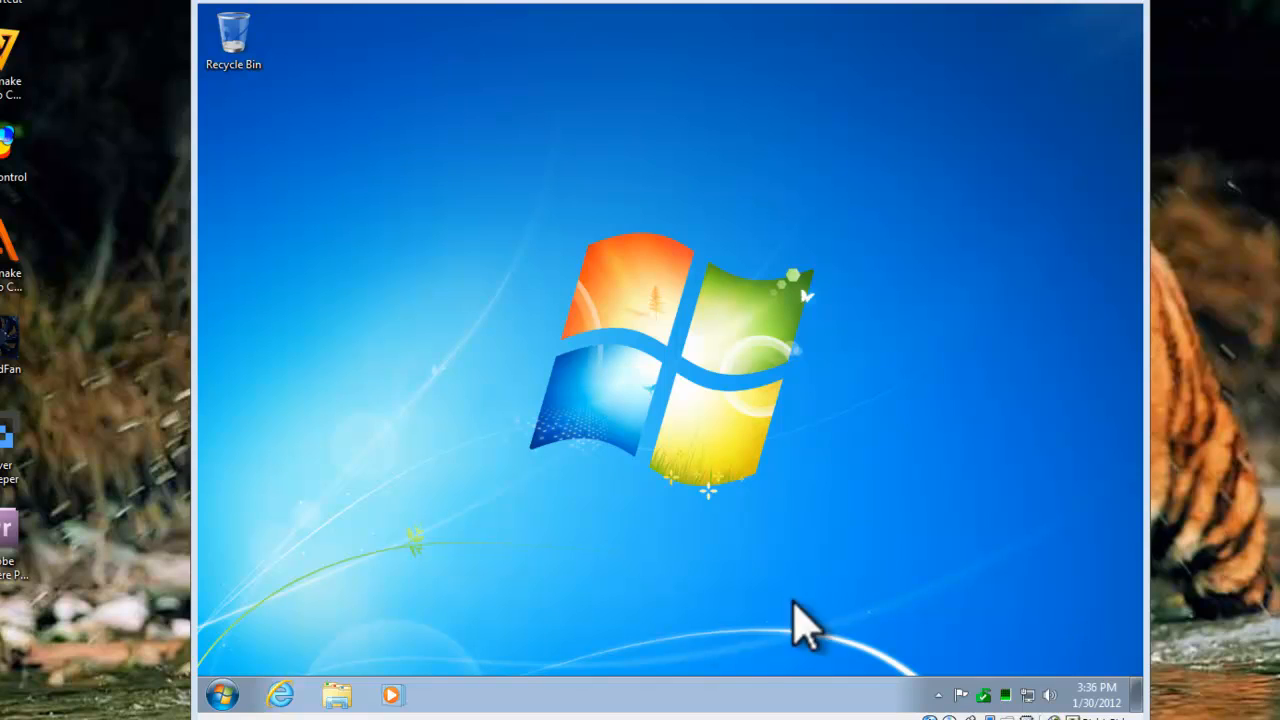
# Launch Computer Management from the Computer entry's Manage option in the Start menu
pyautogui.click(222, 694)
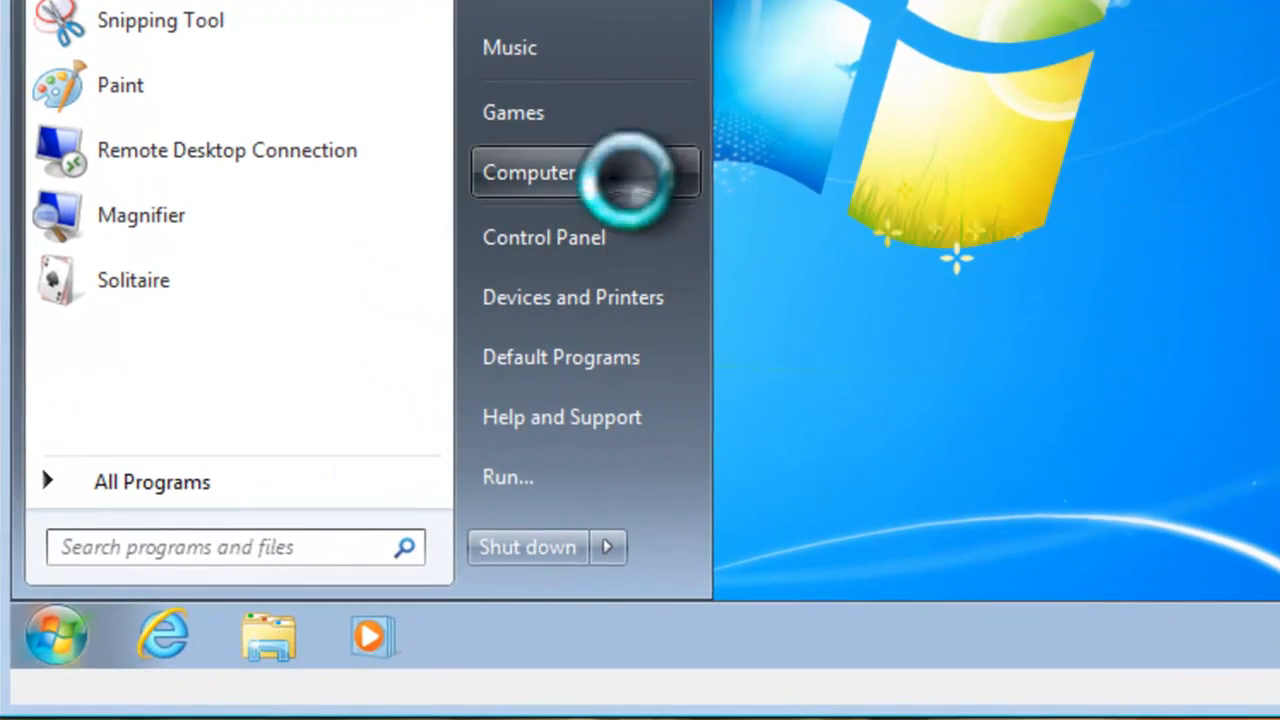
pyautogui.rightClick(528, 172)
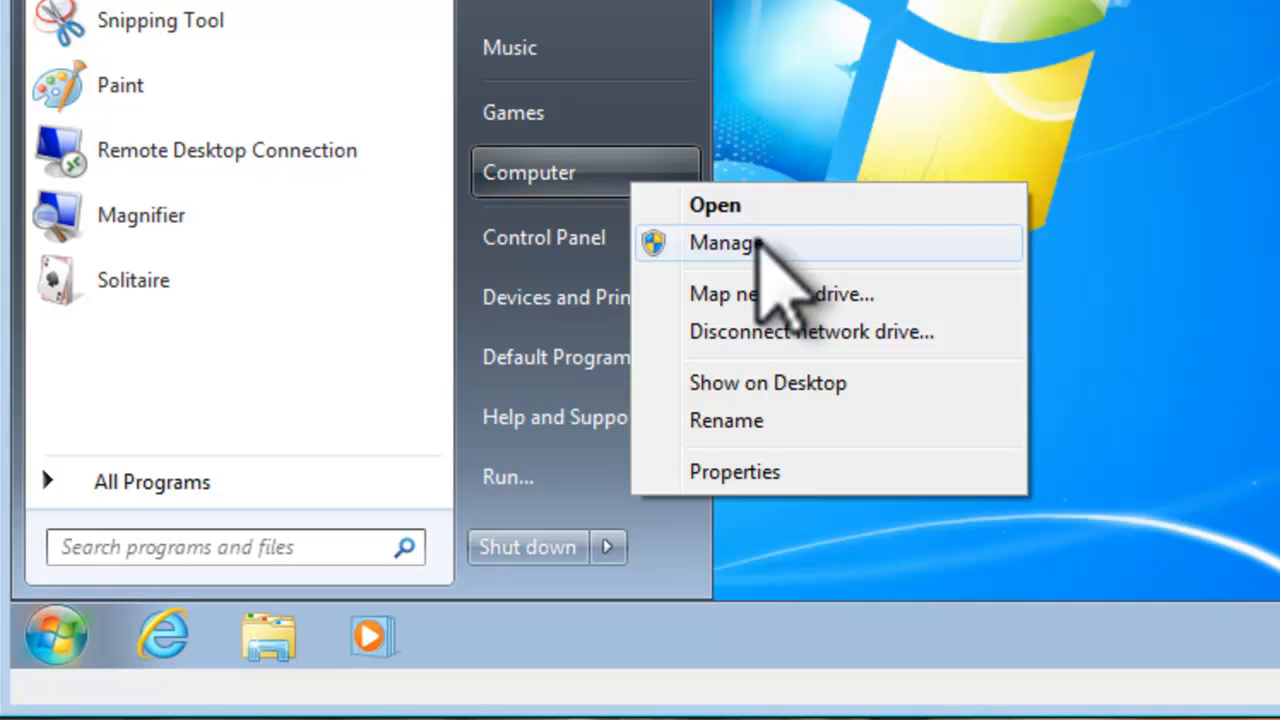
pyautogui.click(724, 242)
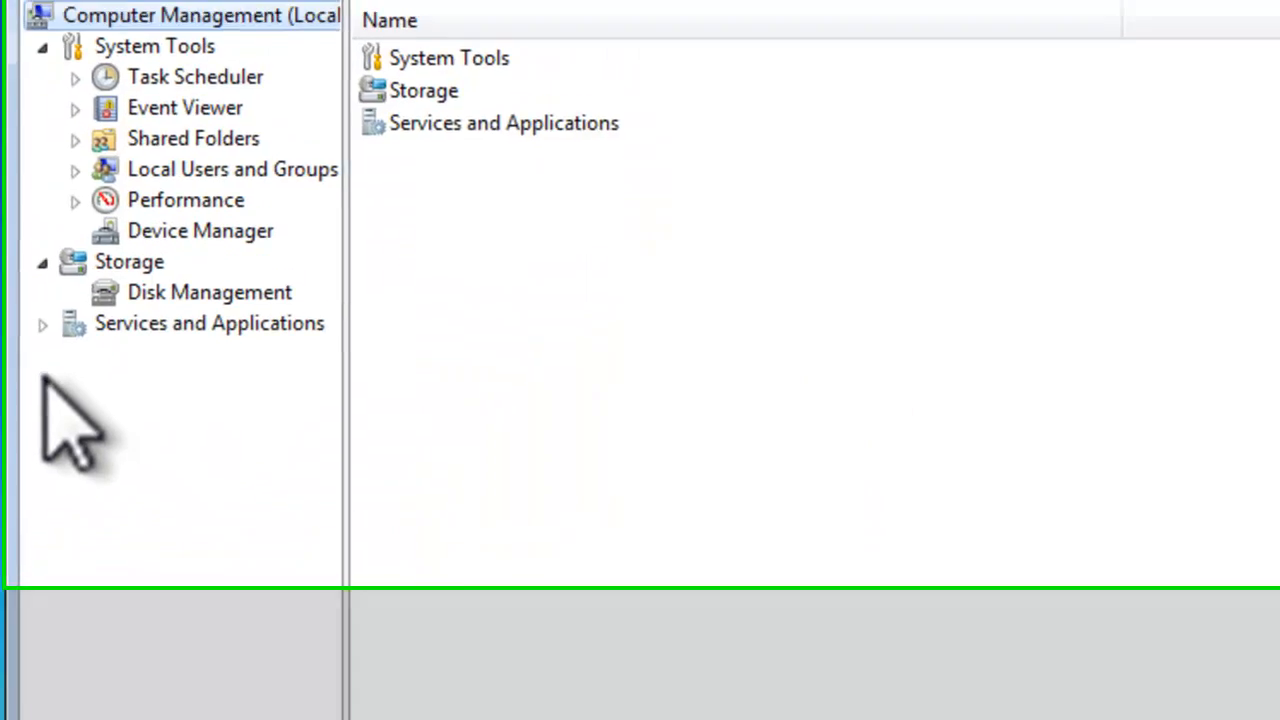
# Show the Services list and bring up the Windows Media Player Network Sharing Service properties
pyautogui.click(200, 460)
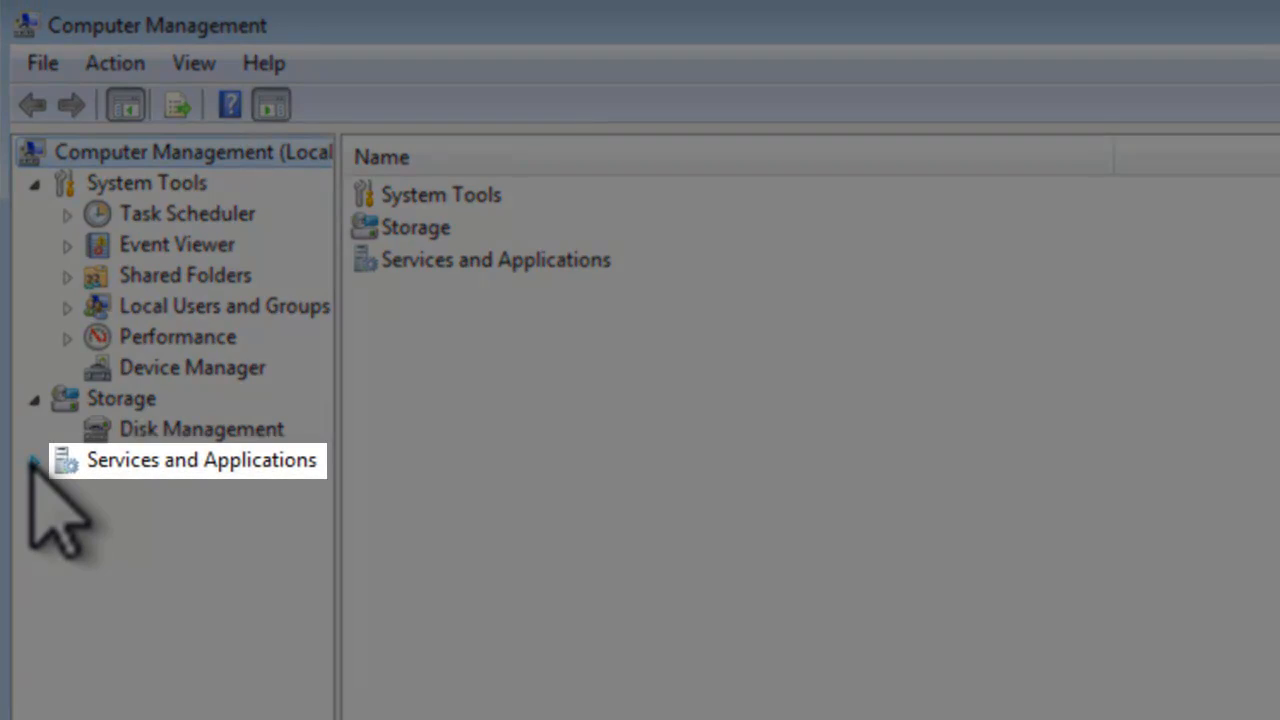
pyautogui.click(32, 460)
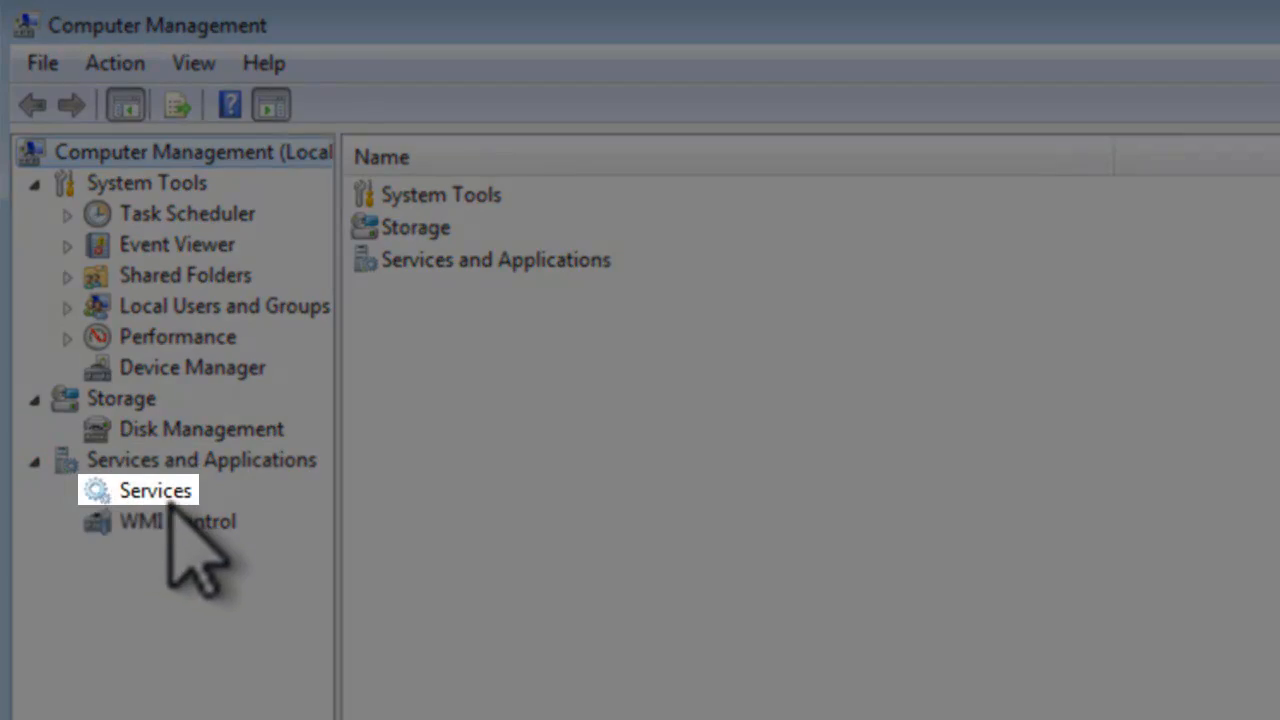
pyautogui.click(156, 490)
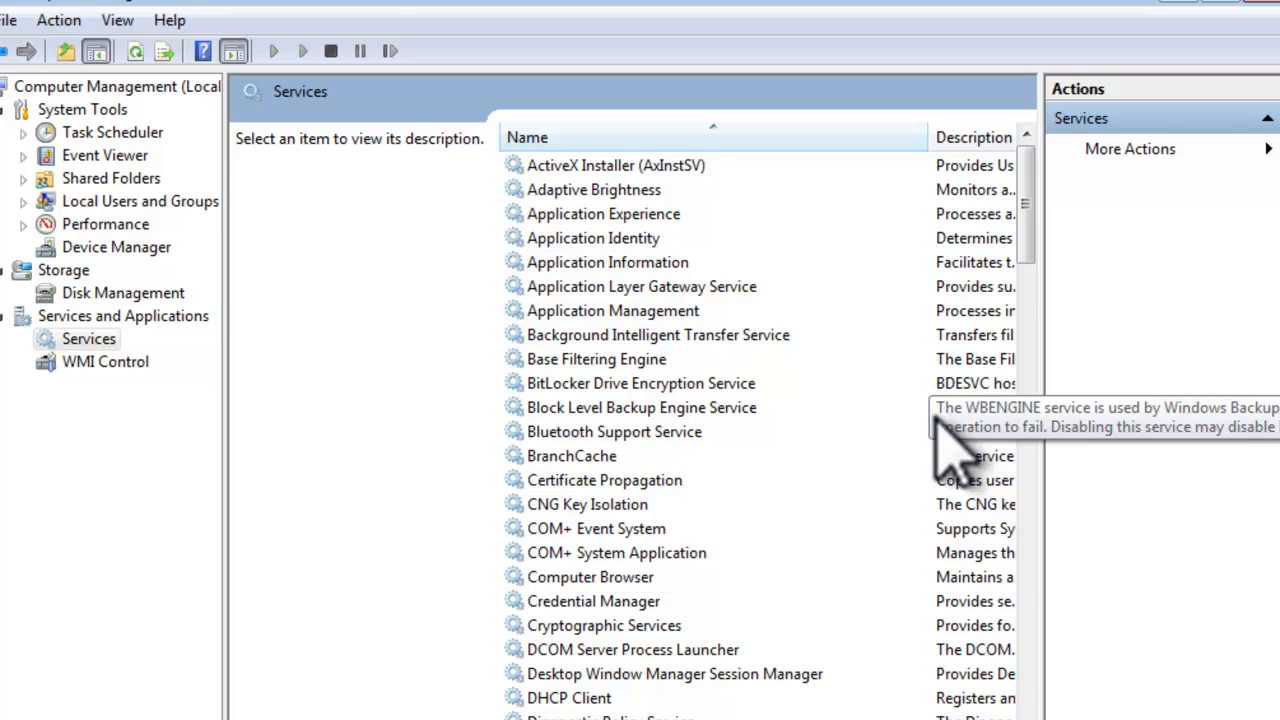
pyautogui.moveTo(944, 430)
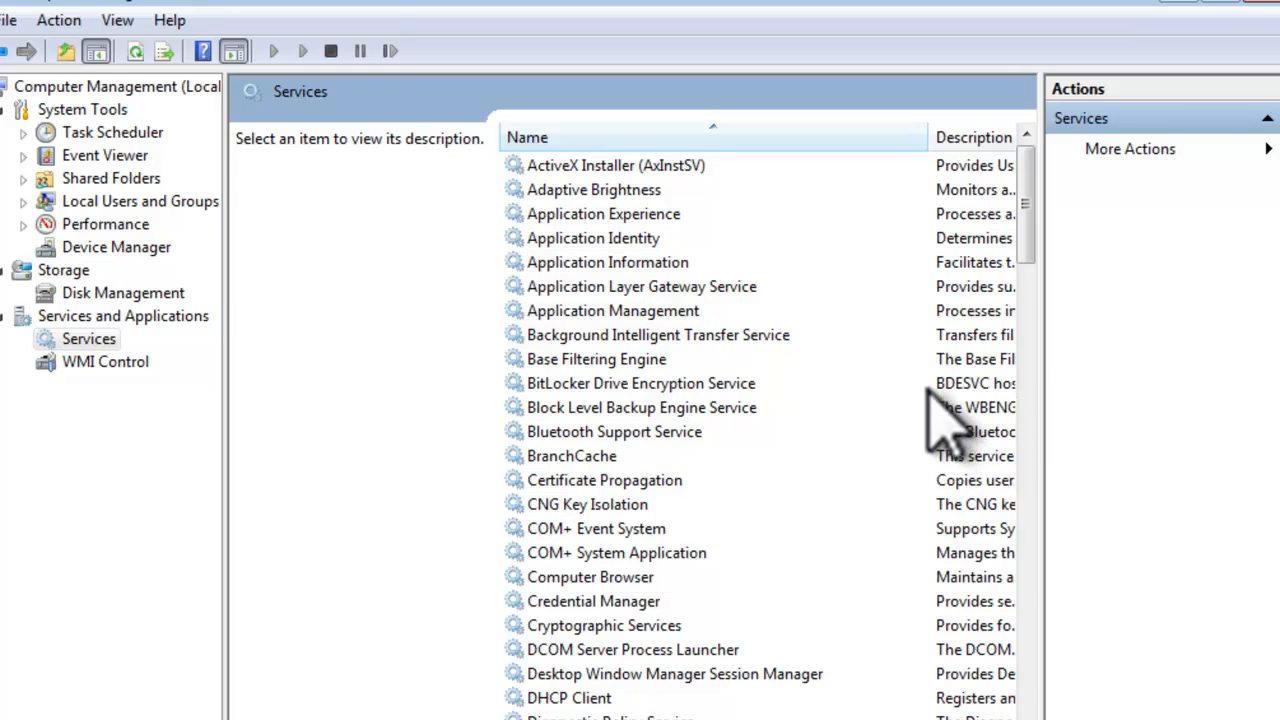
pyautogui.click(614, 432)
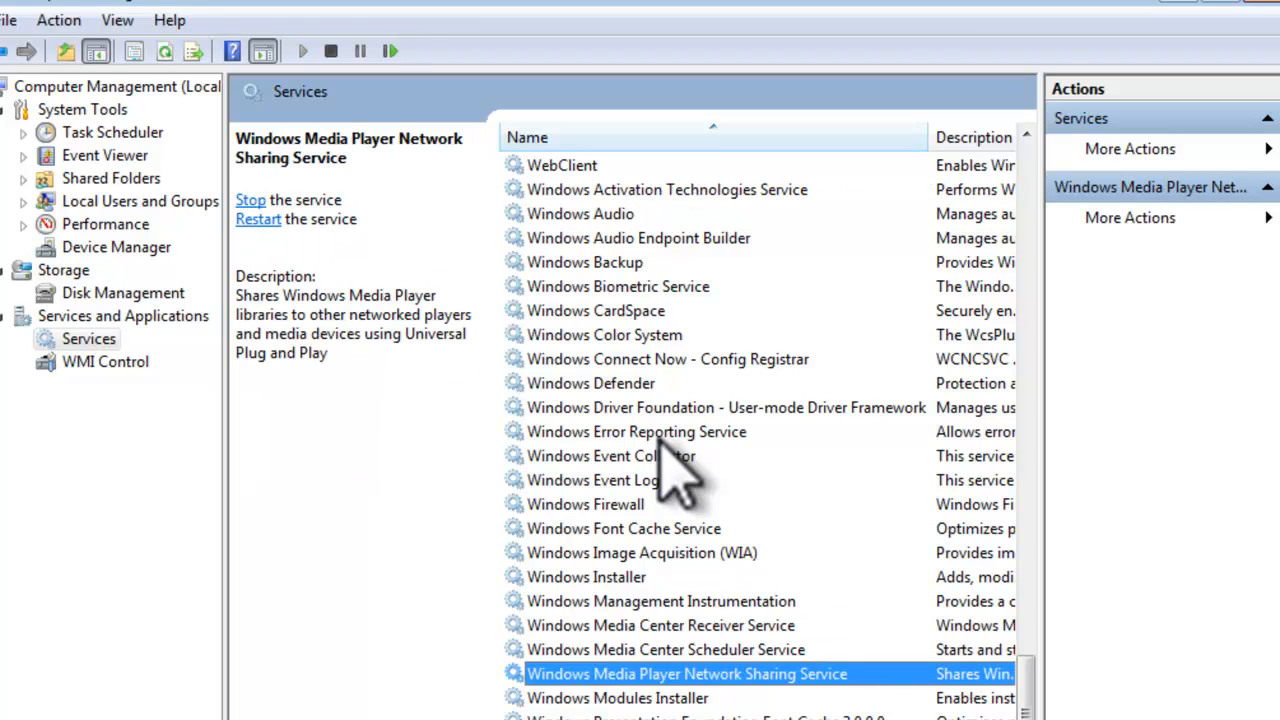
pyautogui.moveTo(630, 690)
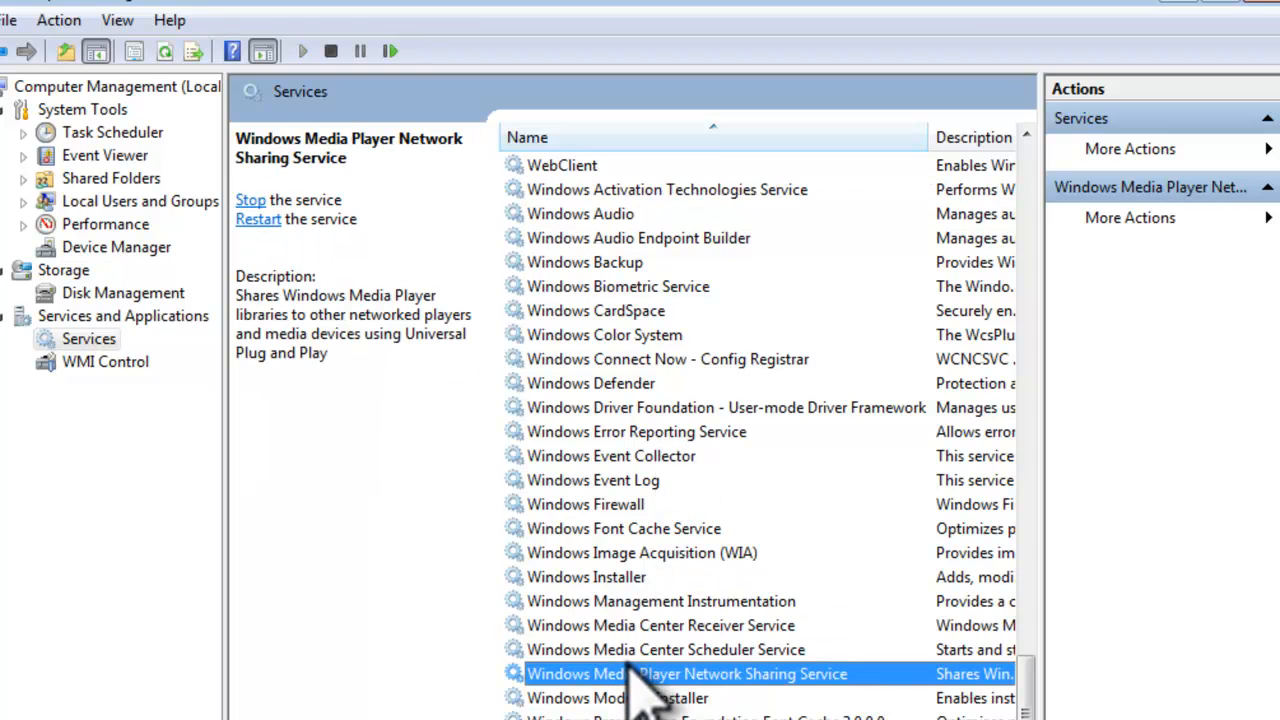
pyautogui.doubleClick(686, 672)
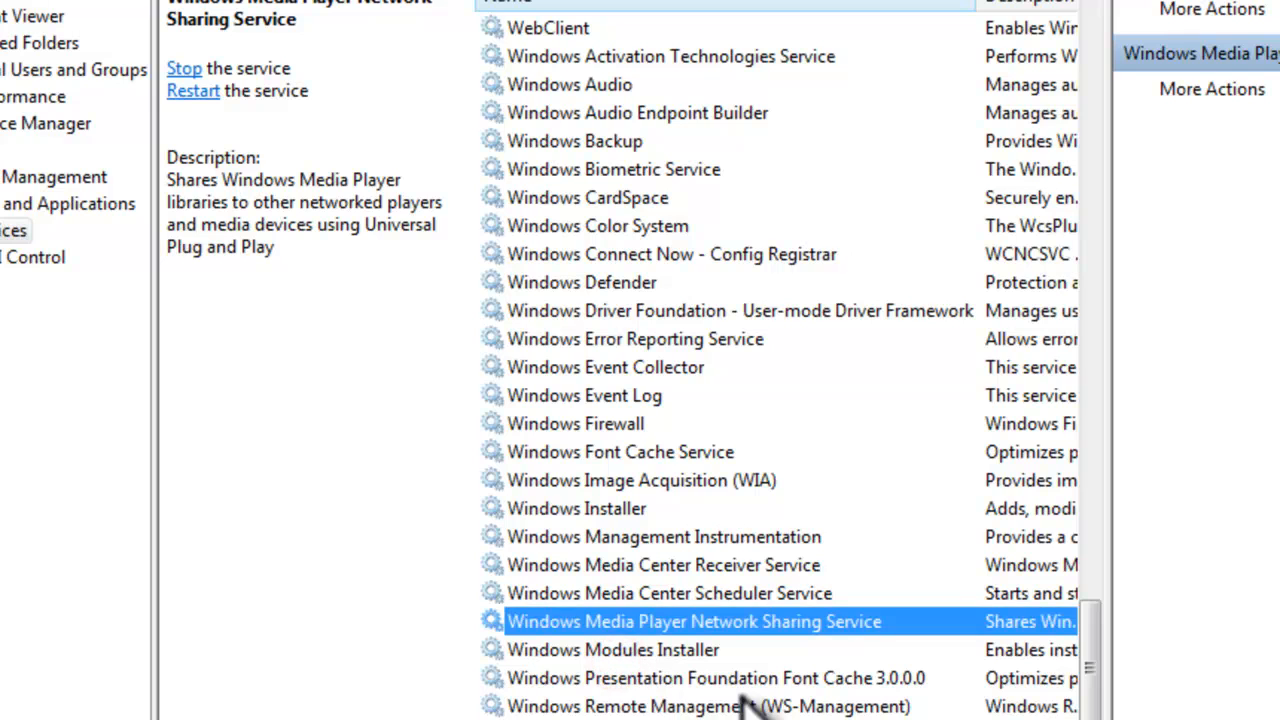
pyautogui.moveTo(740, 690)
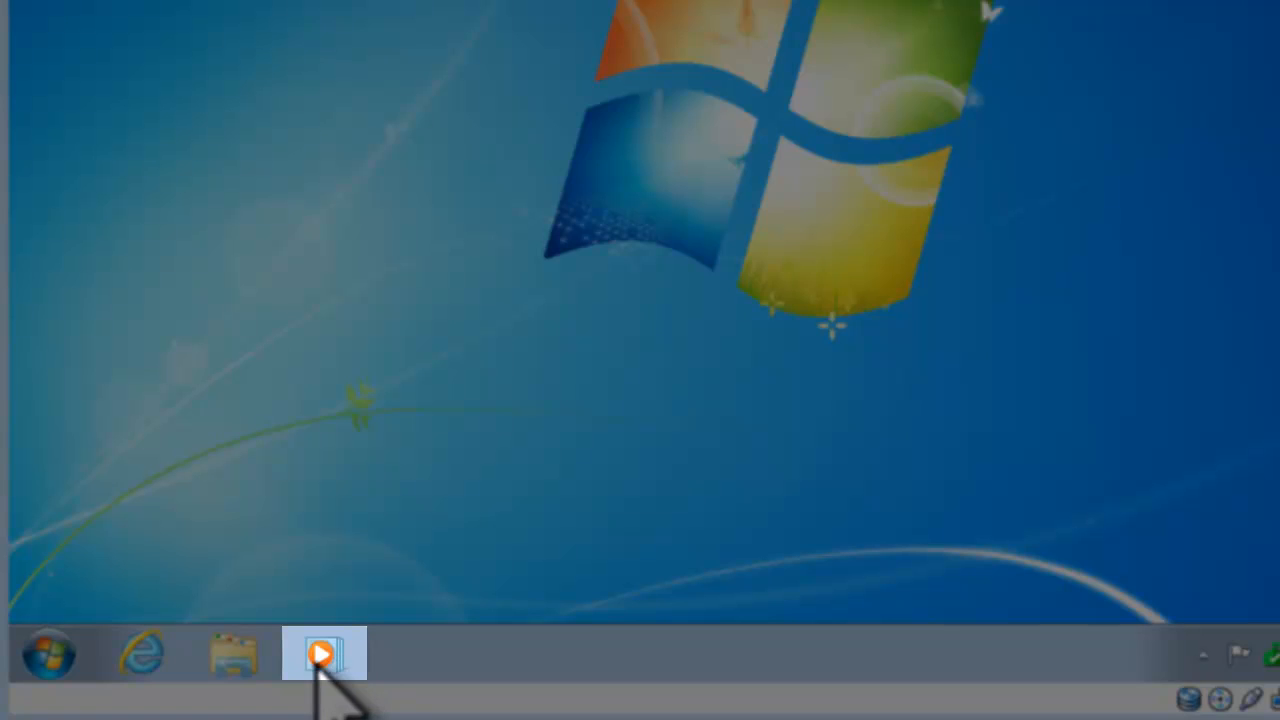
pyautogui.moveTo(48, 656)
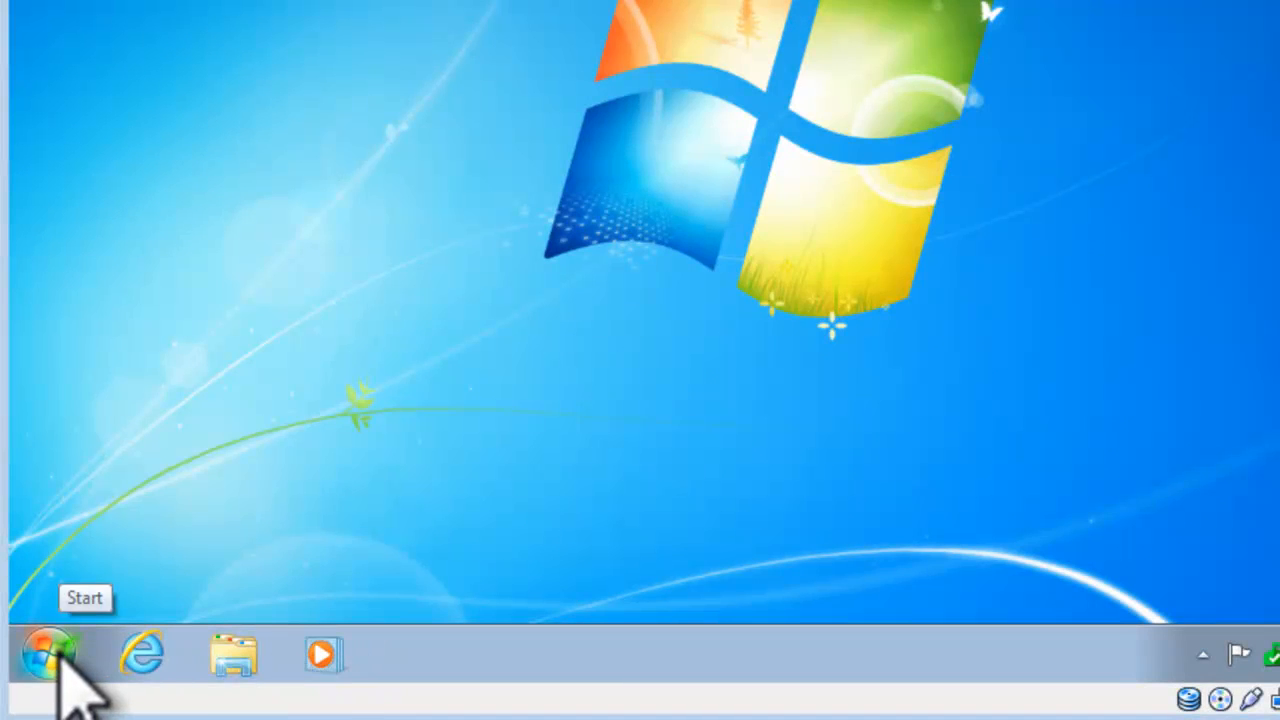
# Start Windows Media Player from the Start menu for the first time
pyautogui.click(48, 652)
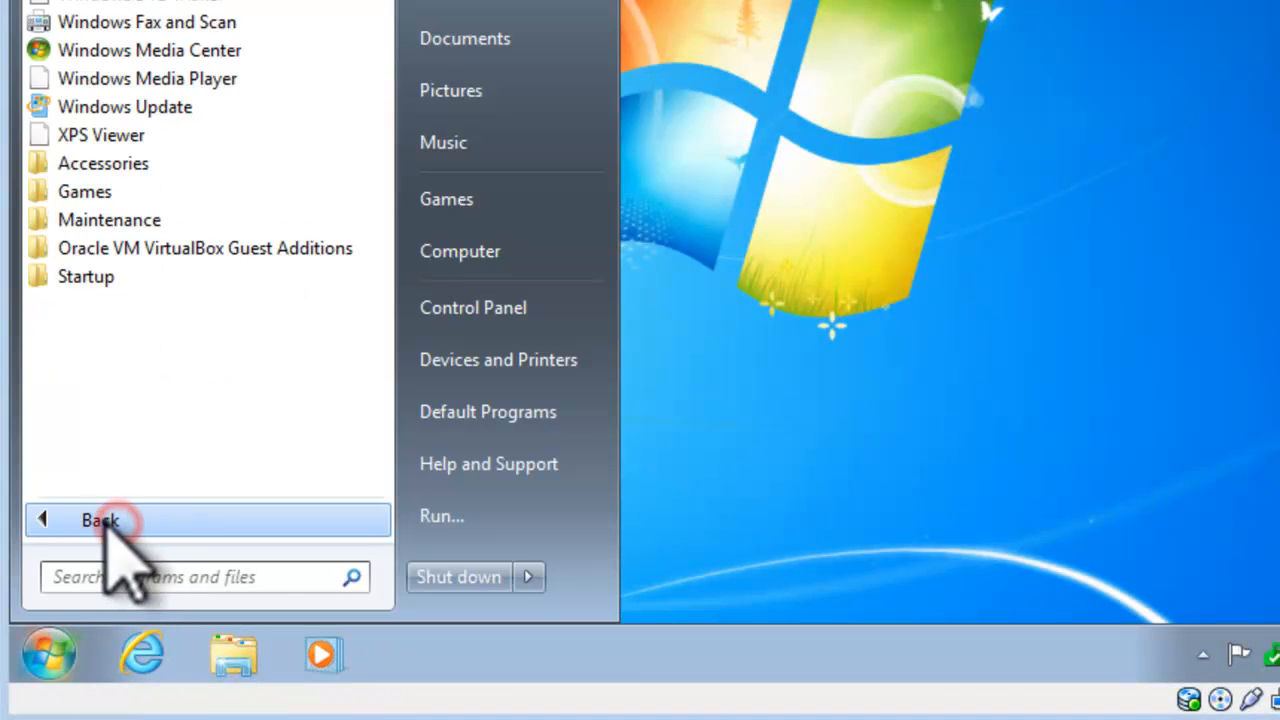
pyautogui.moveTo(148, 78)
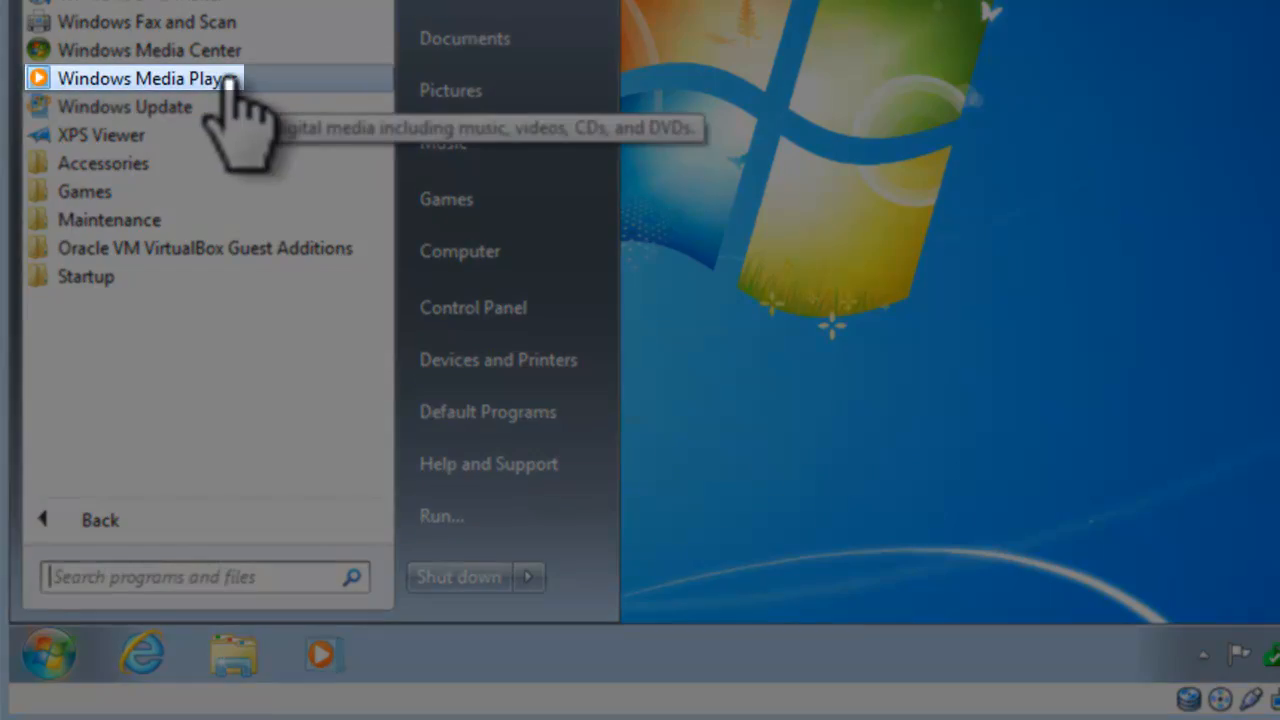
pyautogui.click(144, 78)
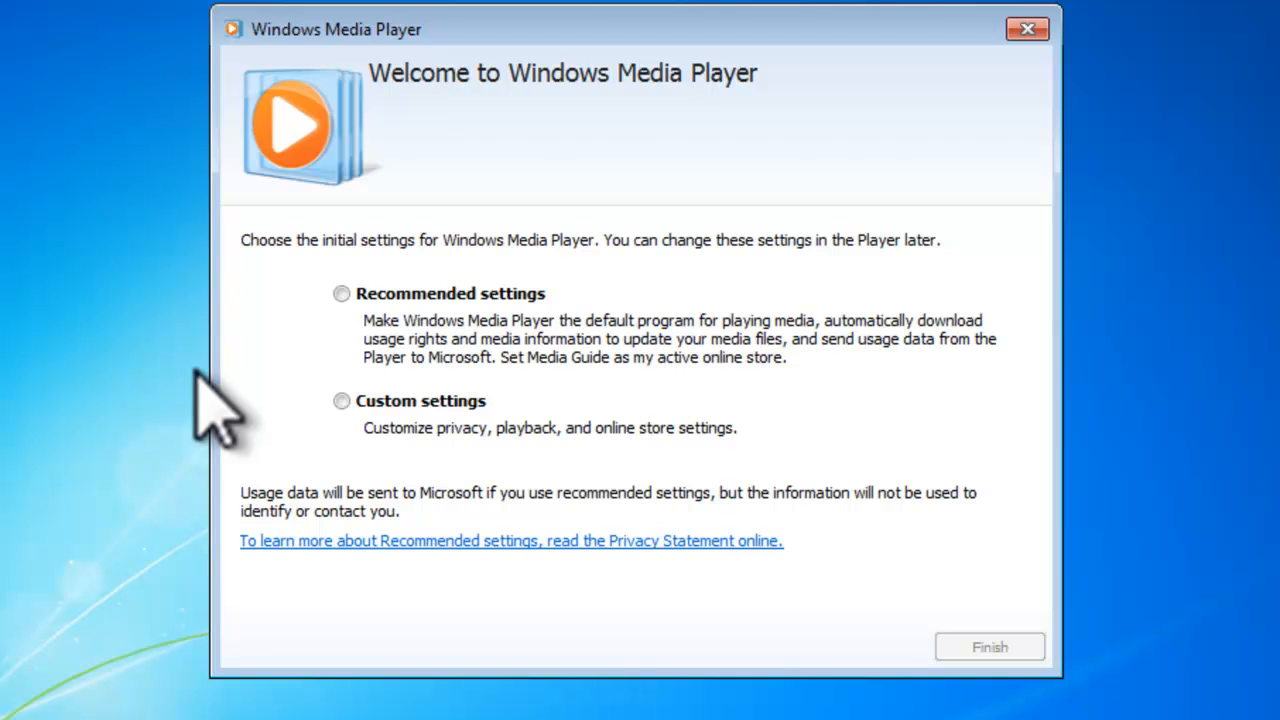
# Complete the first-run setup using the Recommended settings
pyautogui.click(450, 292)
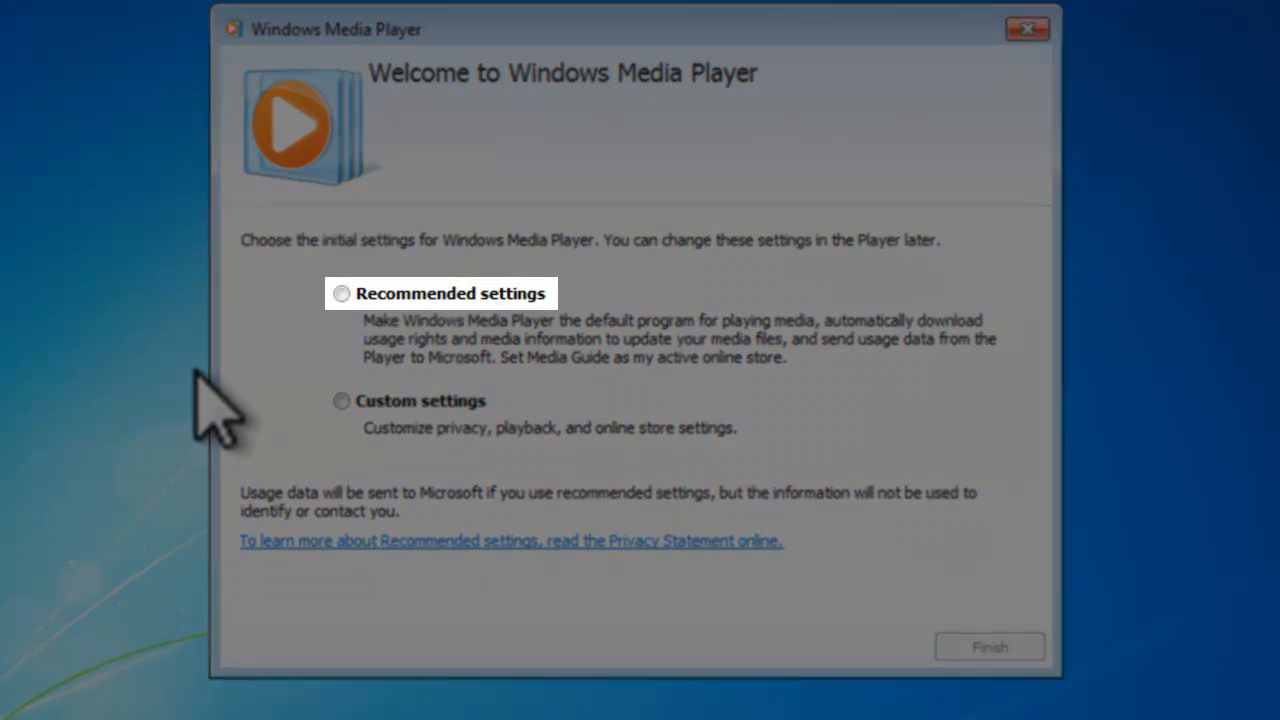
pyautogui.click(340, 292)
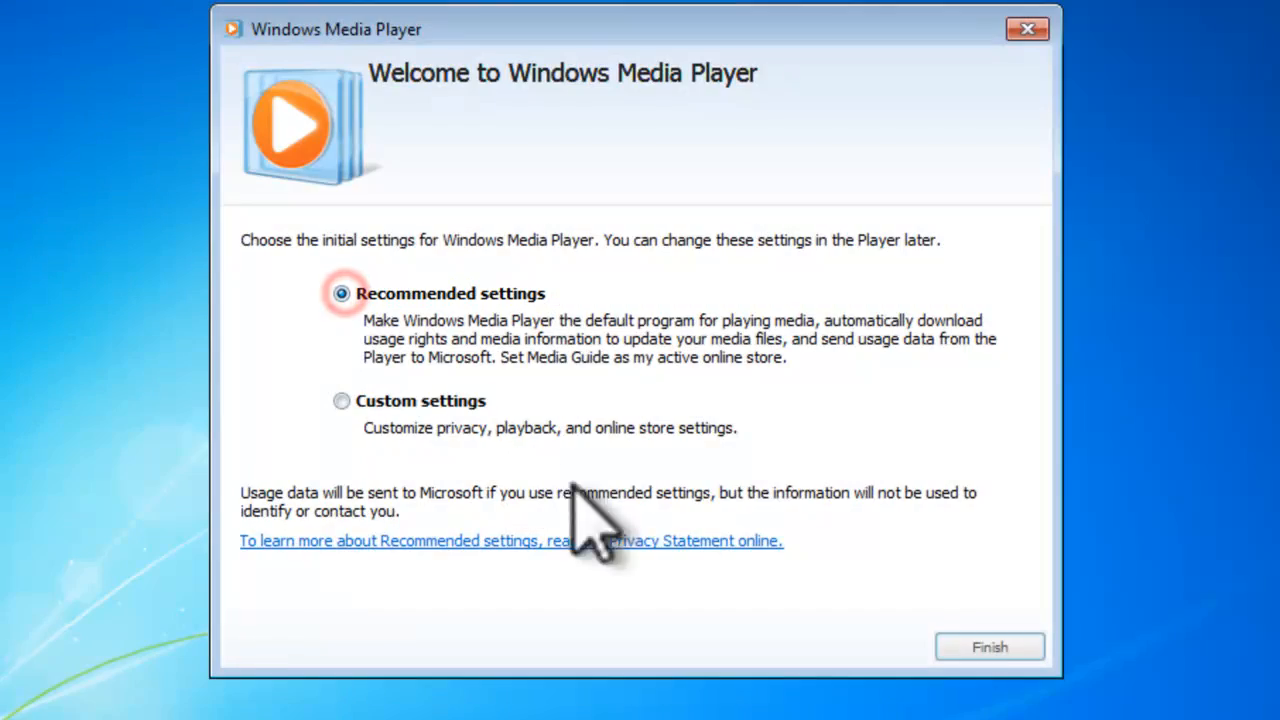
pyautogui.click(988, 648)
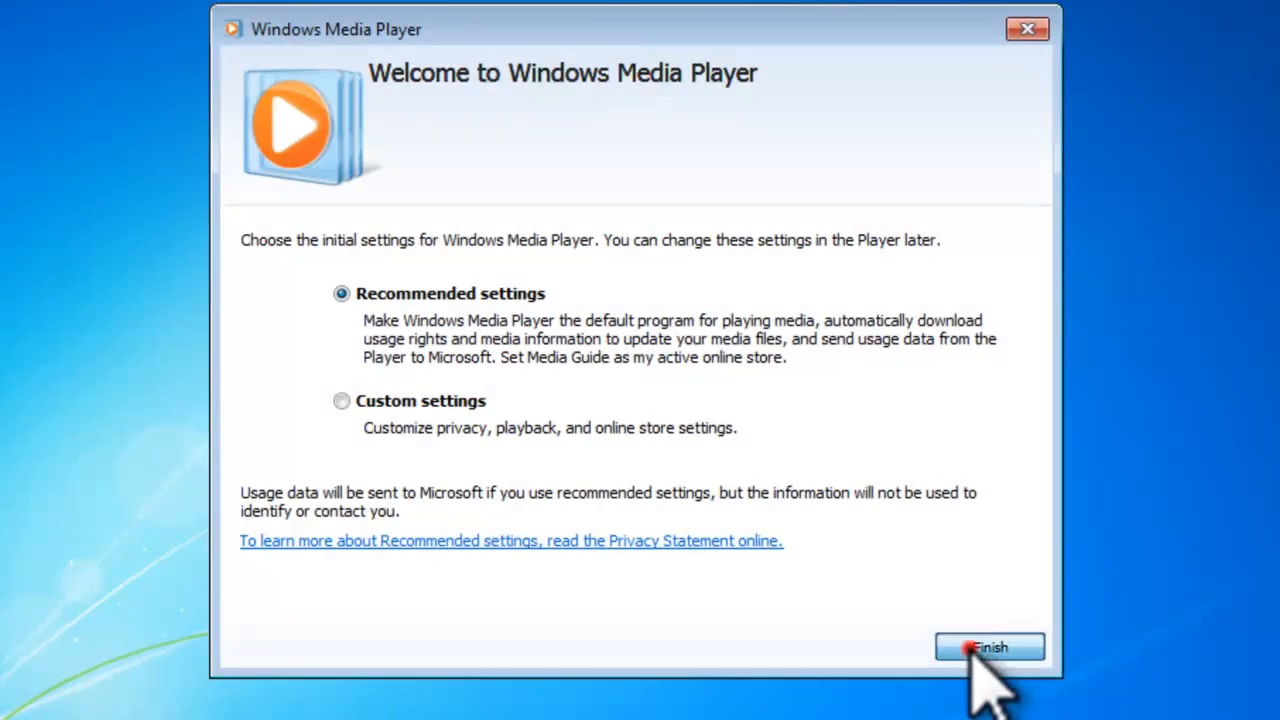
pyautogui.click(988, 648)
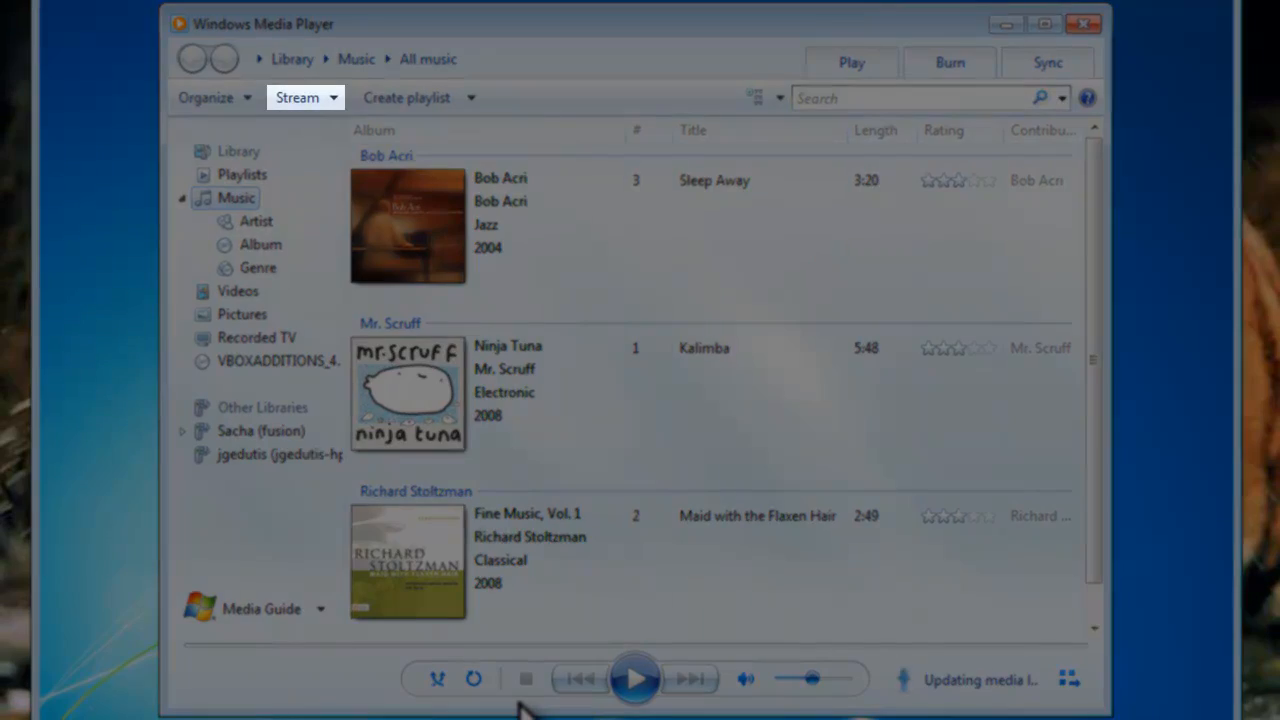
# Turn on media streaming with HomeGroup from the Stream menu and accept the shared media types
pyautogui.click(296, 96)
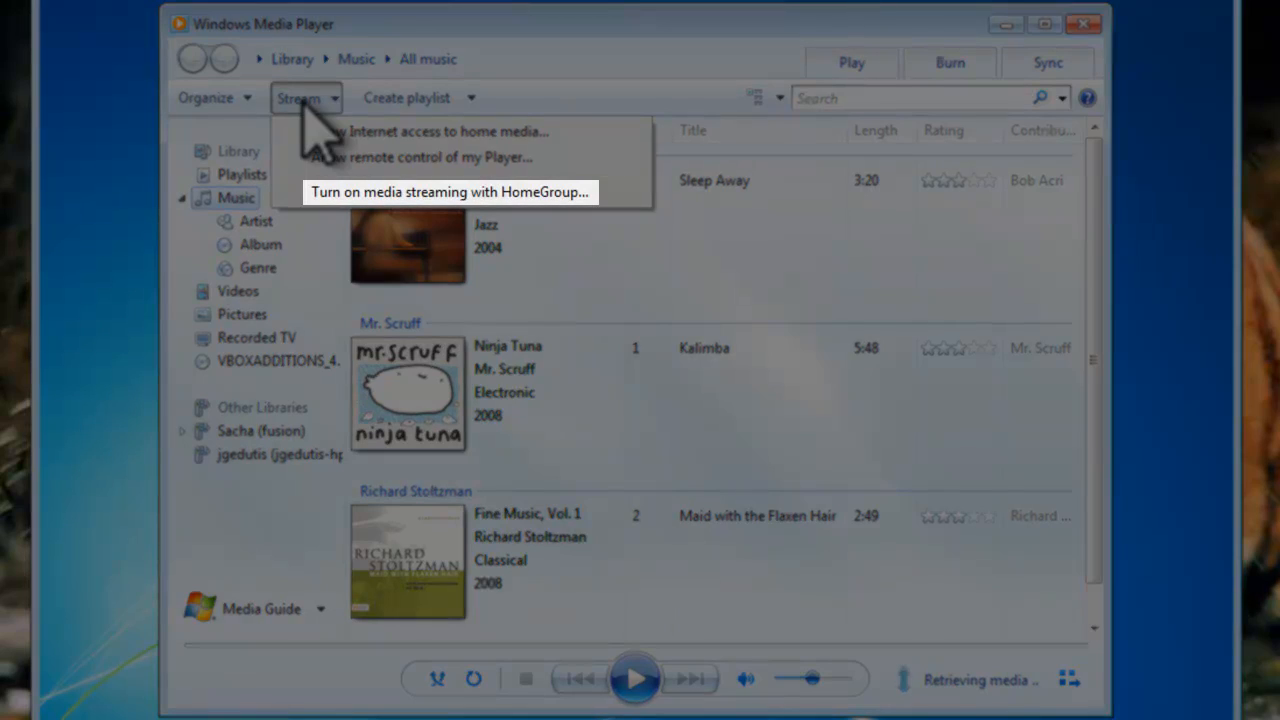
pyautogui.moveTo(380, 236)
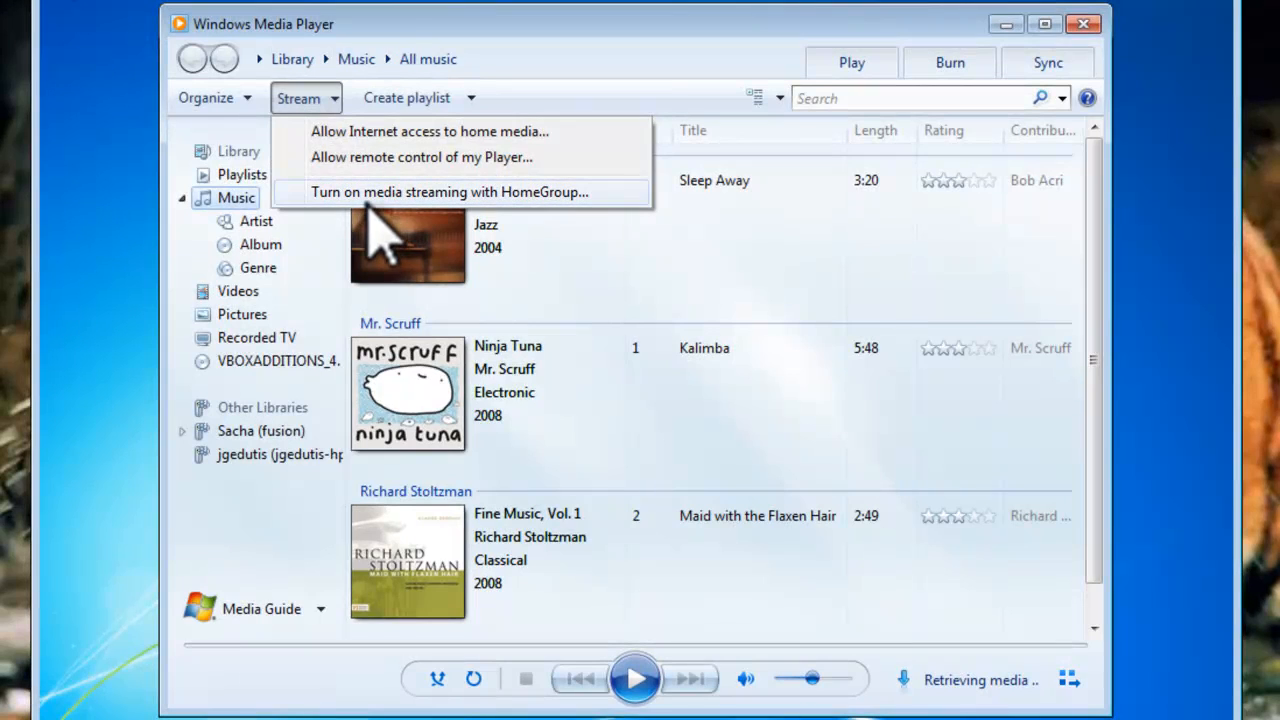
pyautogui.click(450, 192)
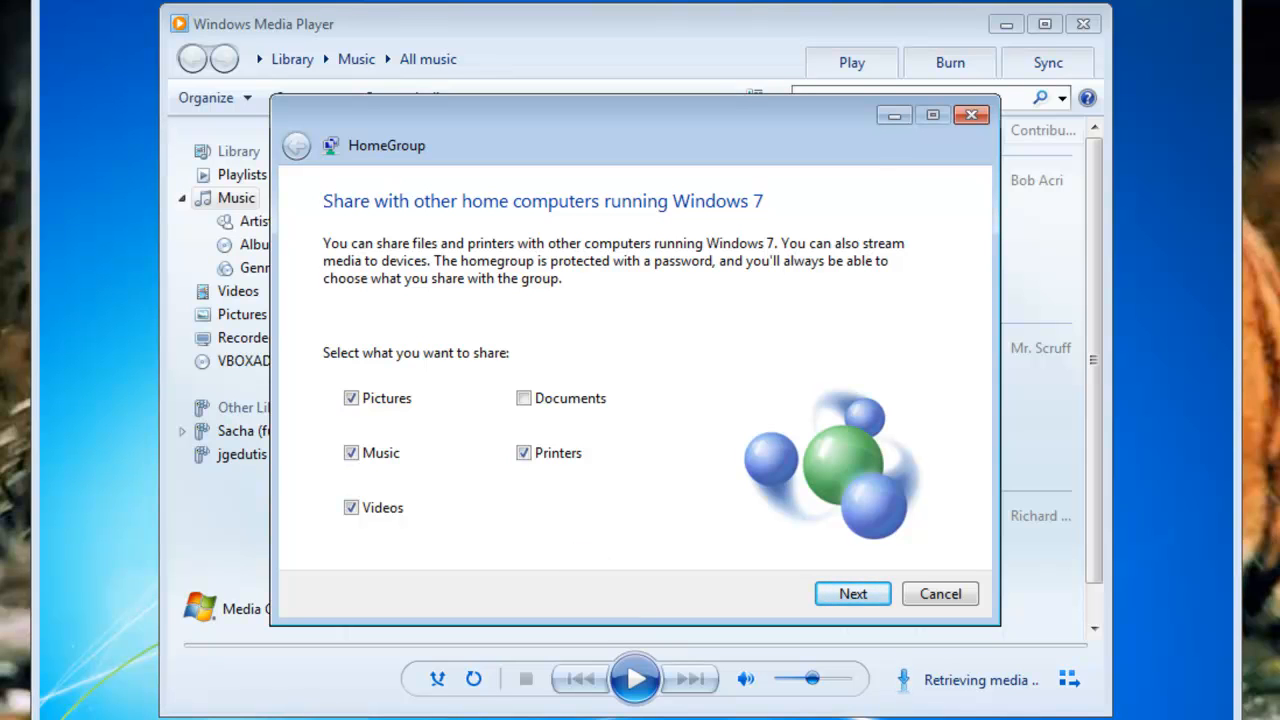
pyautogui.moveTo(852, 592)
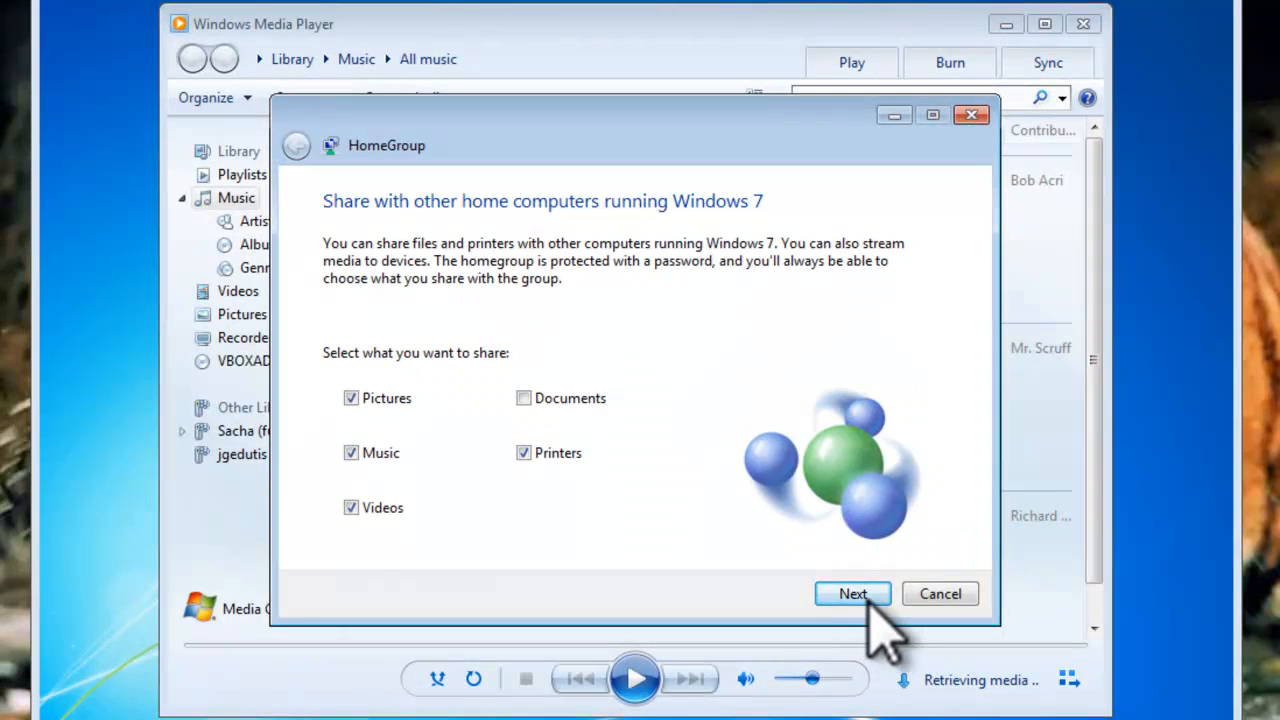
pyautogui.click(852, 592)
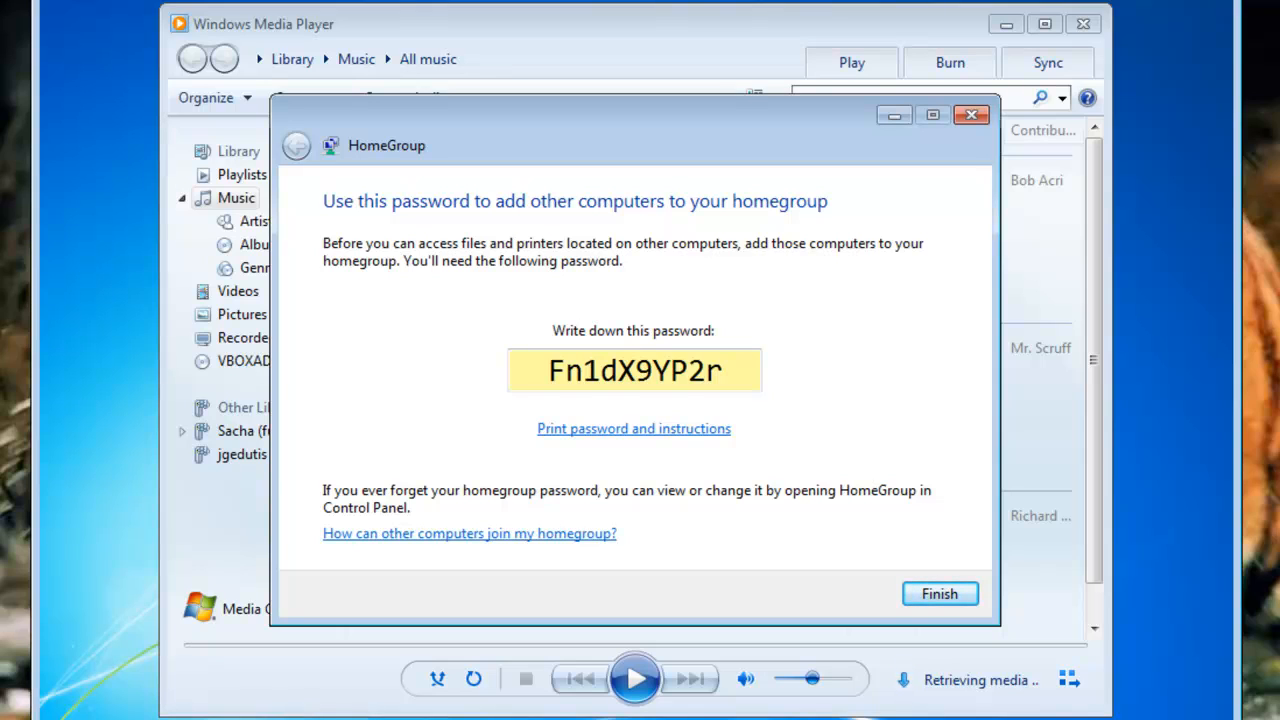
# Finish the HomeGroup creation and confirm the Media streaming options
pyautogui.click(938, 592)
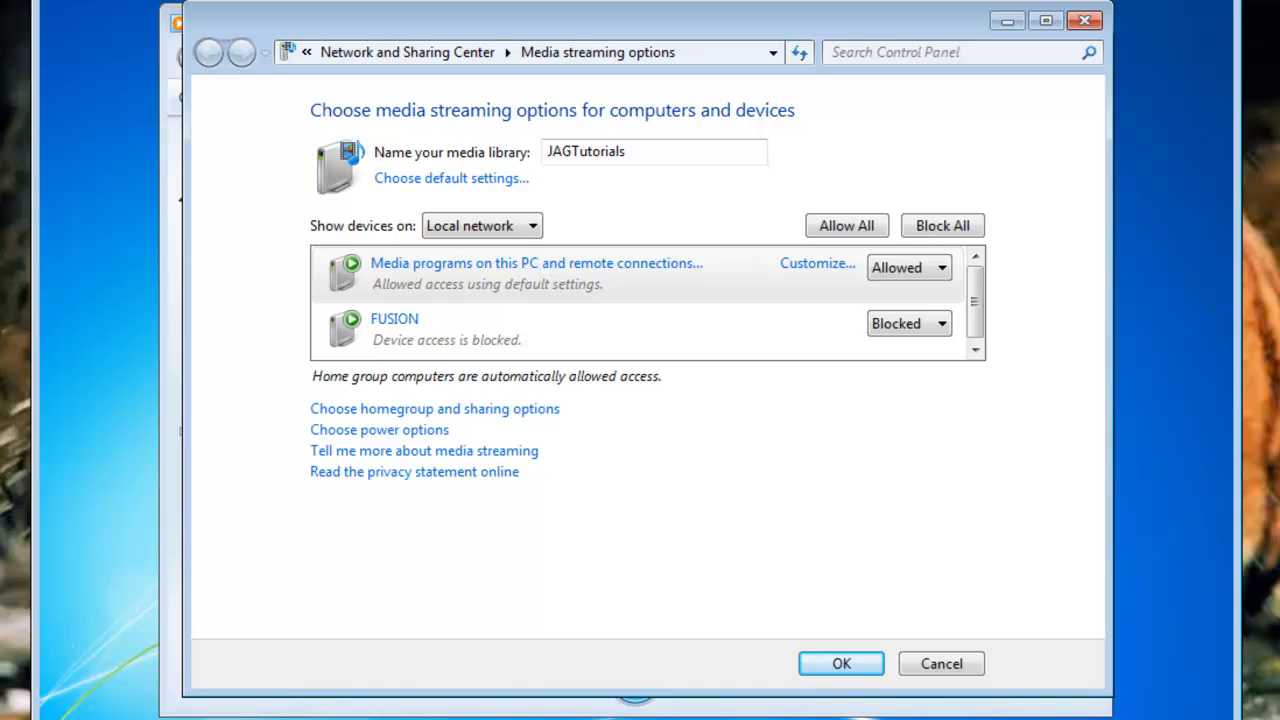
pyautogui.click(840, 664)
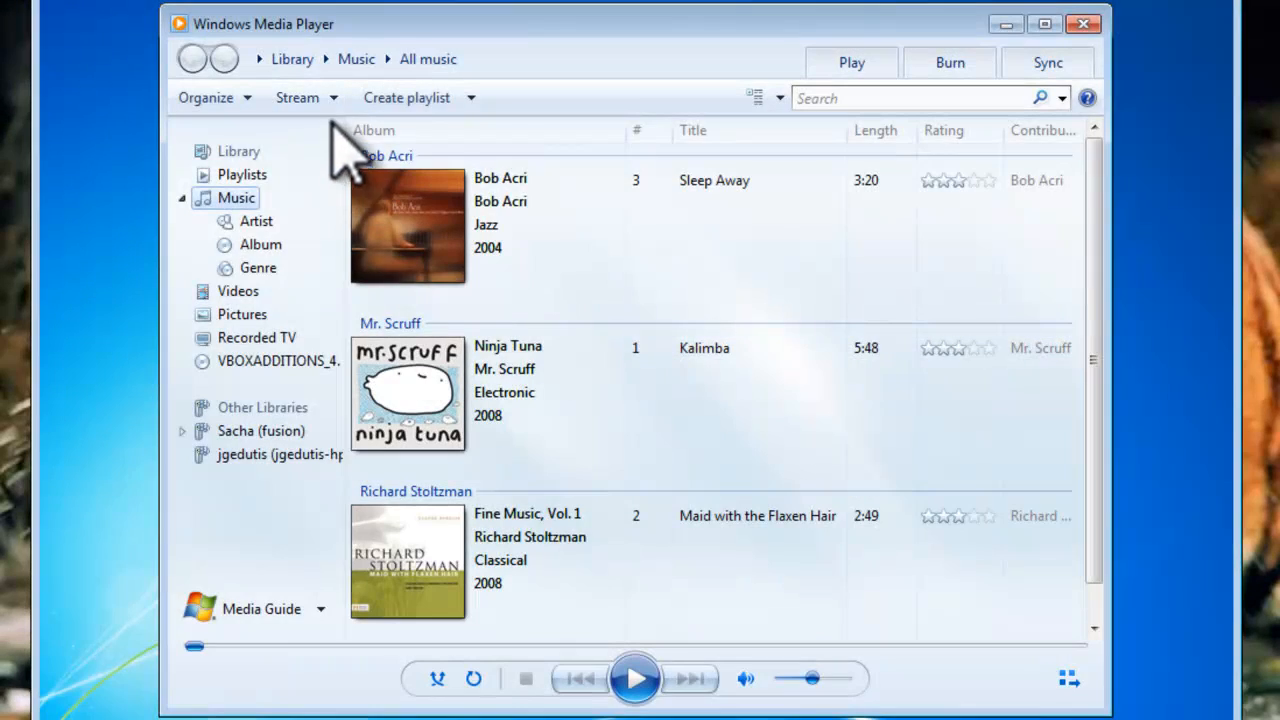
# Choose 'Automatically allow devices to play my media' from the Stream menu
pyautogui.click(300, 96)
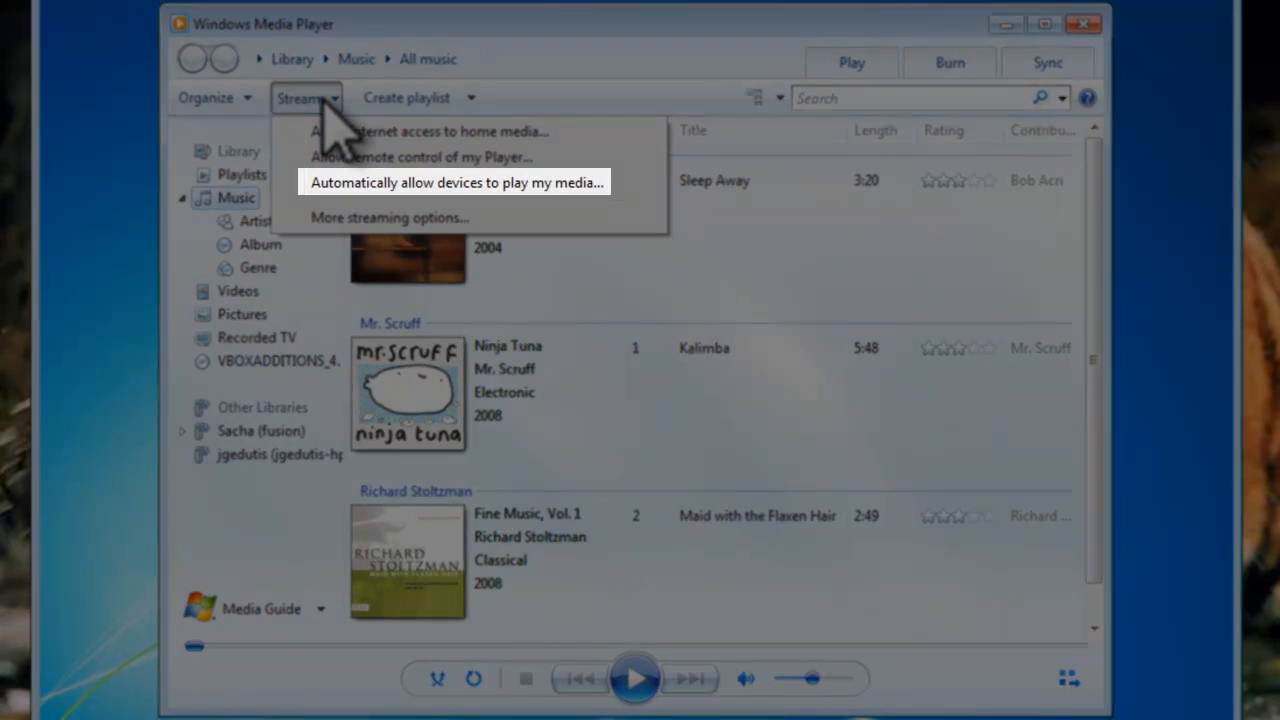
pyautogui.moveTo(370, 200)
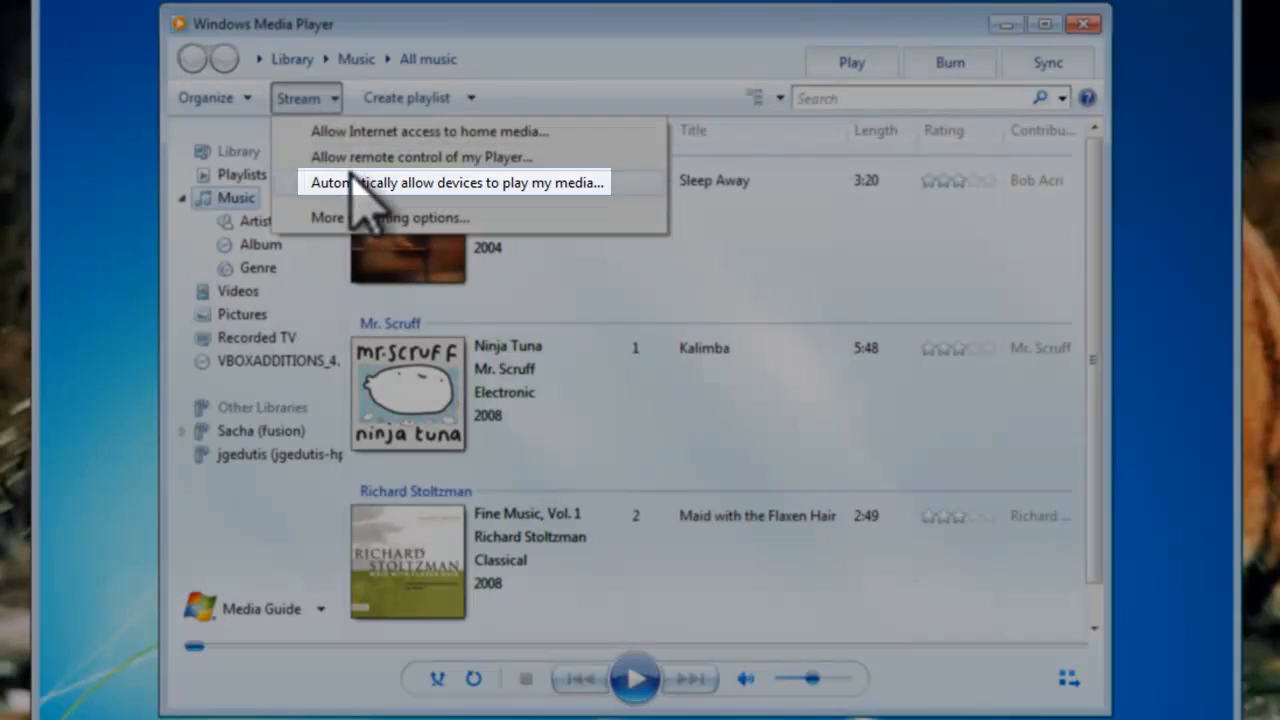
pyautogui.click(456, 182)
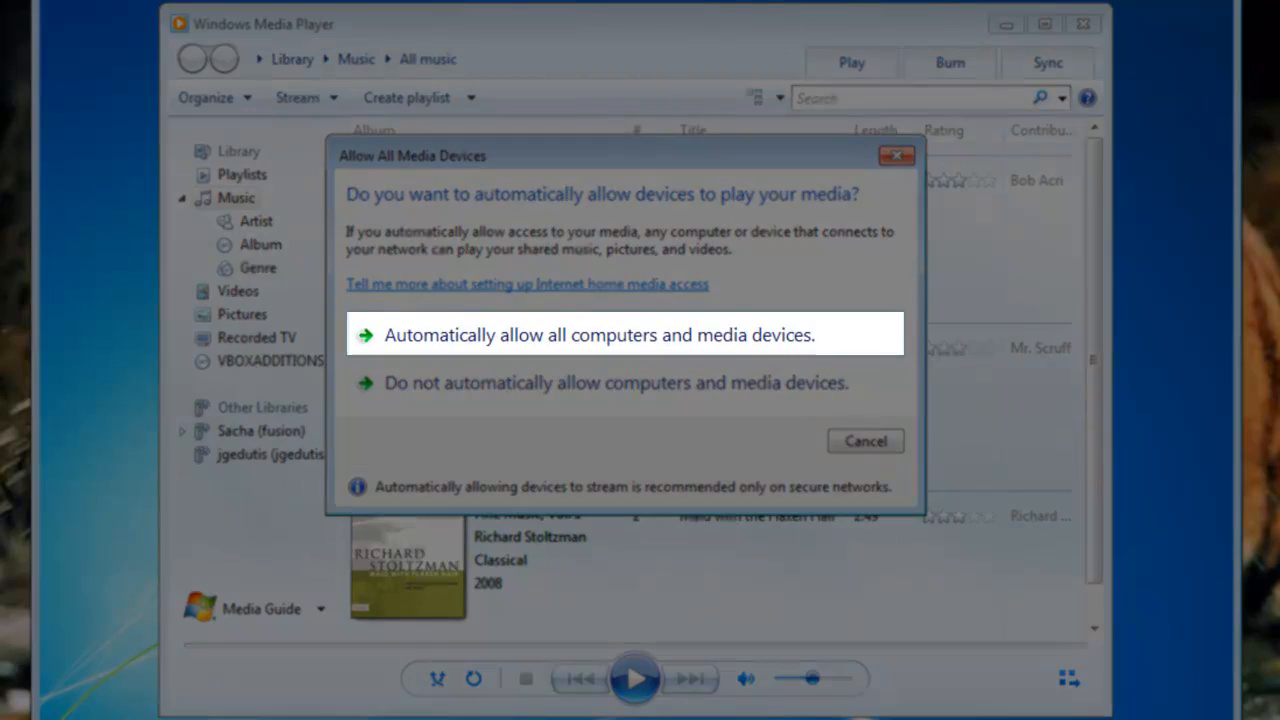
pyautogui.moveTo(596, 350)
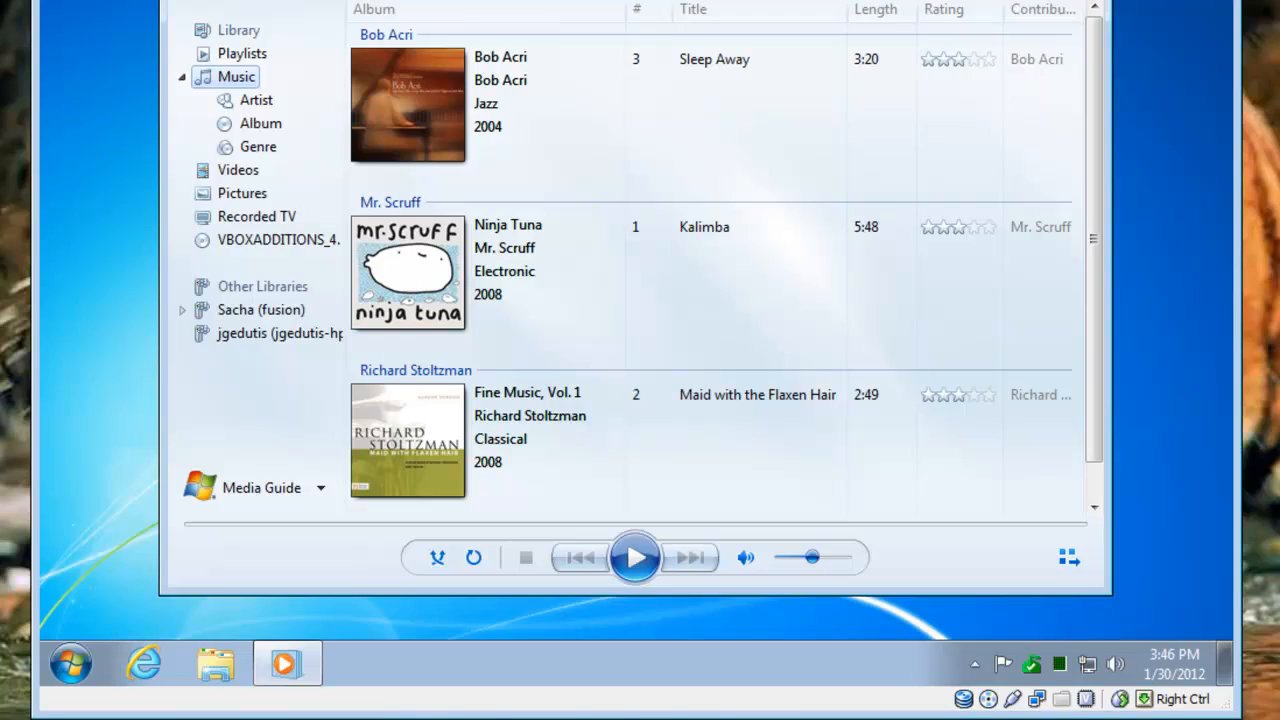
# Reach the Network and Sharing Center through Control Panel's Network and Internet category
pyautogui.click(70, 664)
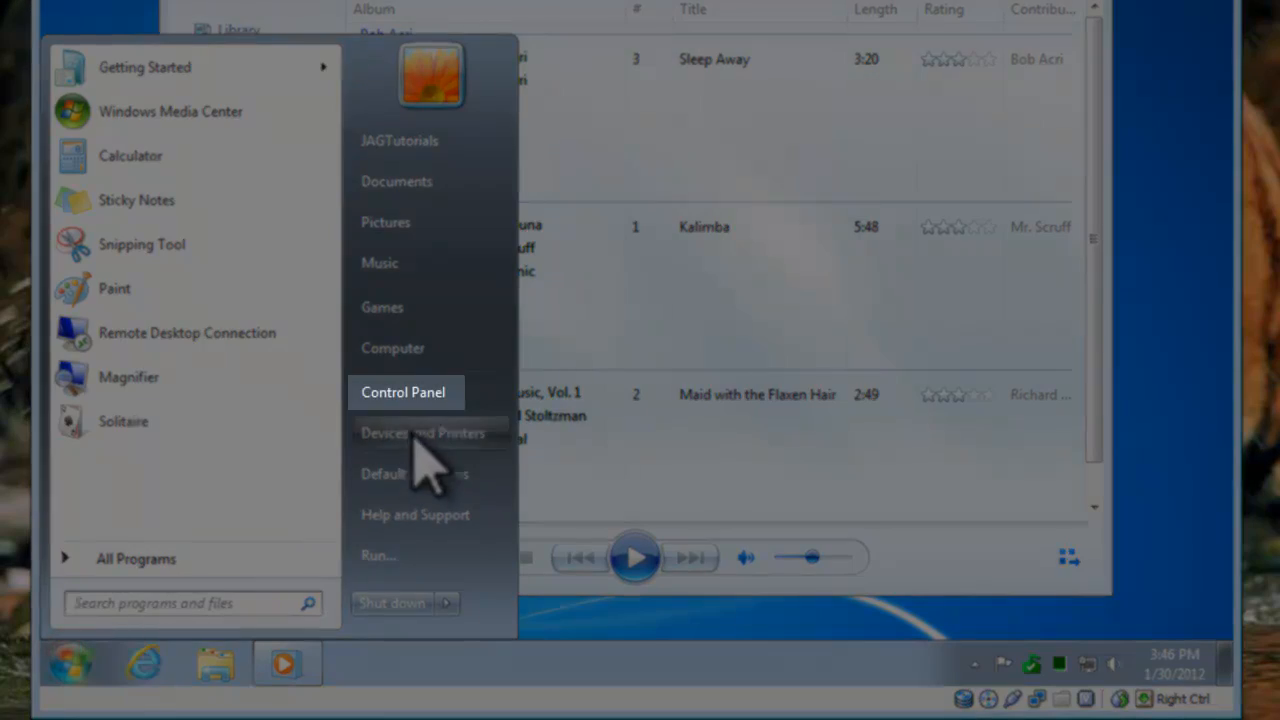
pyautogui.click(404, 390)
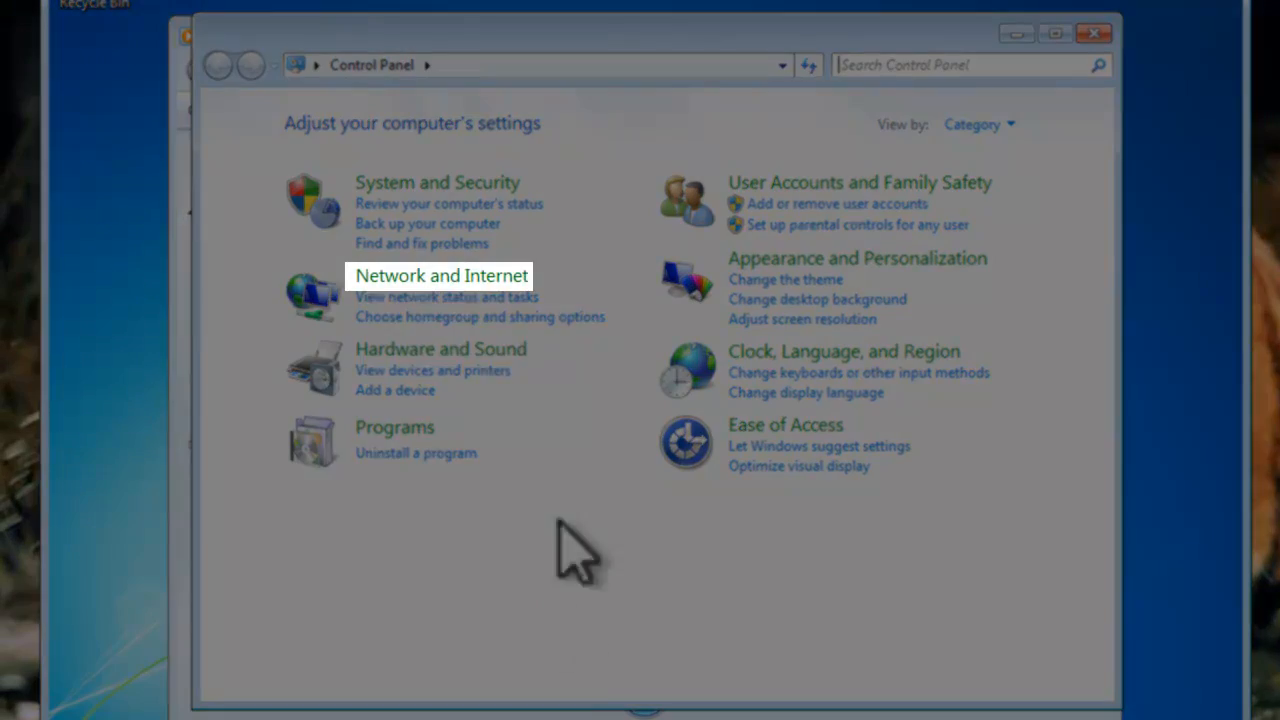
pyautogui.click(440, 276)
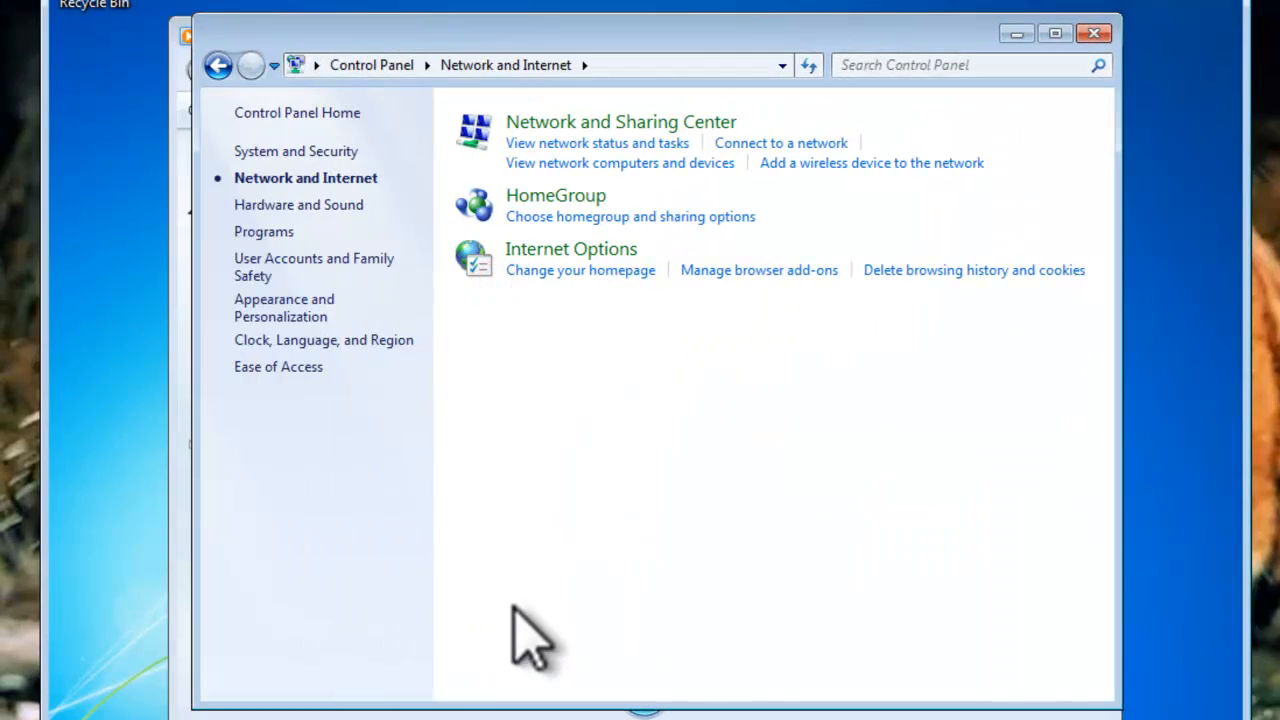
pyautogui.moveTo(620, 128)
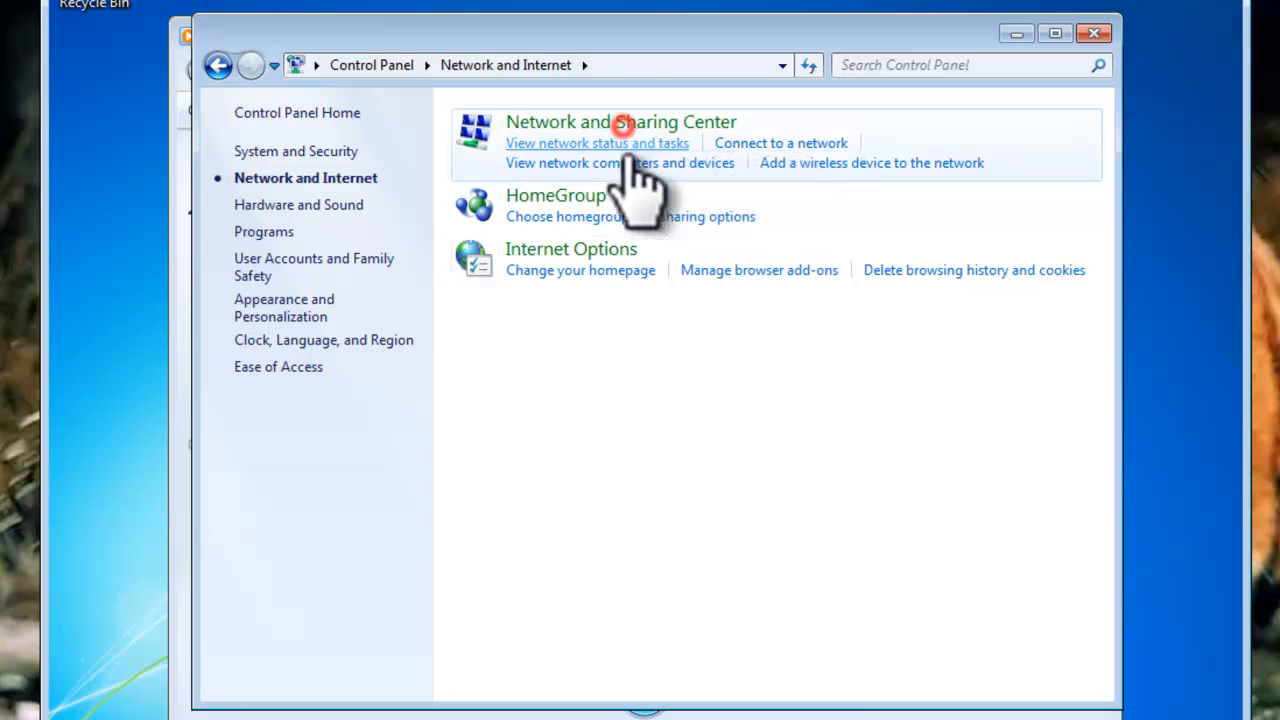
pyautogui.click(596, 142)
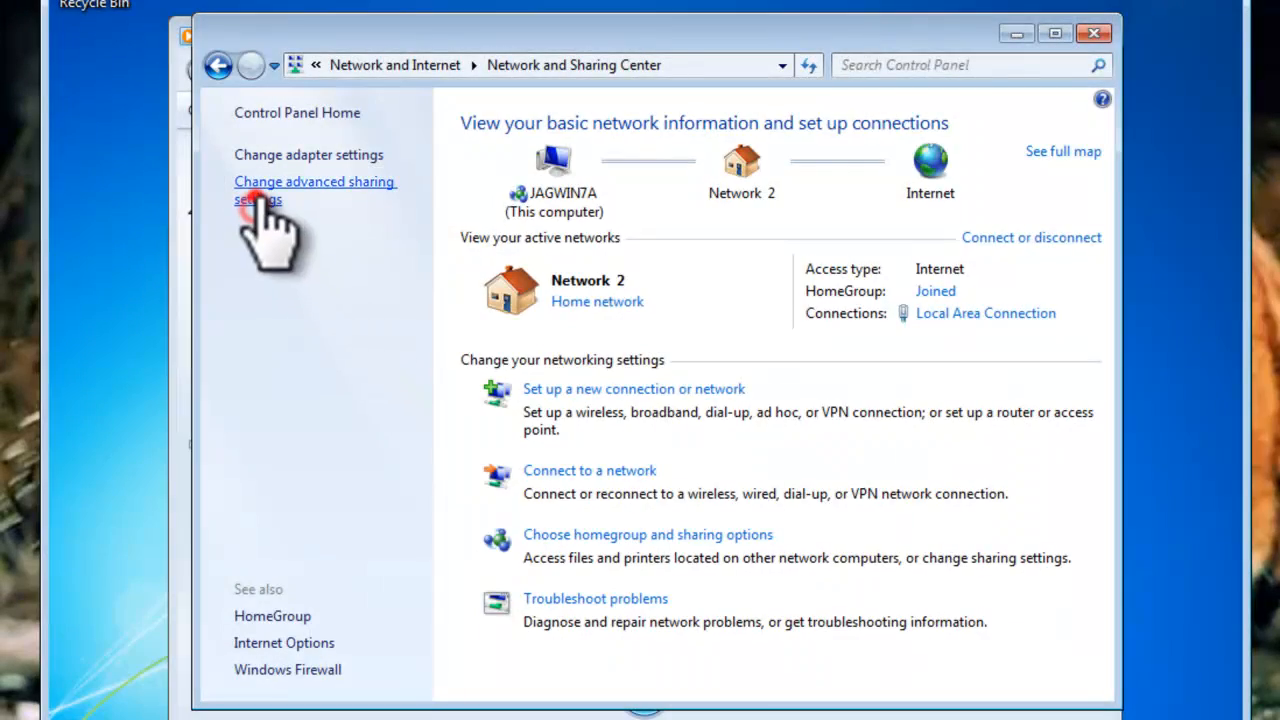
# Bring up Advanced sharing settings for the Home or Work profile and review discovery and file sharing
pyautogui.click(314, 190)
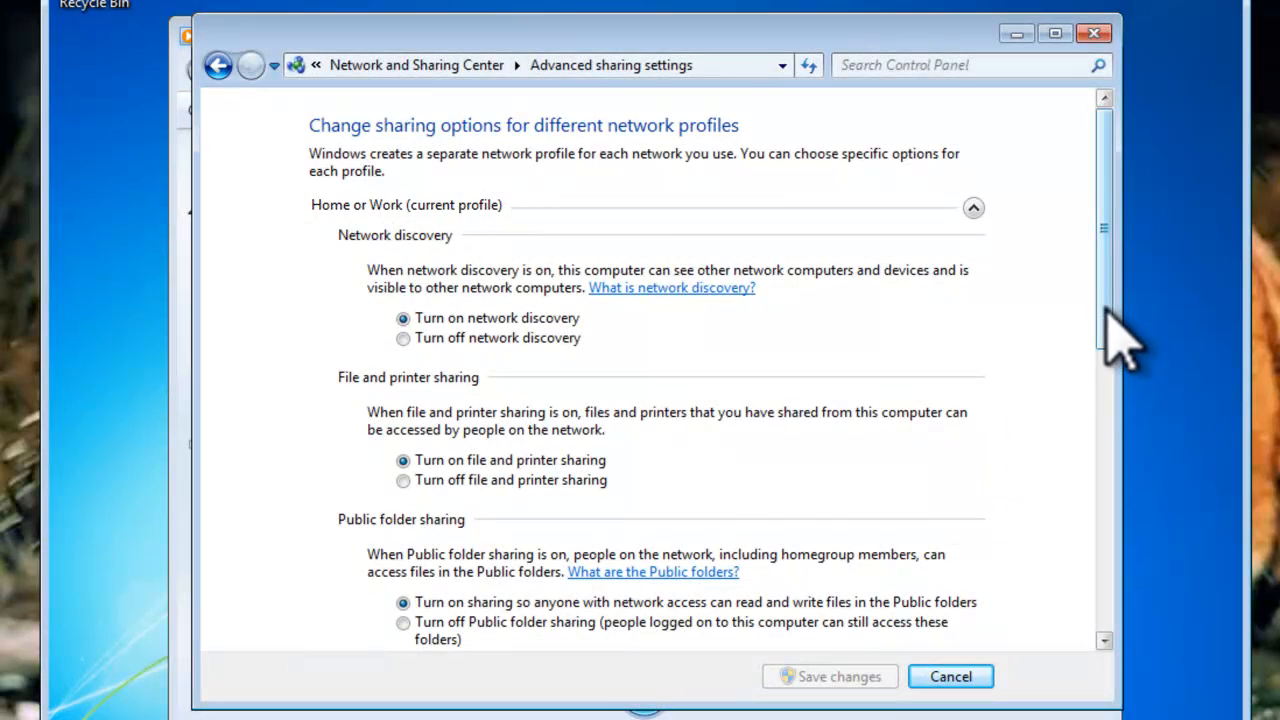
pyautogui.scroll(-3)
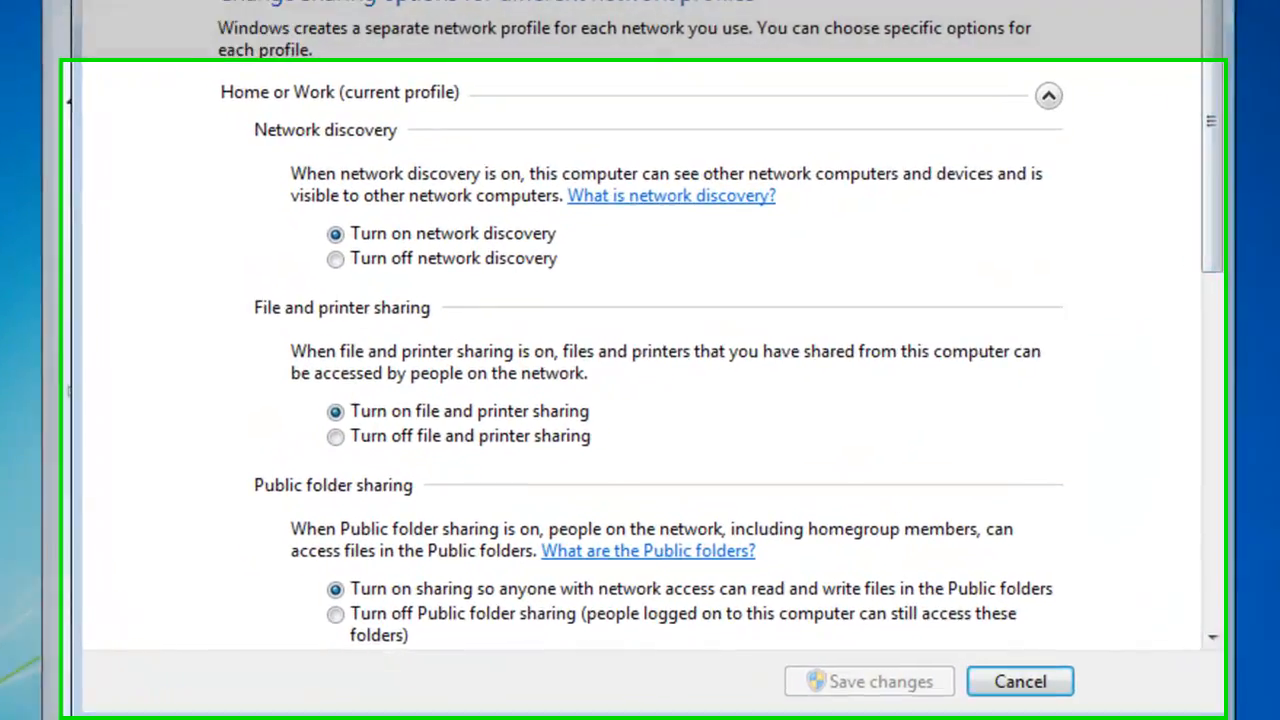
pyautogui.scroll(-3)
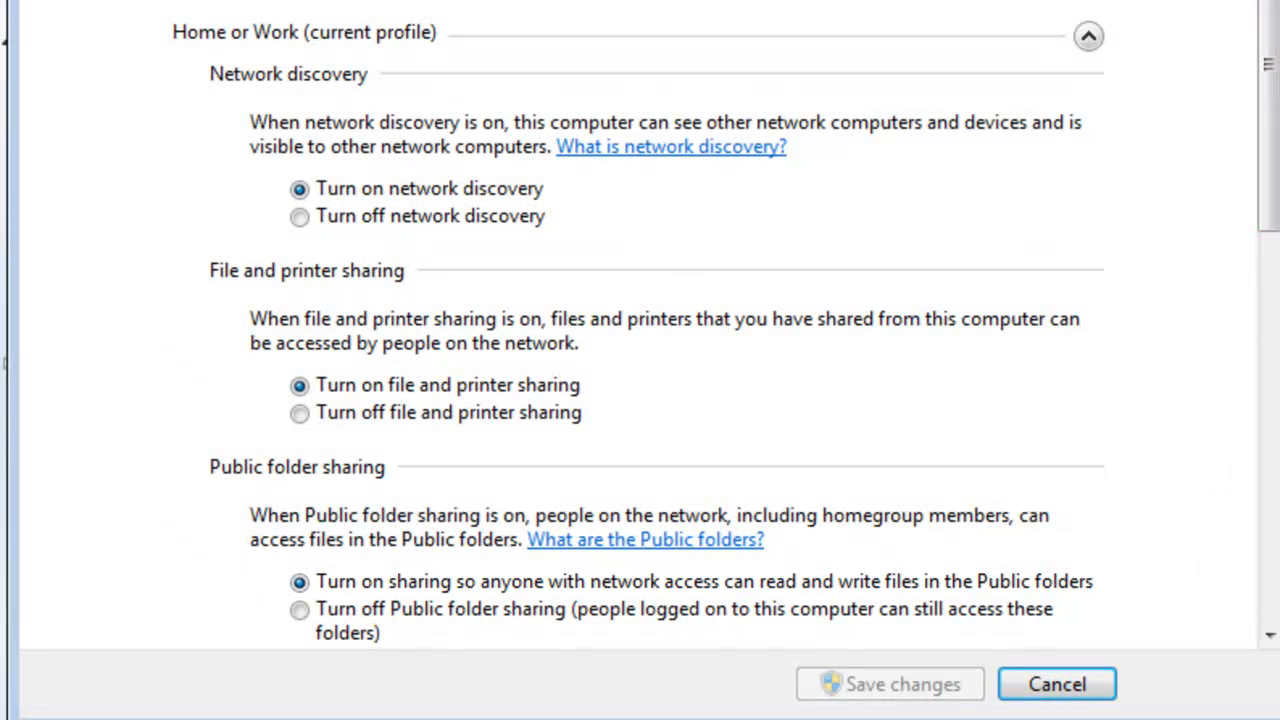
pyautogui.scroll(-3)
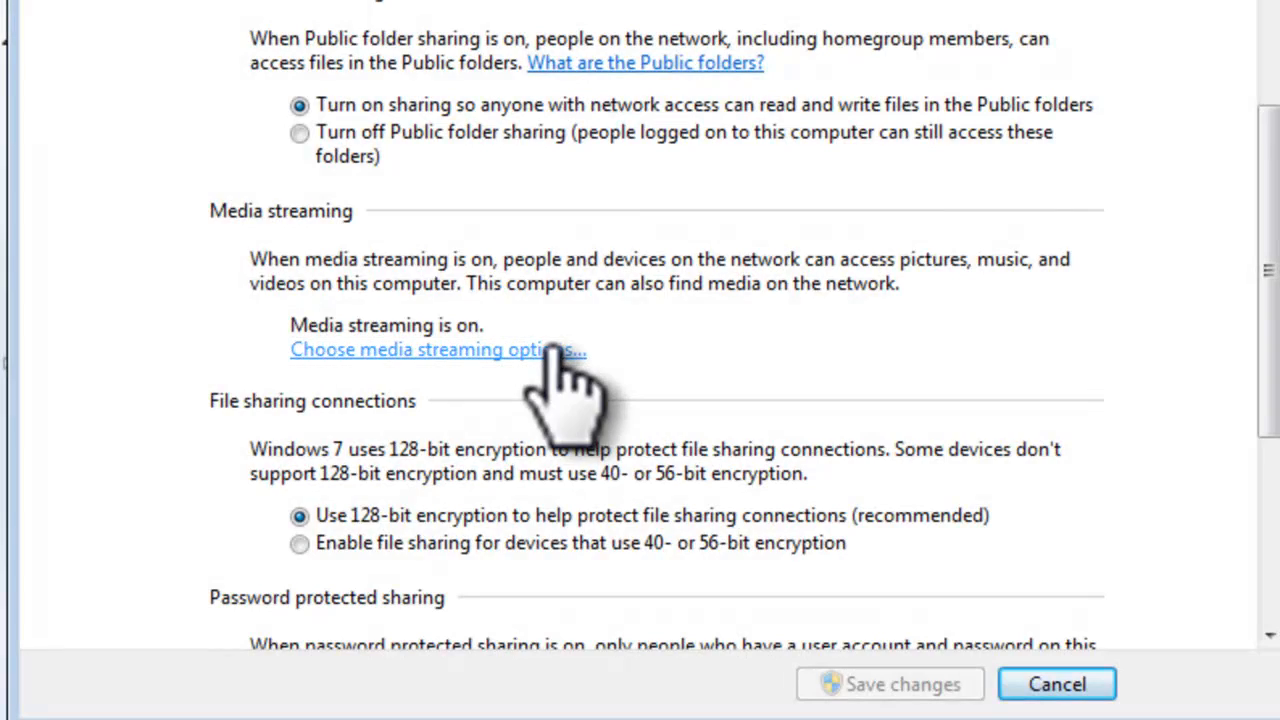
# Show streaming devices on All networks in Media streaming options and review the Unknown Device details
pyautogui.click(436, 348)
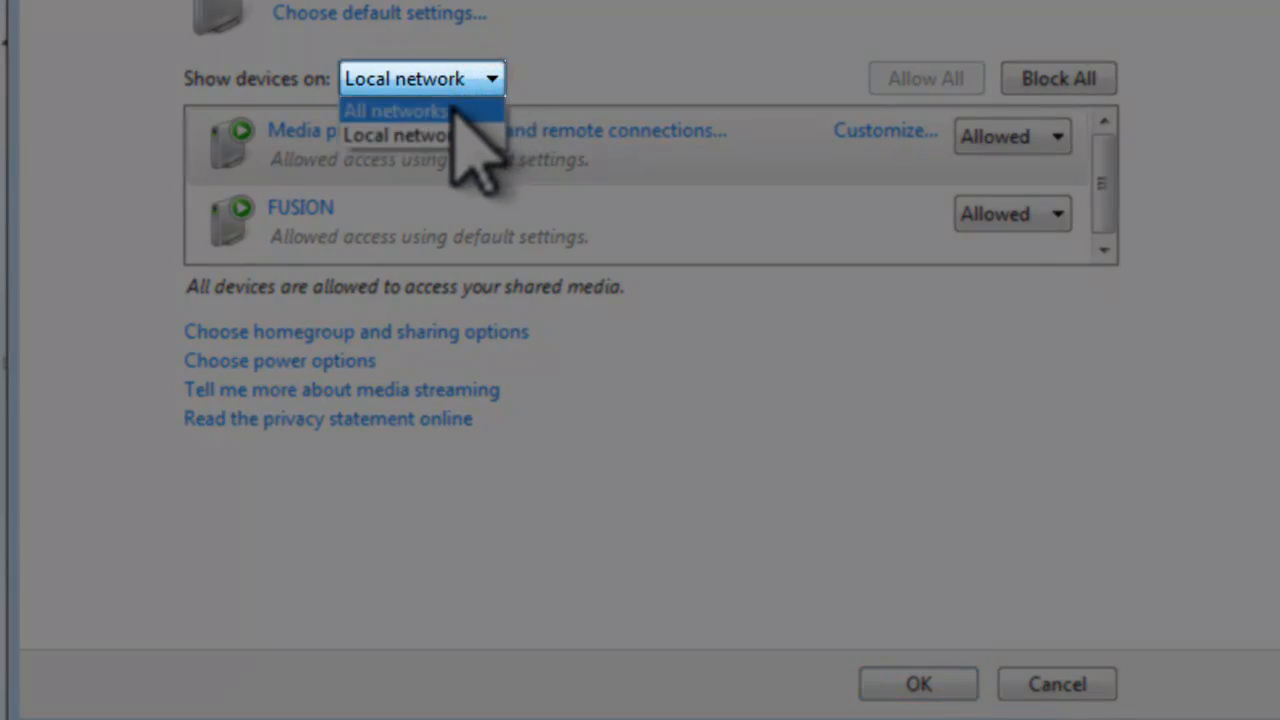
pyautogui.click(396, 112)
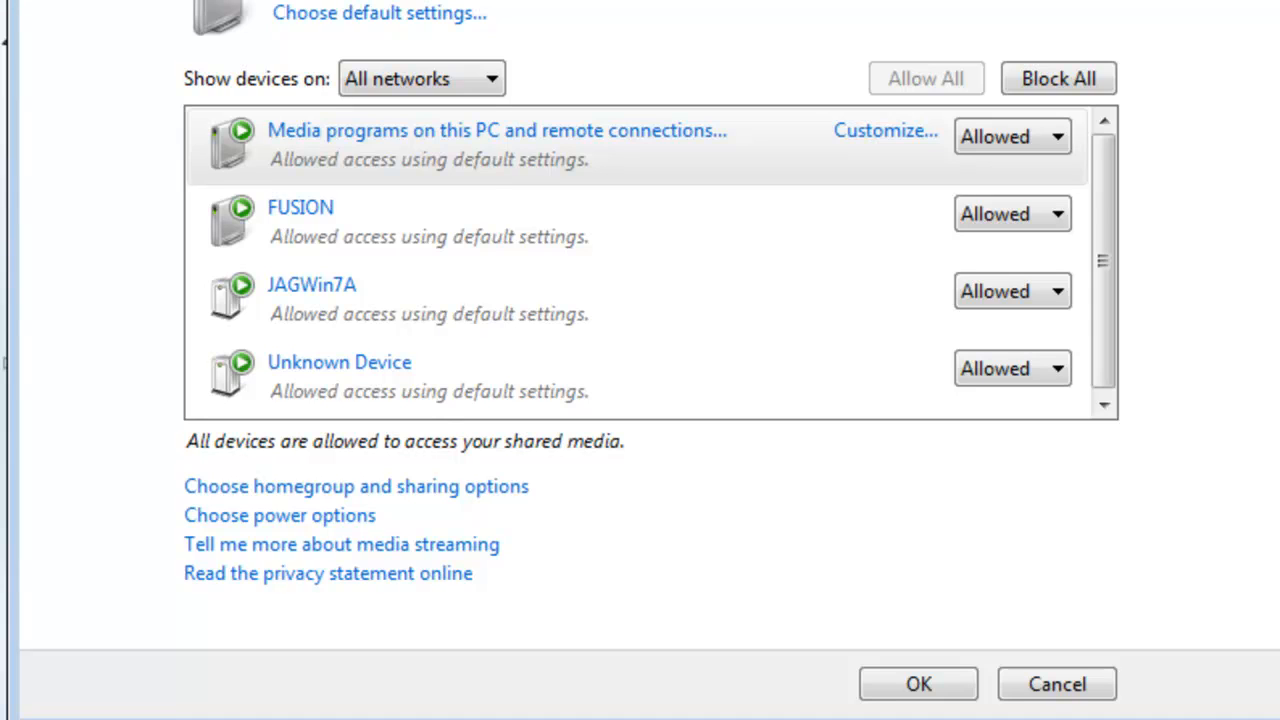
pyautogui.moveTo(530, 610)
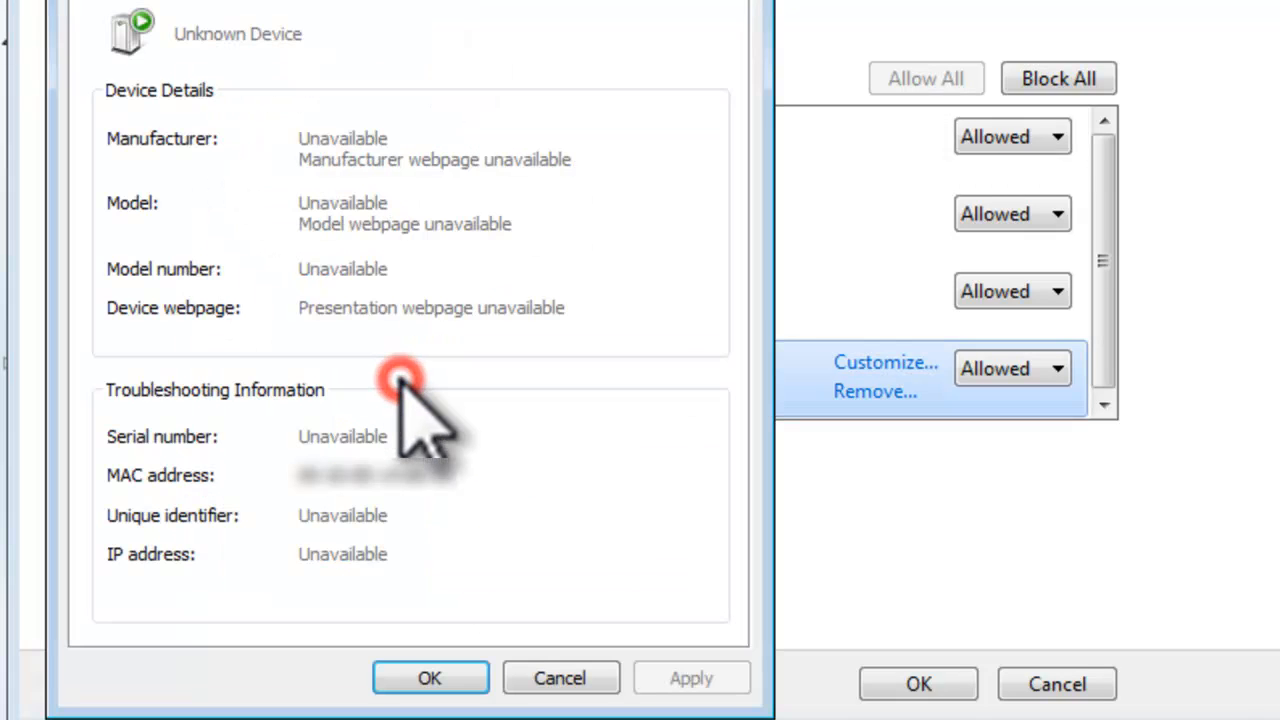
pyautogui.moveTo(630, 470)
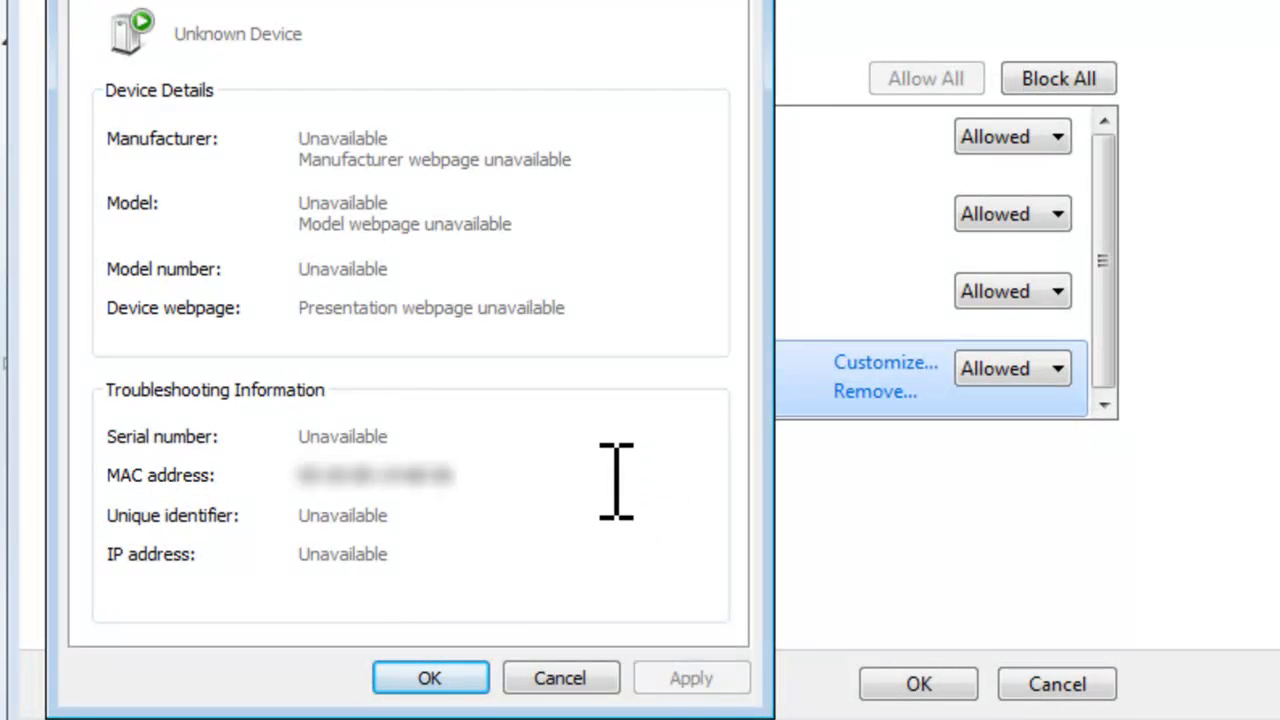
pyautogui.click(428, 676)
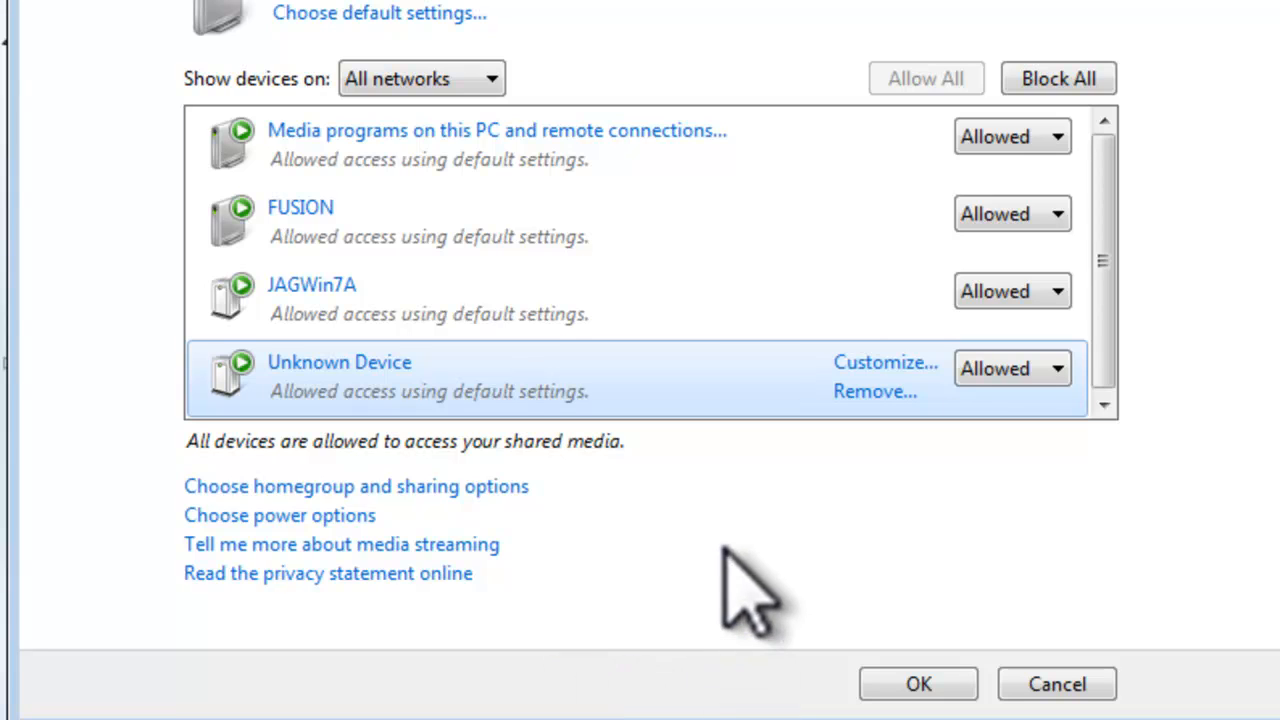
pyautogui.moveTo(1044, 264)
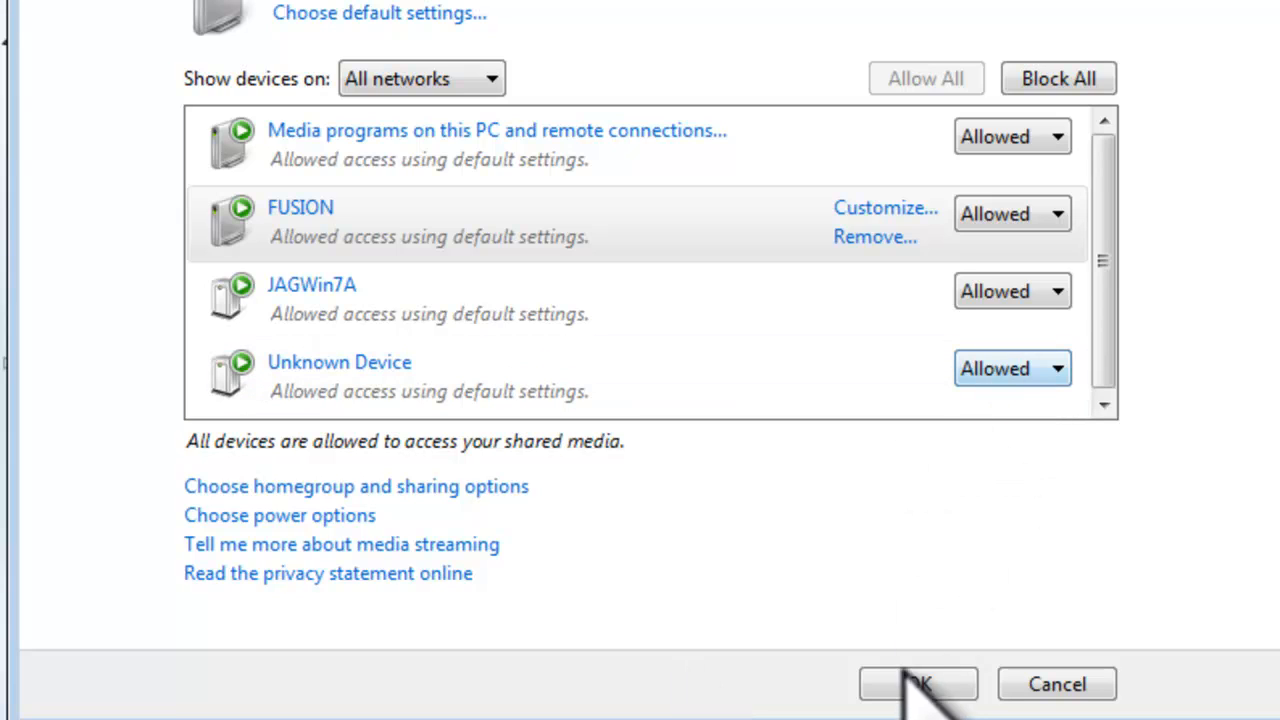
# Confirm the media streaming settings with every device allowed
pyautogui.click(916, 684)
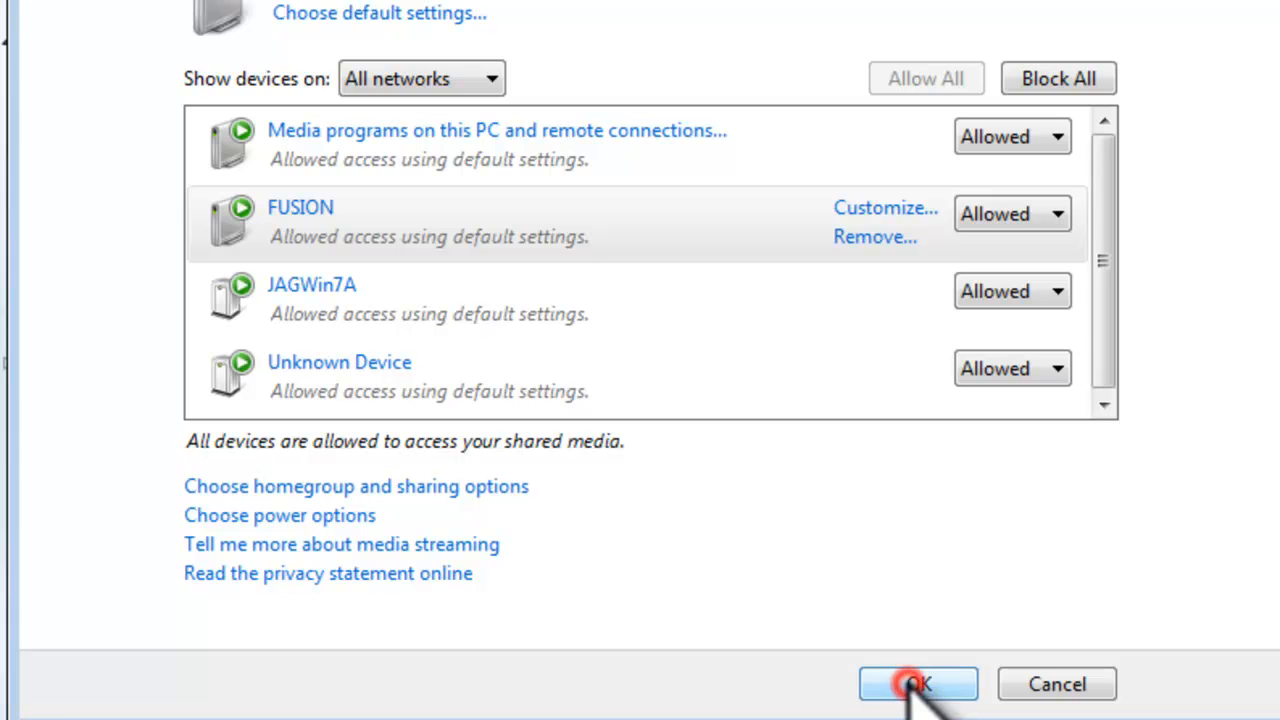
pyautogui.click(916, 684)
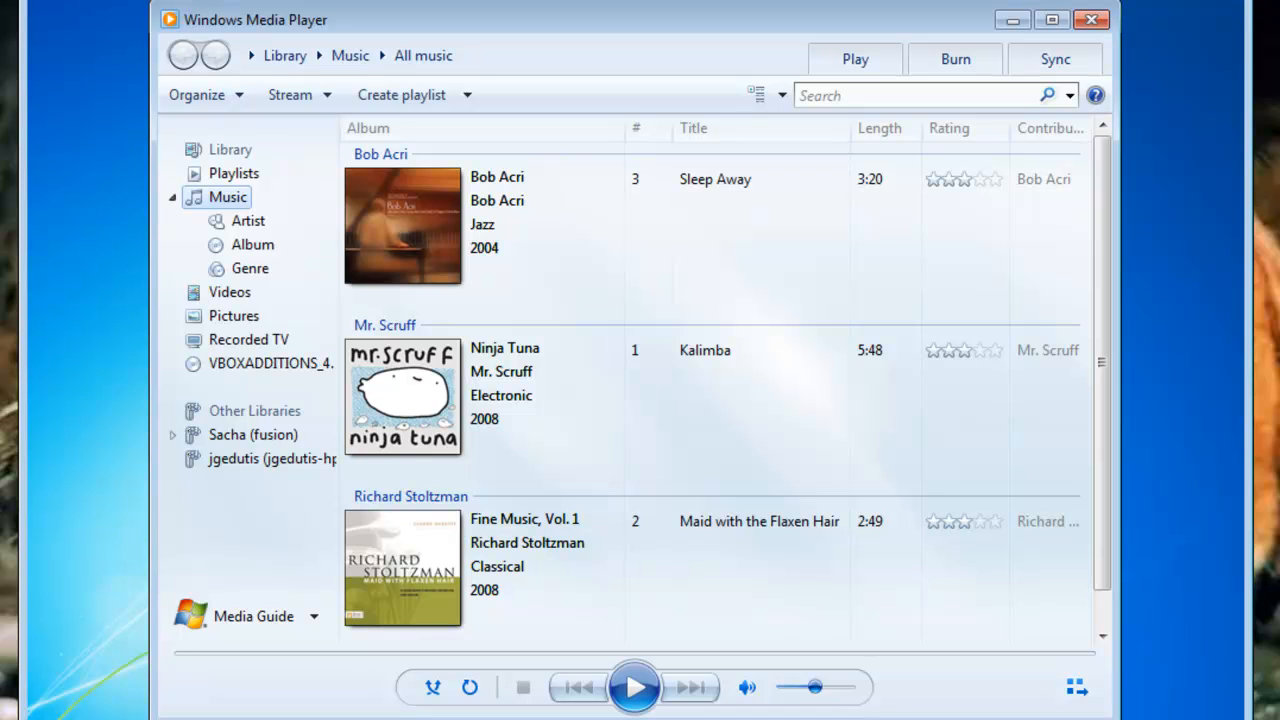
# Go to the Videos library locations via Organize > Manage libraries and begin adding a folder
pyautogui.click(196, 94)
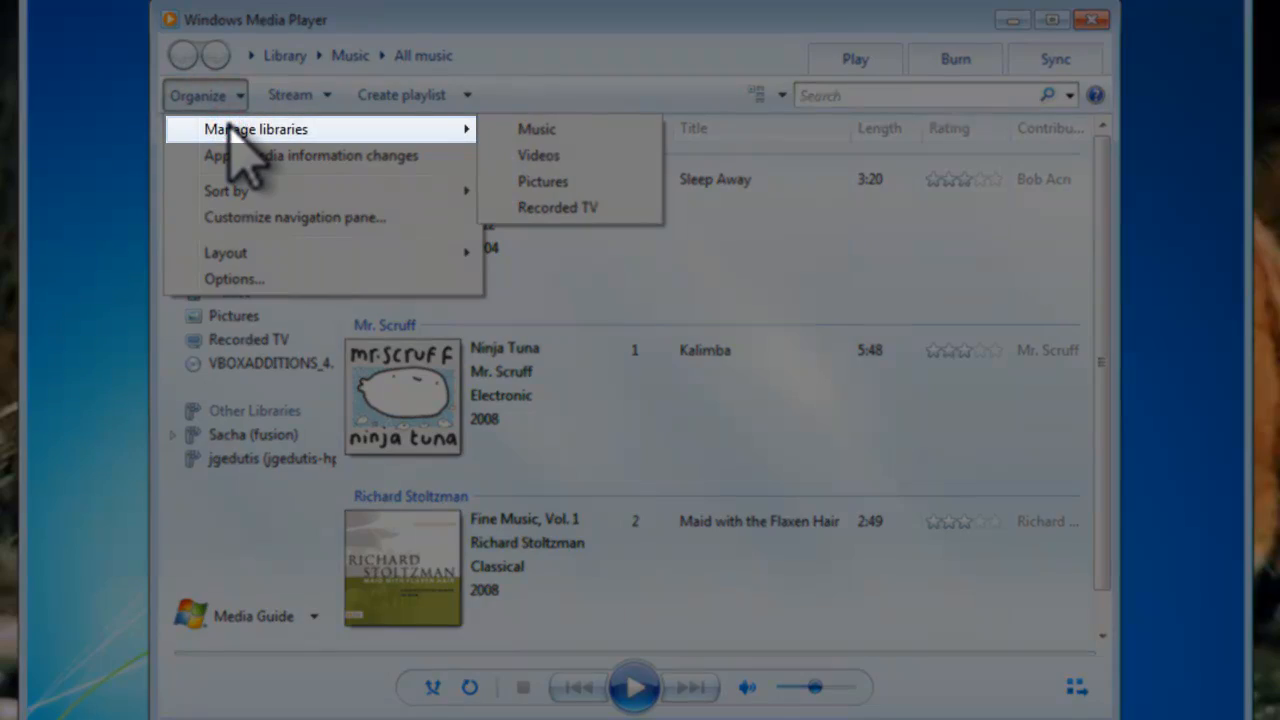
pyautogui.moveTo(570, 156)
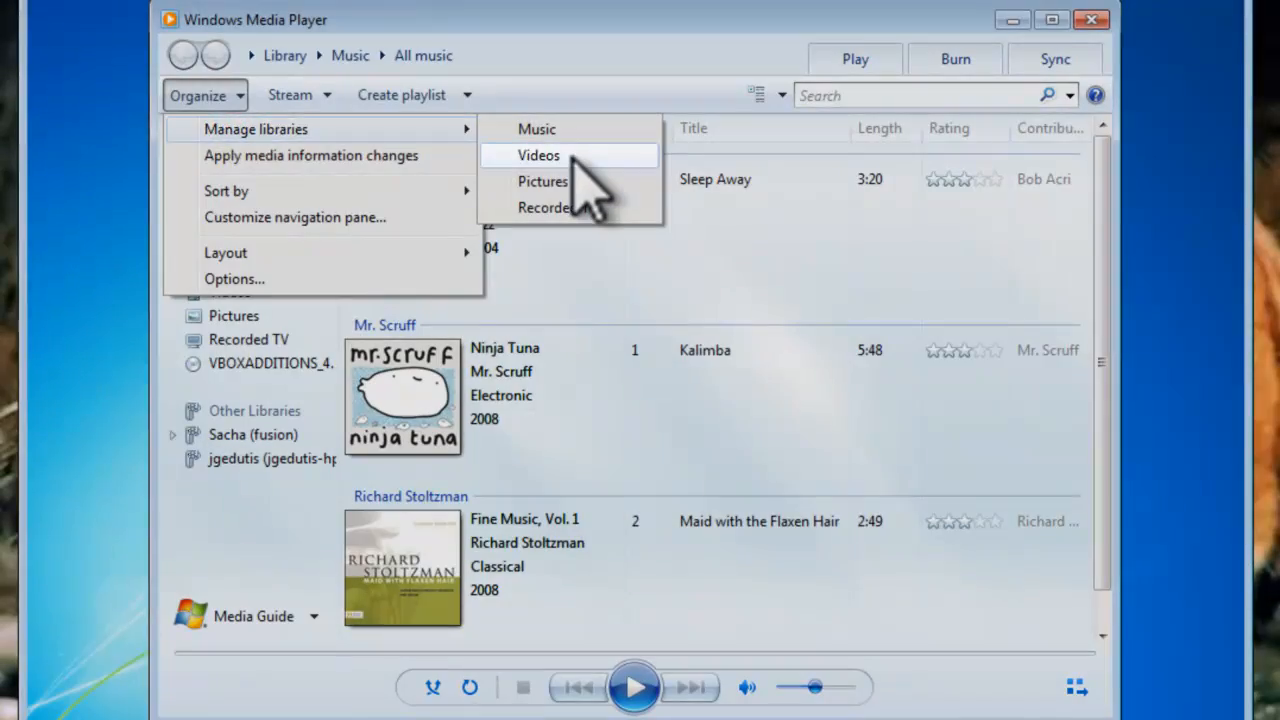
pyautogui.click(540, 156)
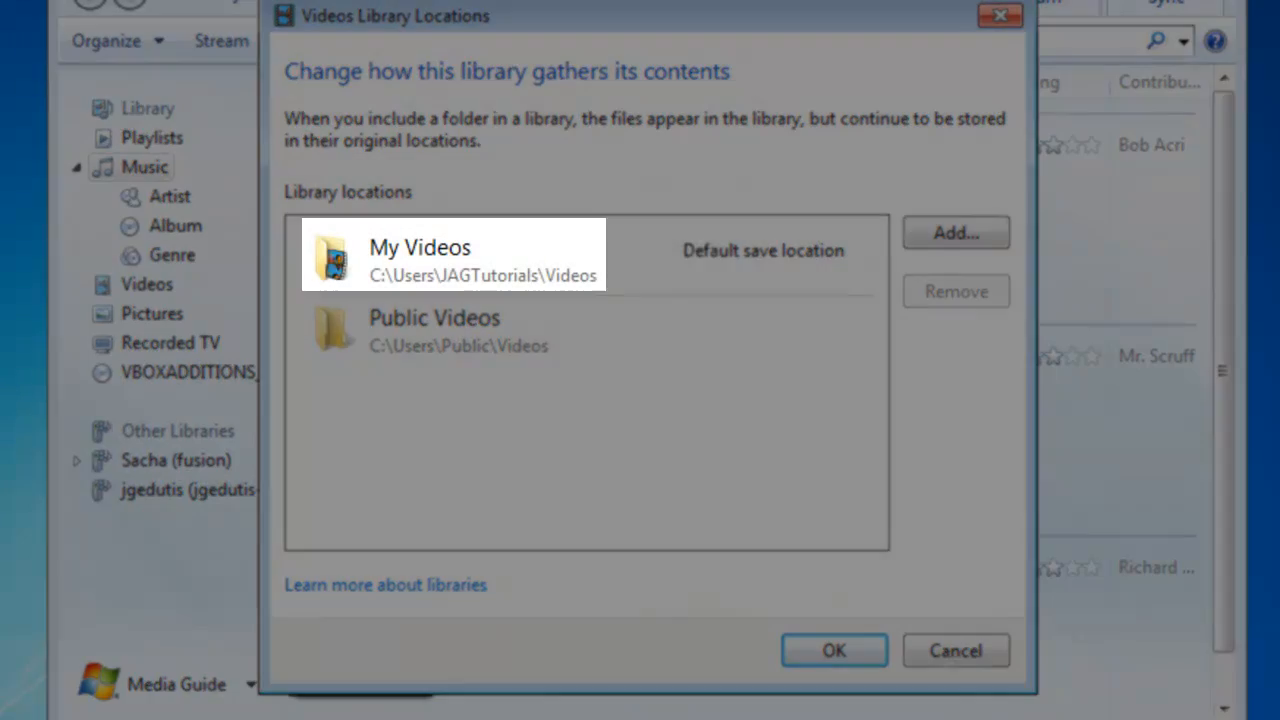
pyautogui.click(434, 332)
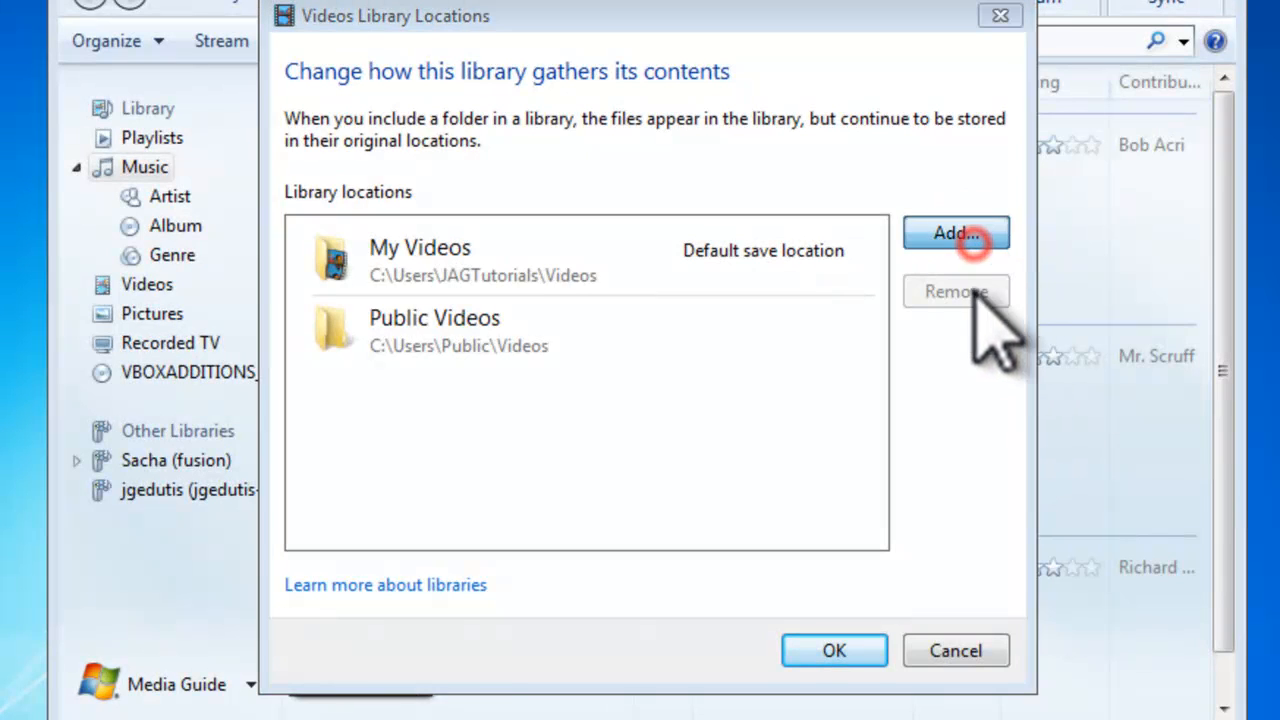
pyautogui.click(956, 232)
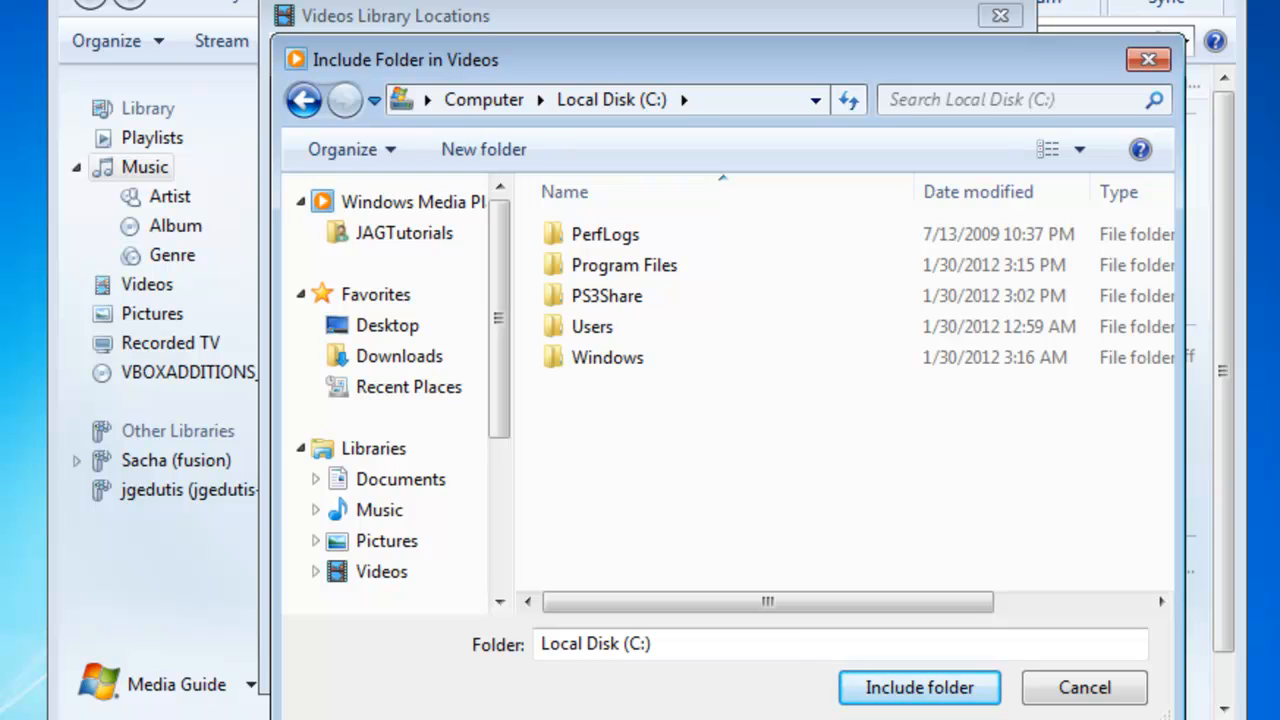
# Include C:\PS3Share\Videos in the Videos library and confirm the locations
pyautogui.click(608, 296)
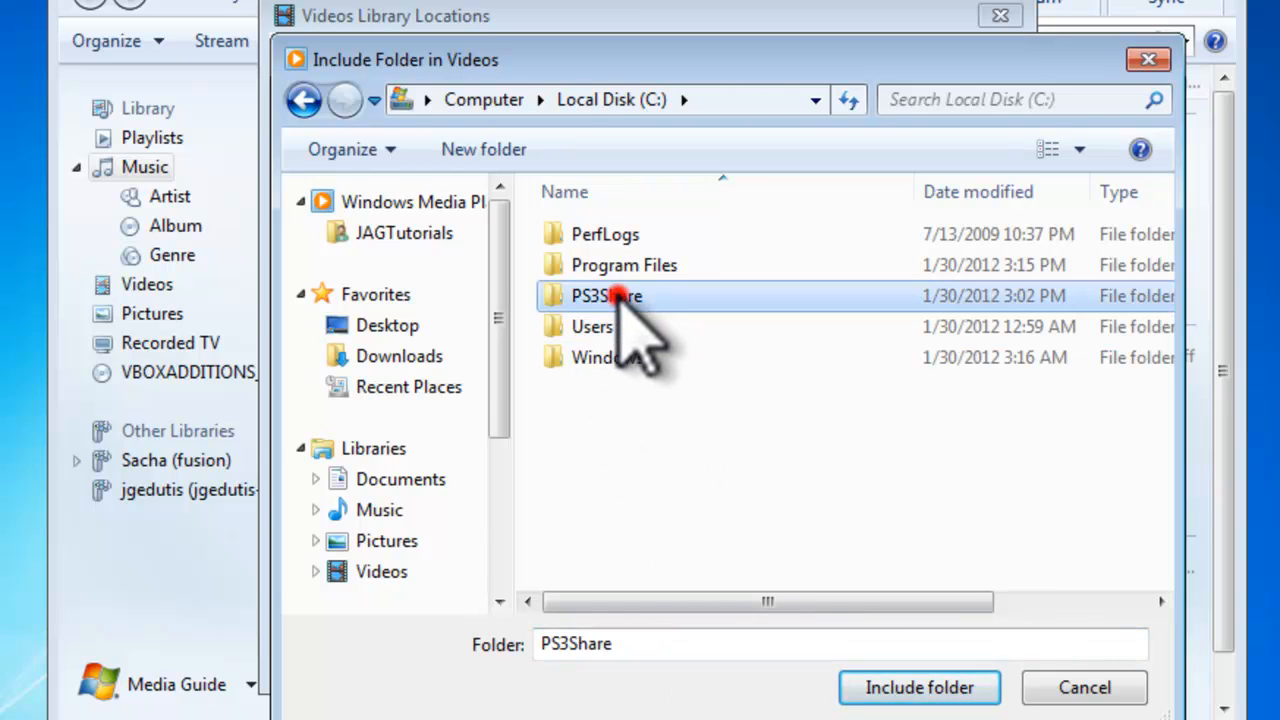
pyautogui.doubleClick(606, 296)
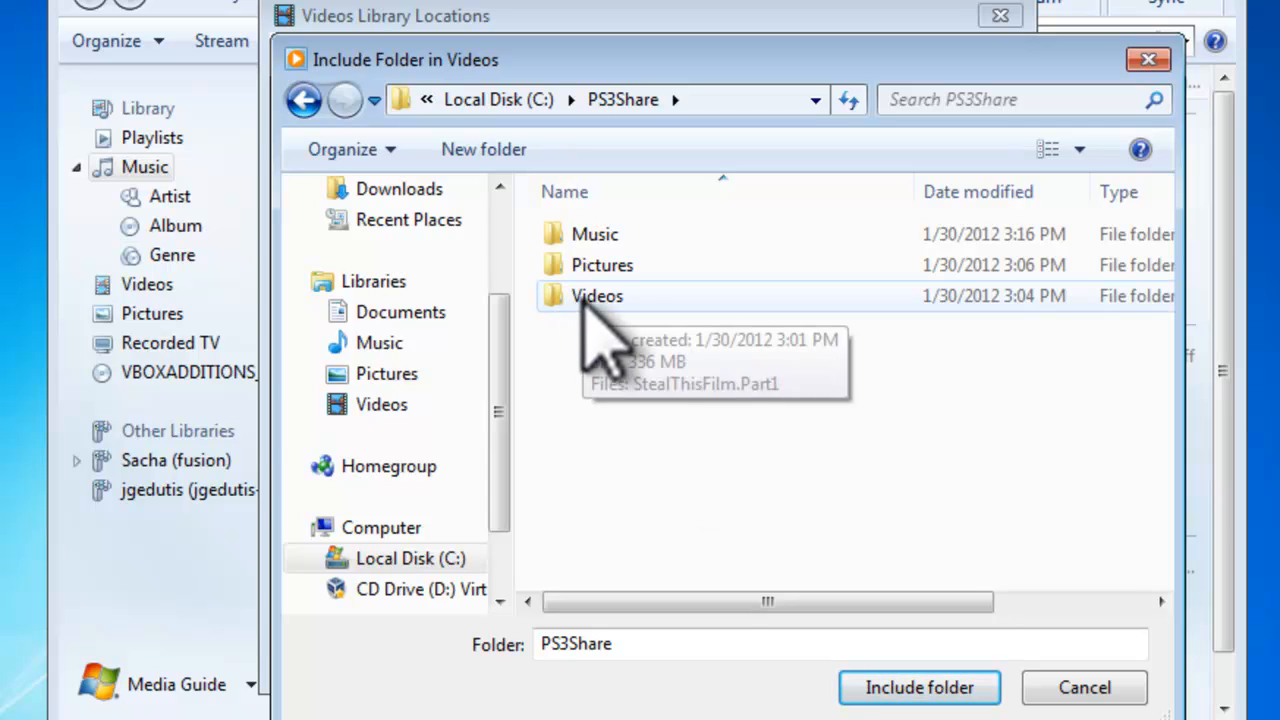
pyautogui.doubleClick(596, 296)
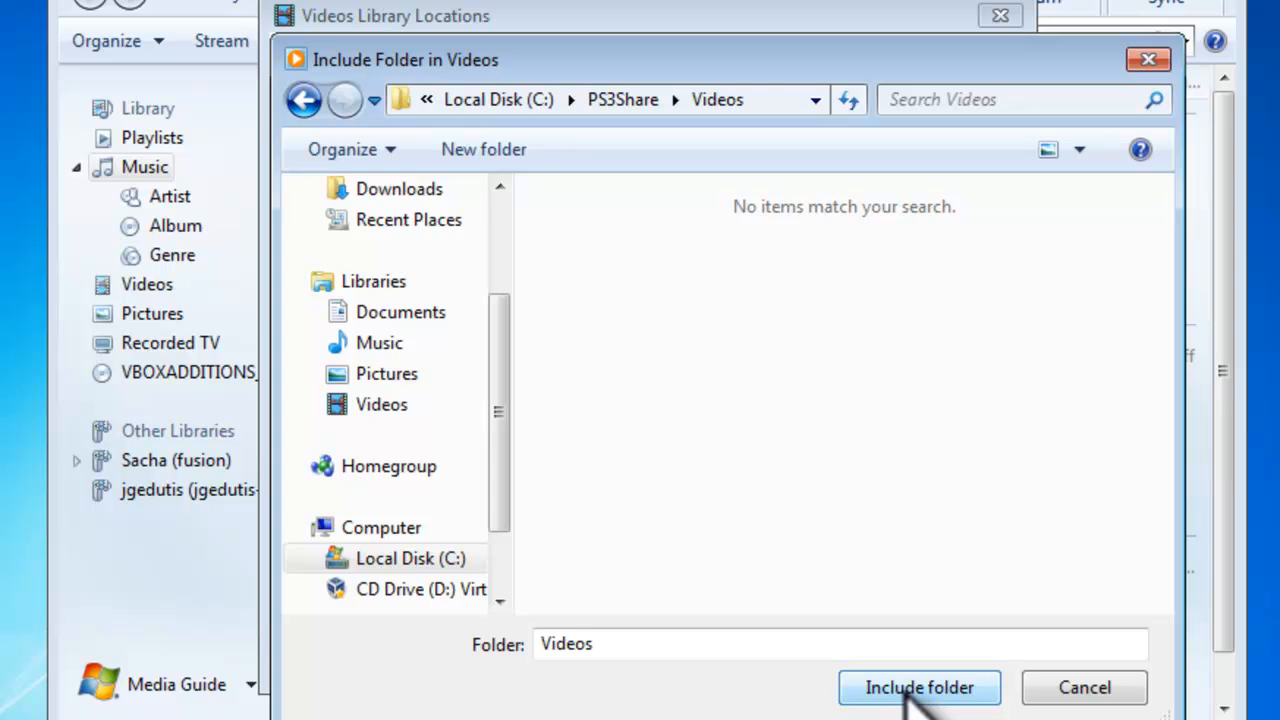
pyautogui.click(918, 688)
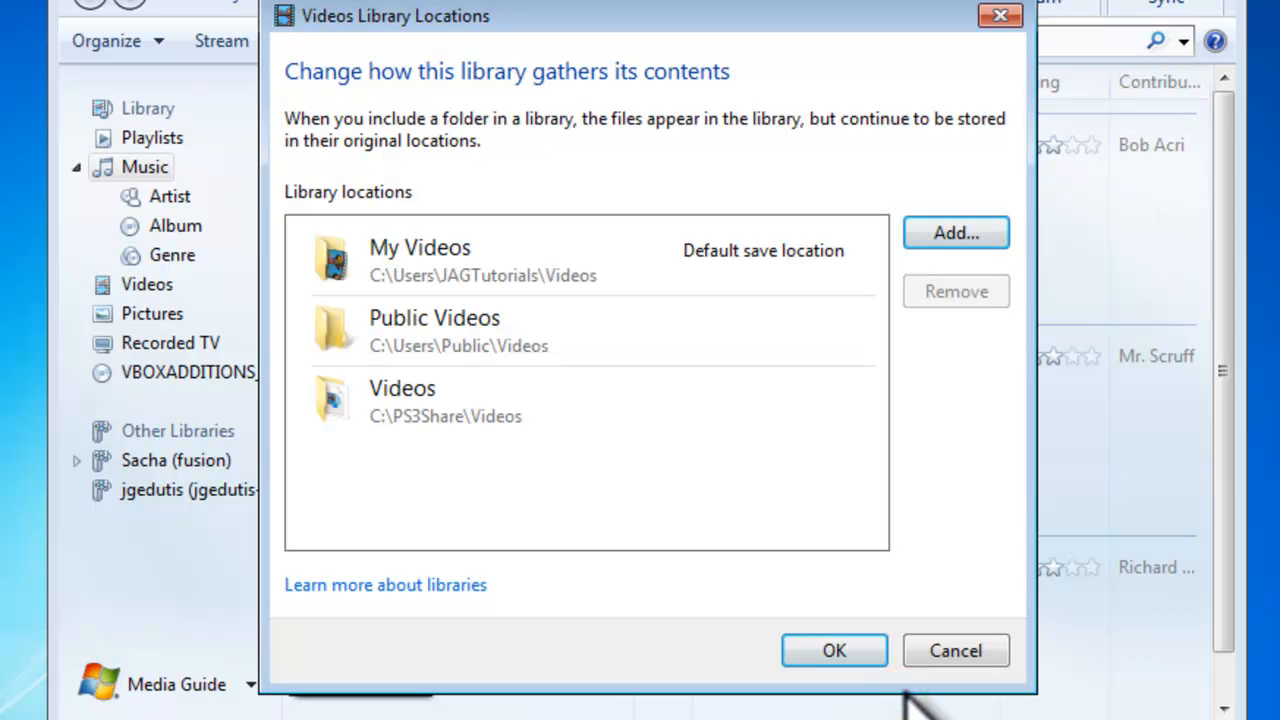
pyautogui.click(402, 400)
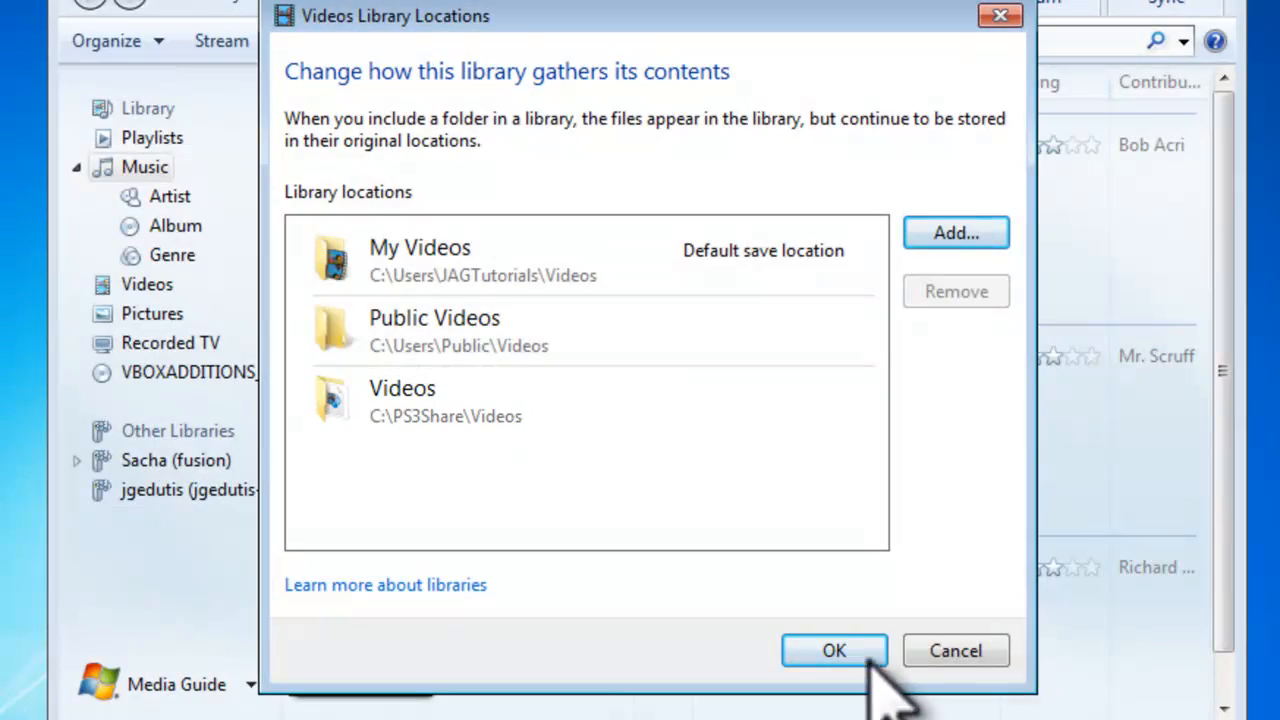
pyautogui.click(834, 650)
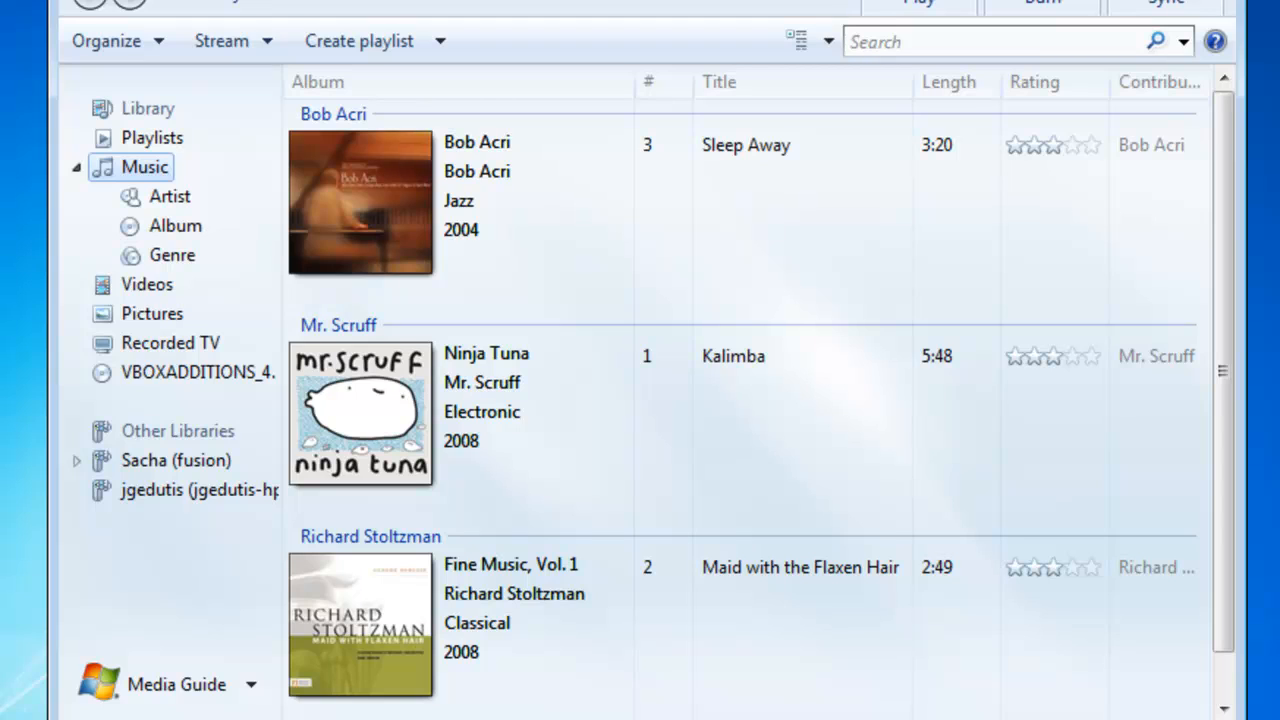
# Add the C:\PS3Share\Music folder to the Music library and confirm
pyautogui.click(104, 40)
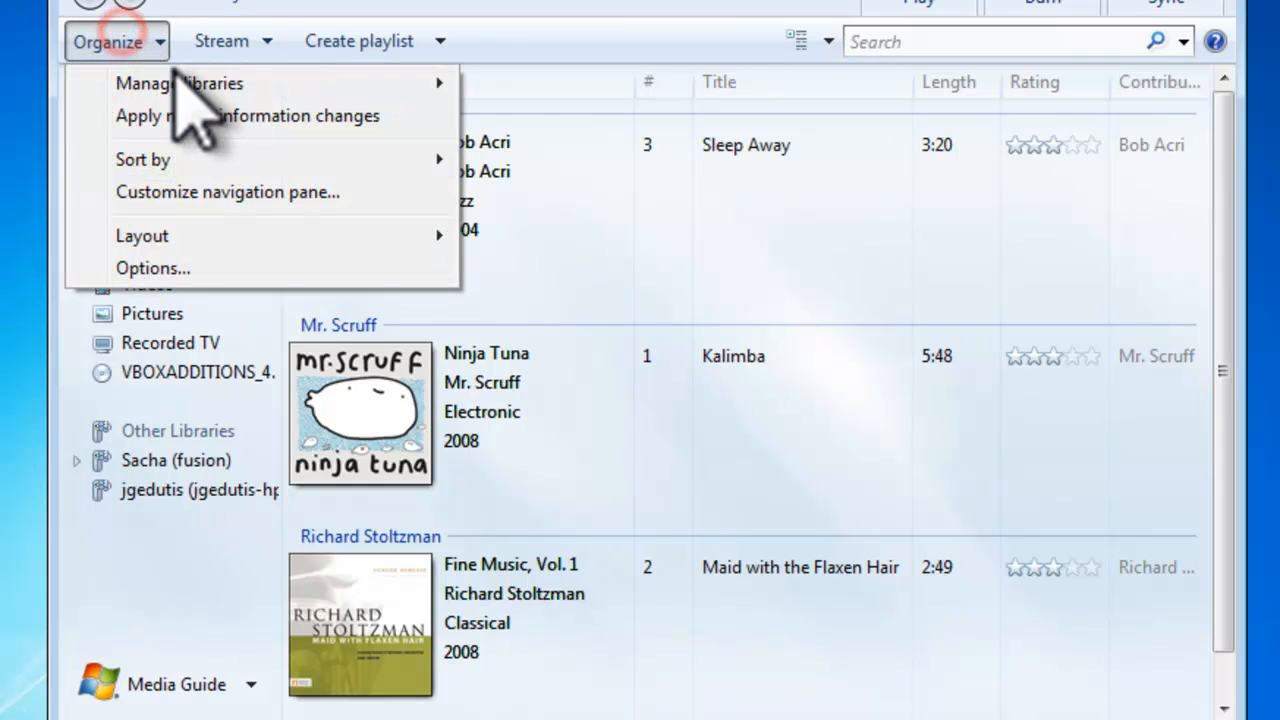
pyautogui.click(180, 84)
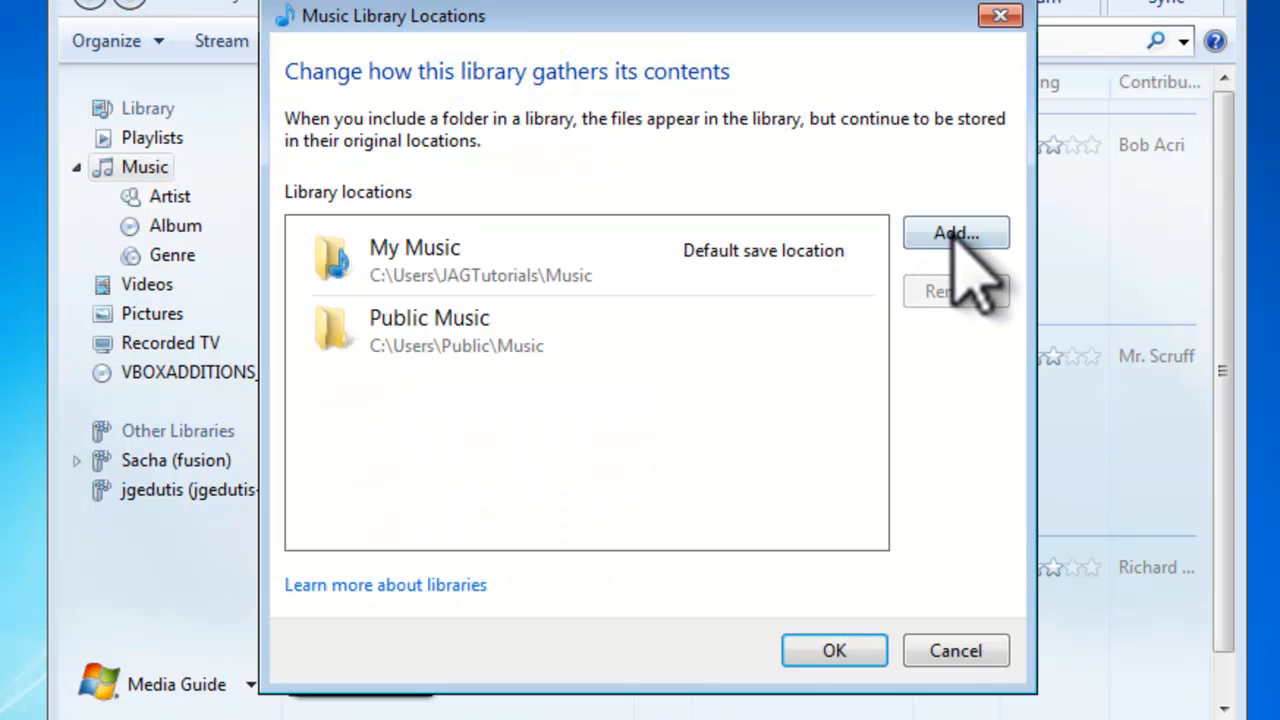
pyautogui.click(956, 232)
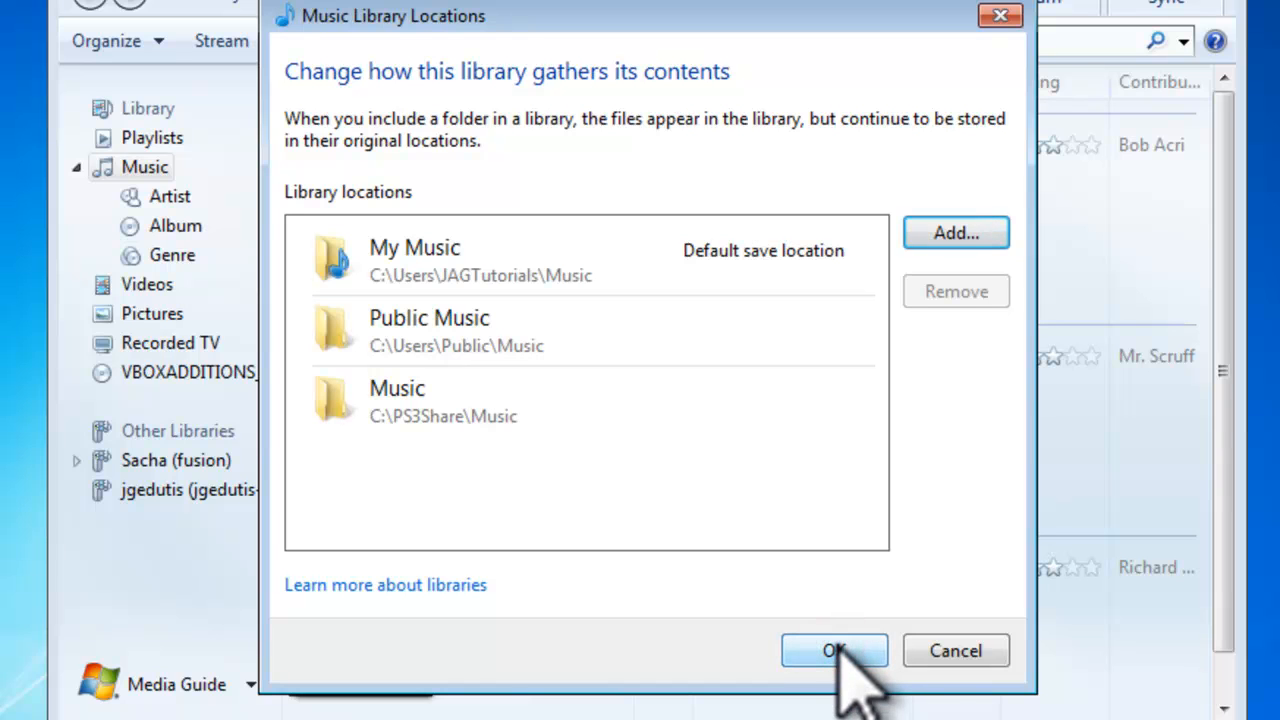
pyautogui.click(834, 650)
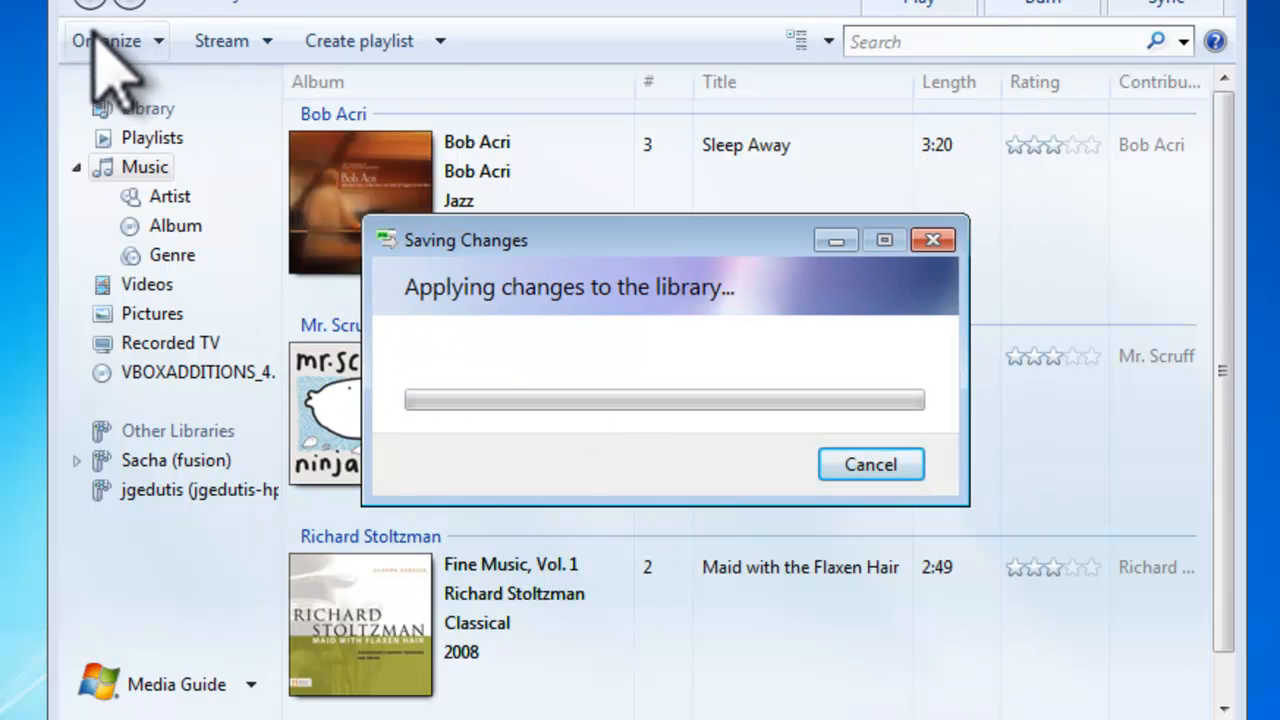
# Add the C:\PS3Share\Pictures folder to the Pictures library and confirm
pyautogui.click(108, 40)
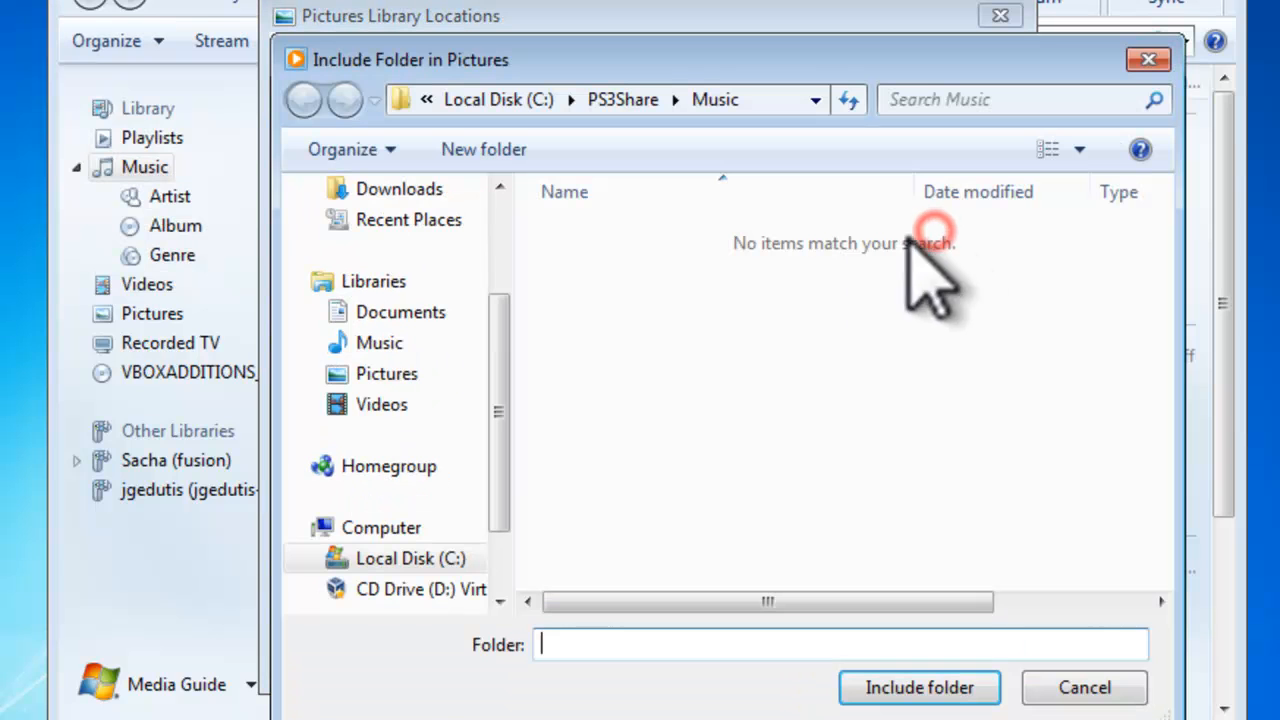
pyautogui.click(386, 374)
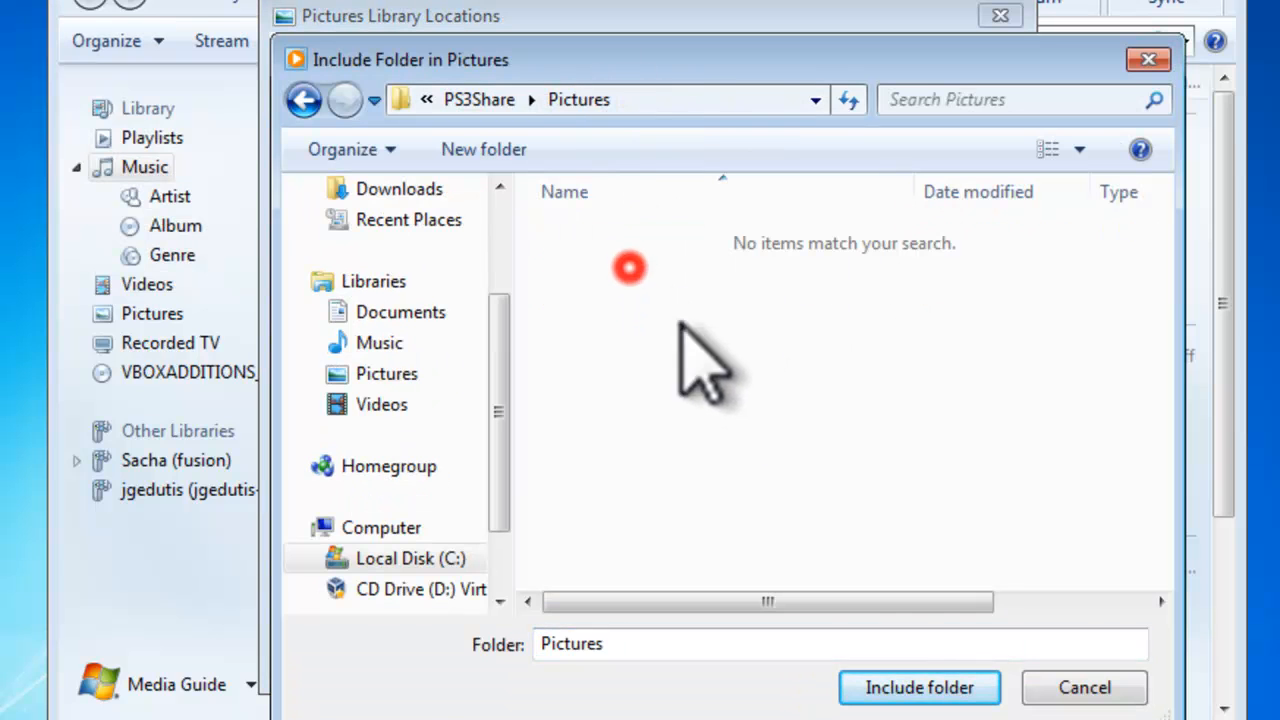
pyautogui.click(918, 688)
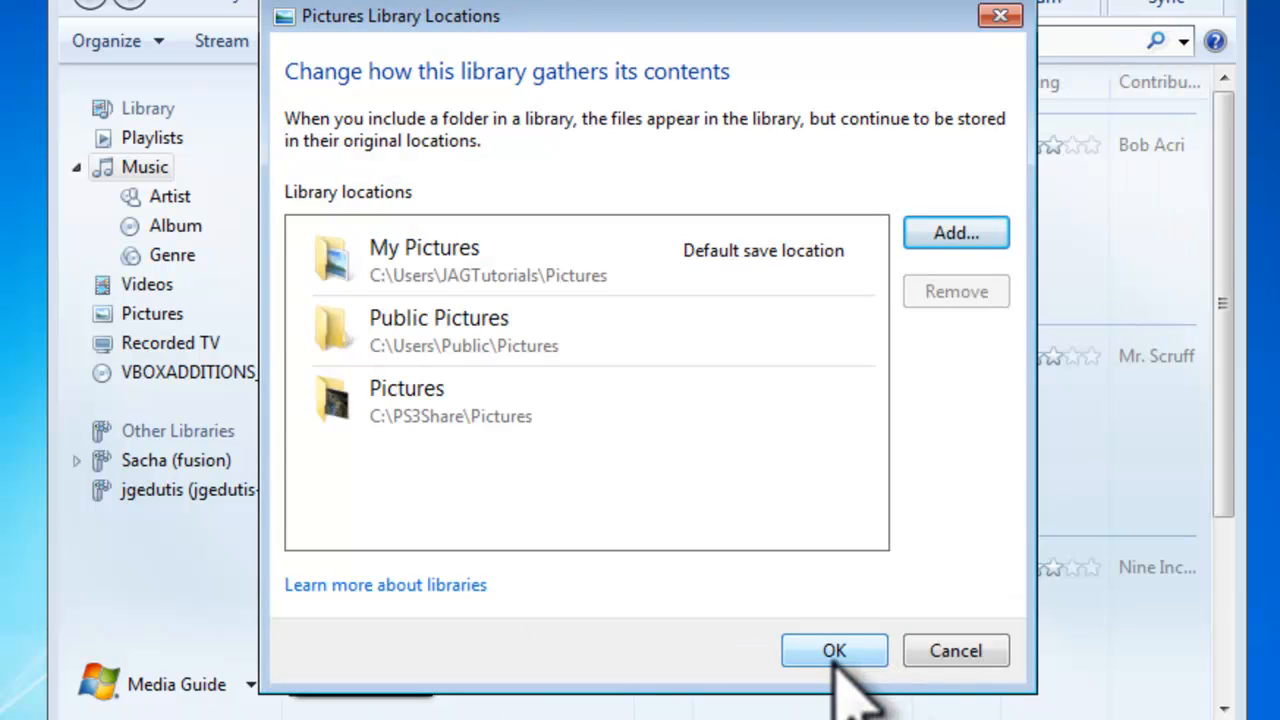
pyautogui.click(834, 652)
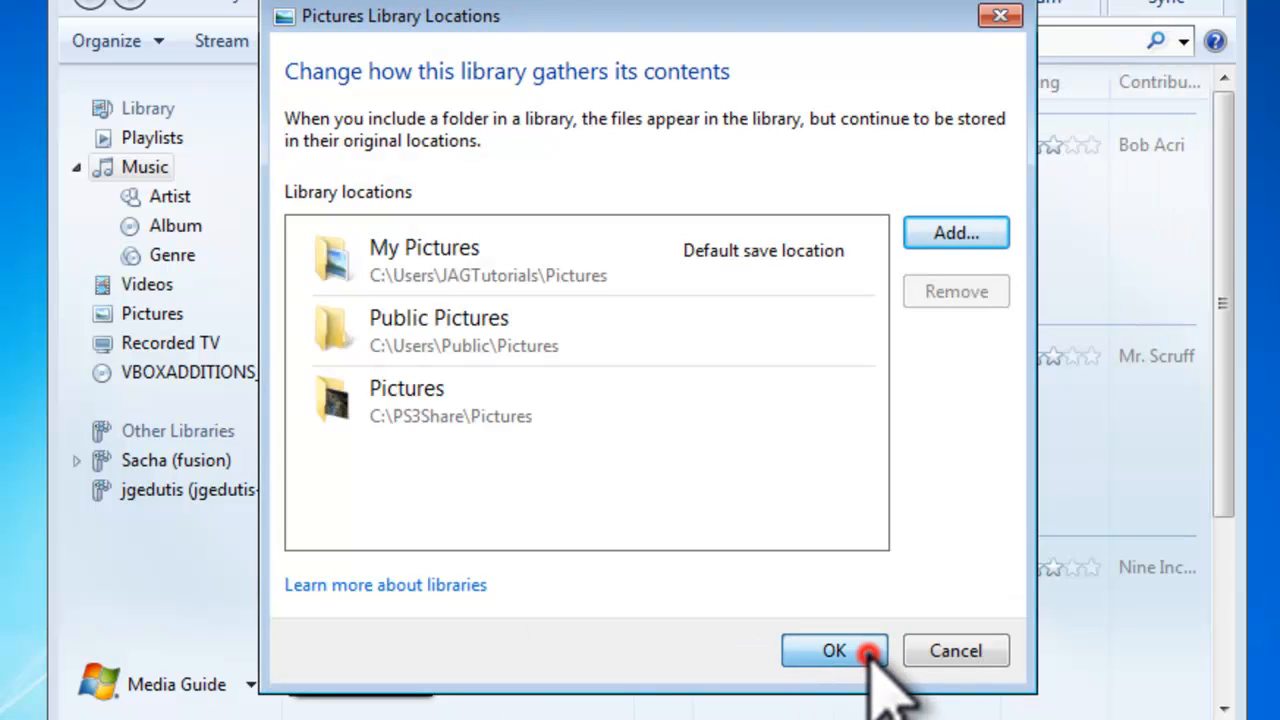
pyautogui.click(832, 650)
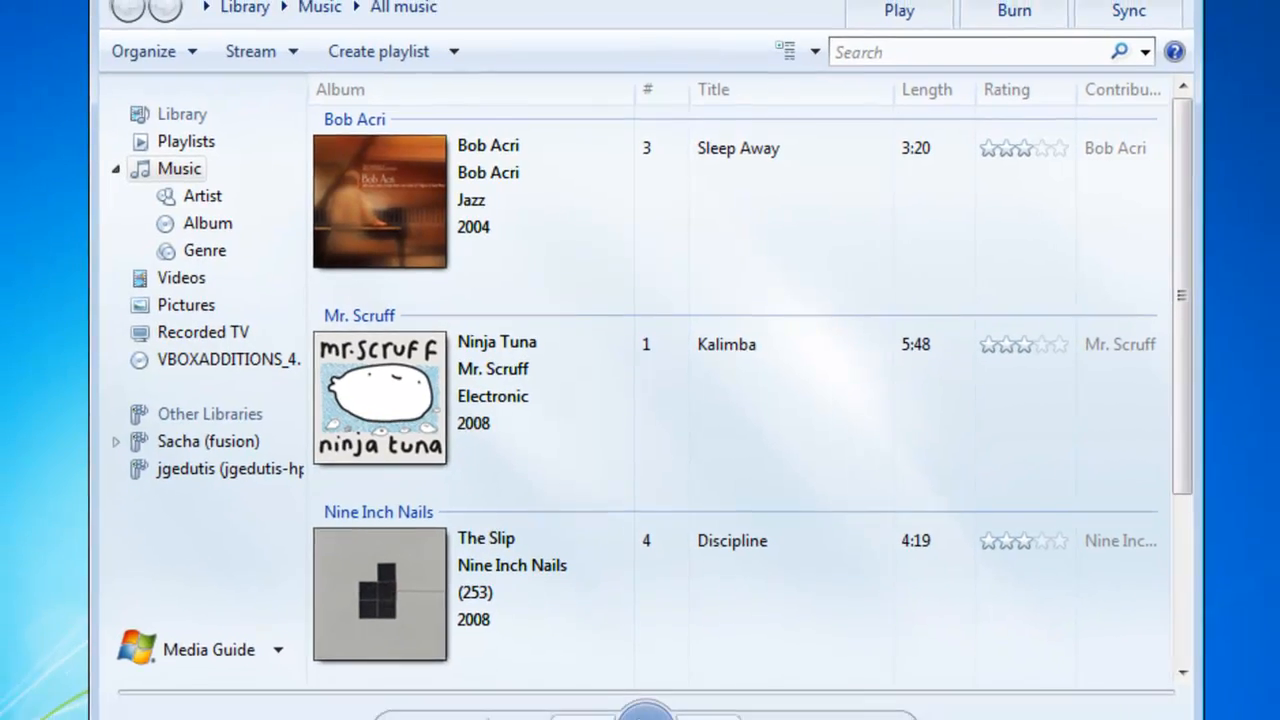
# Close Windows Media Player from its title bar, leaving the desktop showing
pyautogui.click(1012, 16)
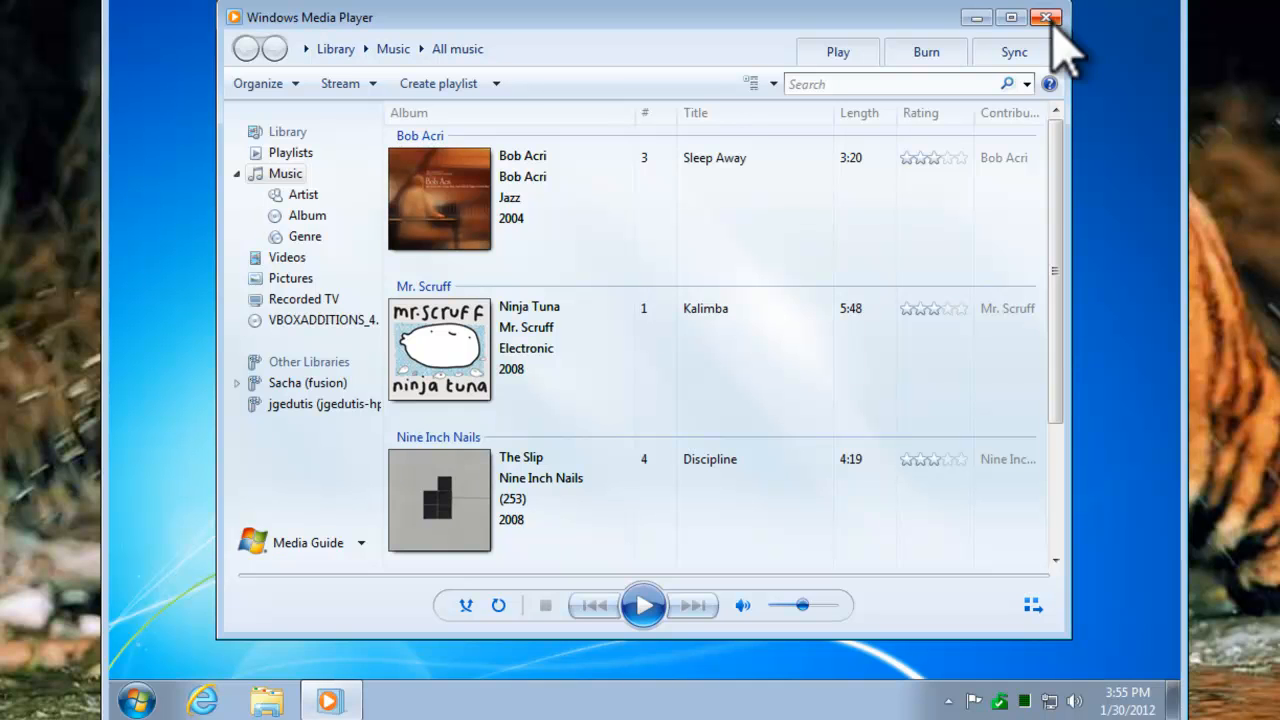
pyautogui.click(1046, 16)
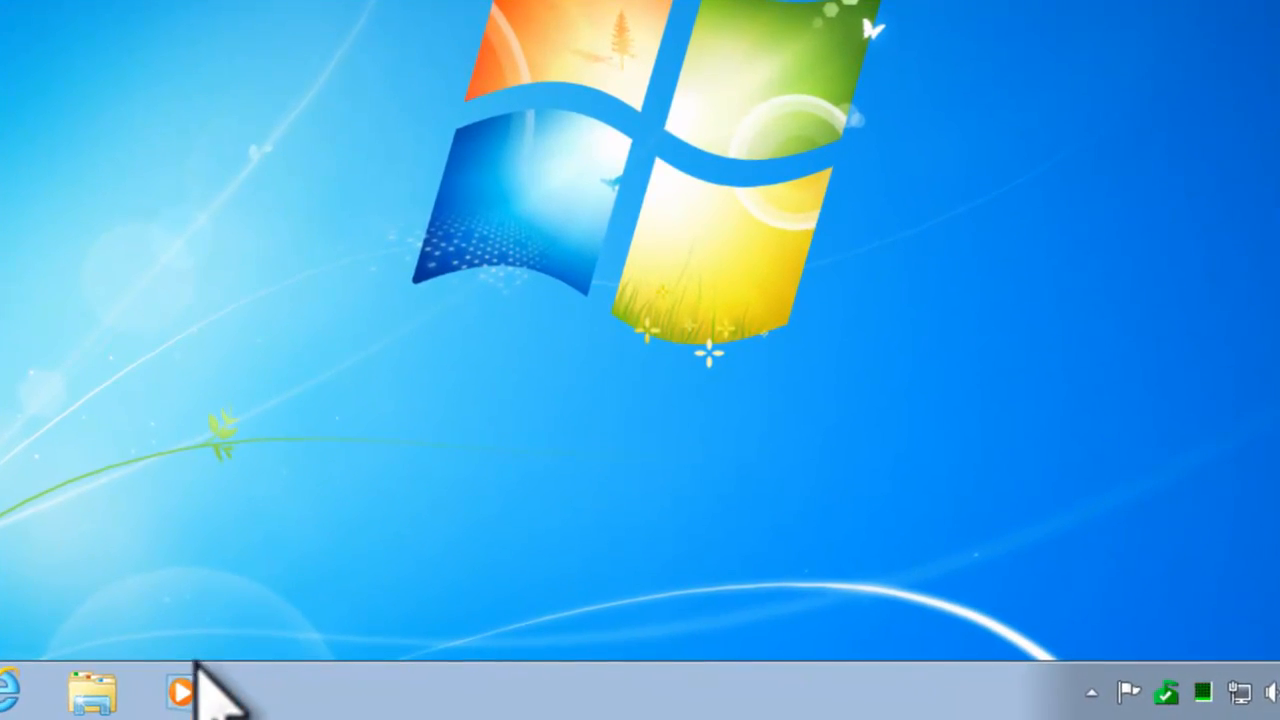
pyautogui.click(184, 690)
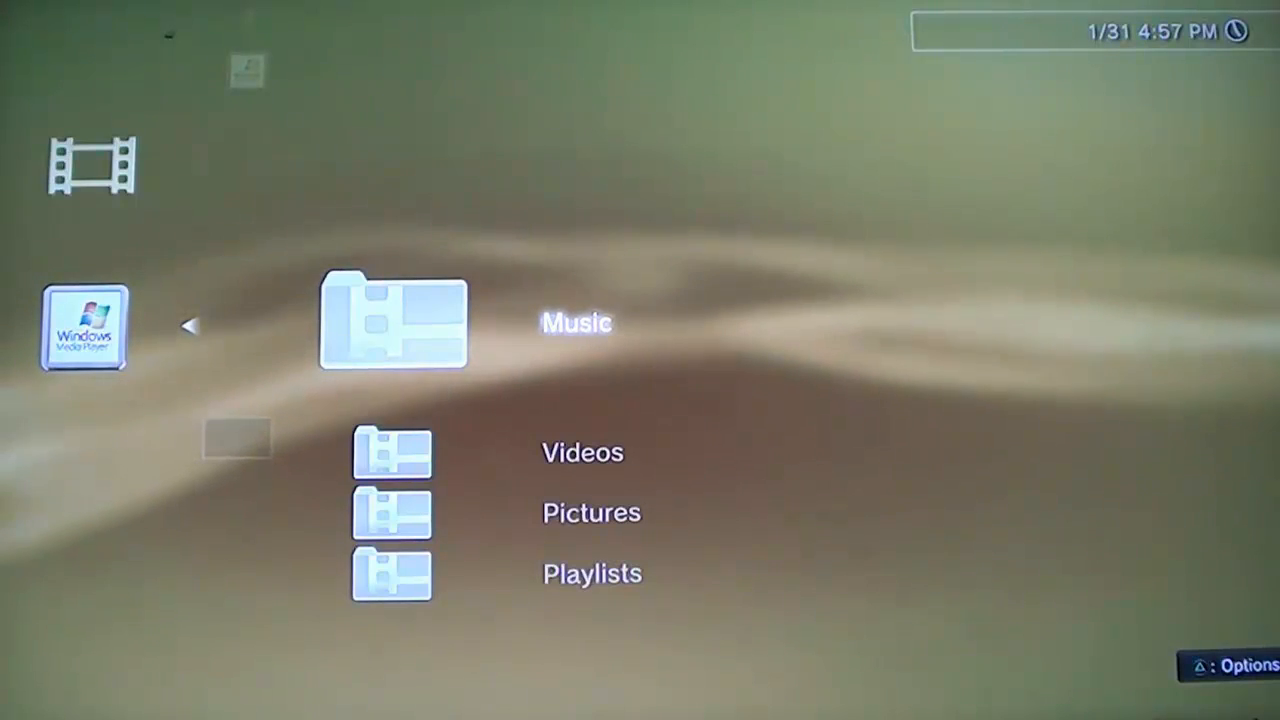
# Back out of the server folders to the Music column listing FUSION: Sacha and JAGWIN7A: JAGTutorials
pyautogui.scroll(-3)
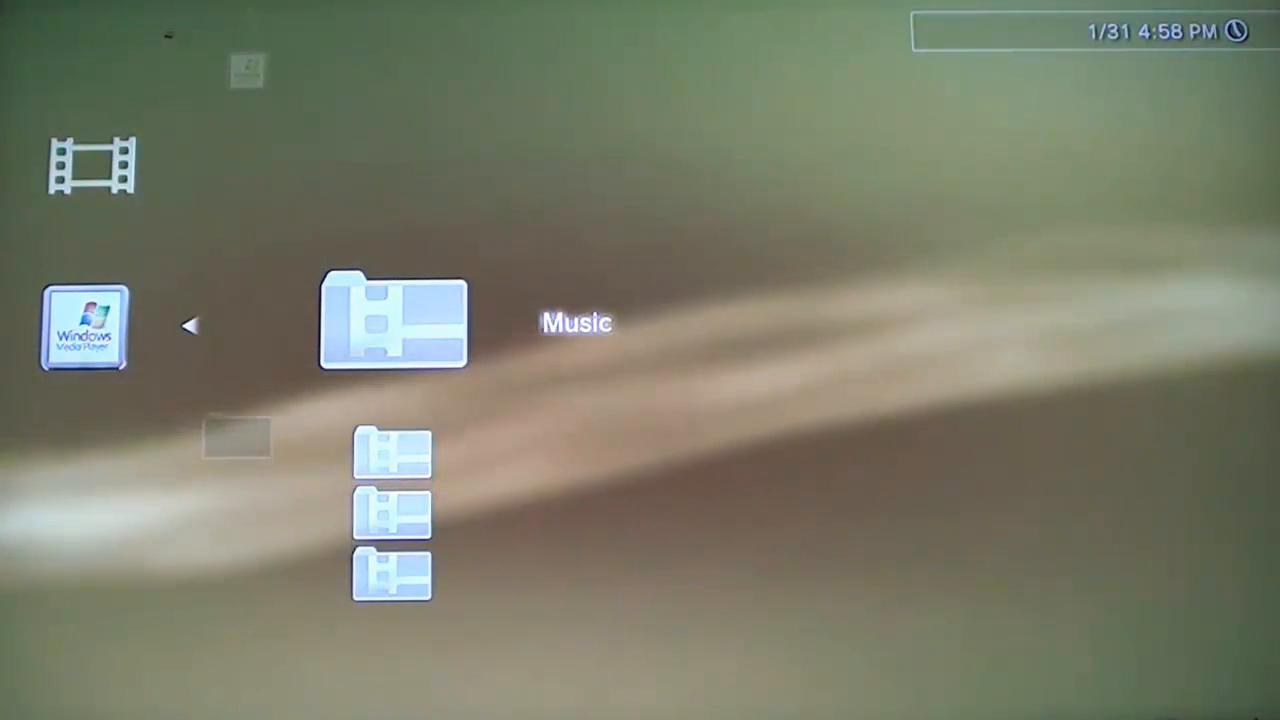
pyautogui.scroll(-3)
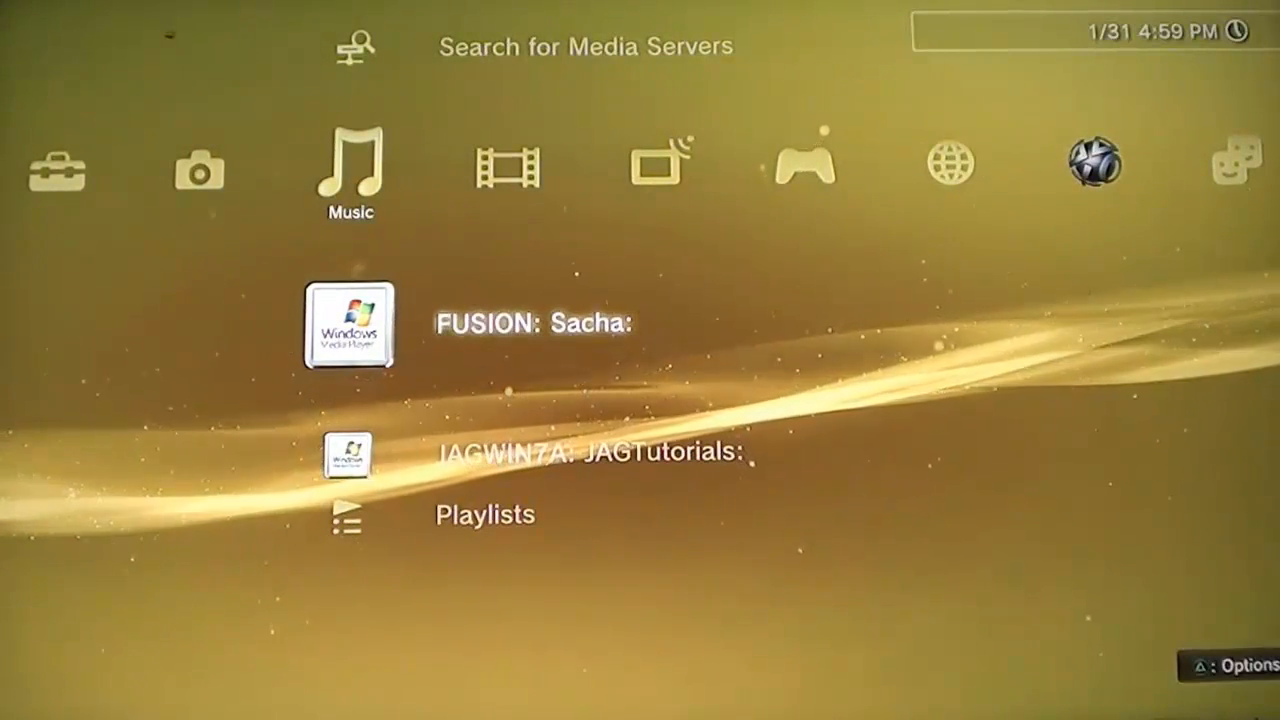
# Enter the second Windows media server to list its pictures, Chrysanthemum through Koala
pyautogui.scroll(-3)
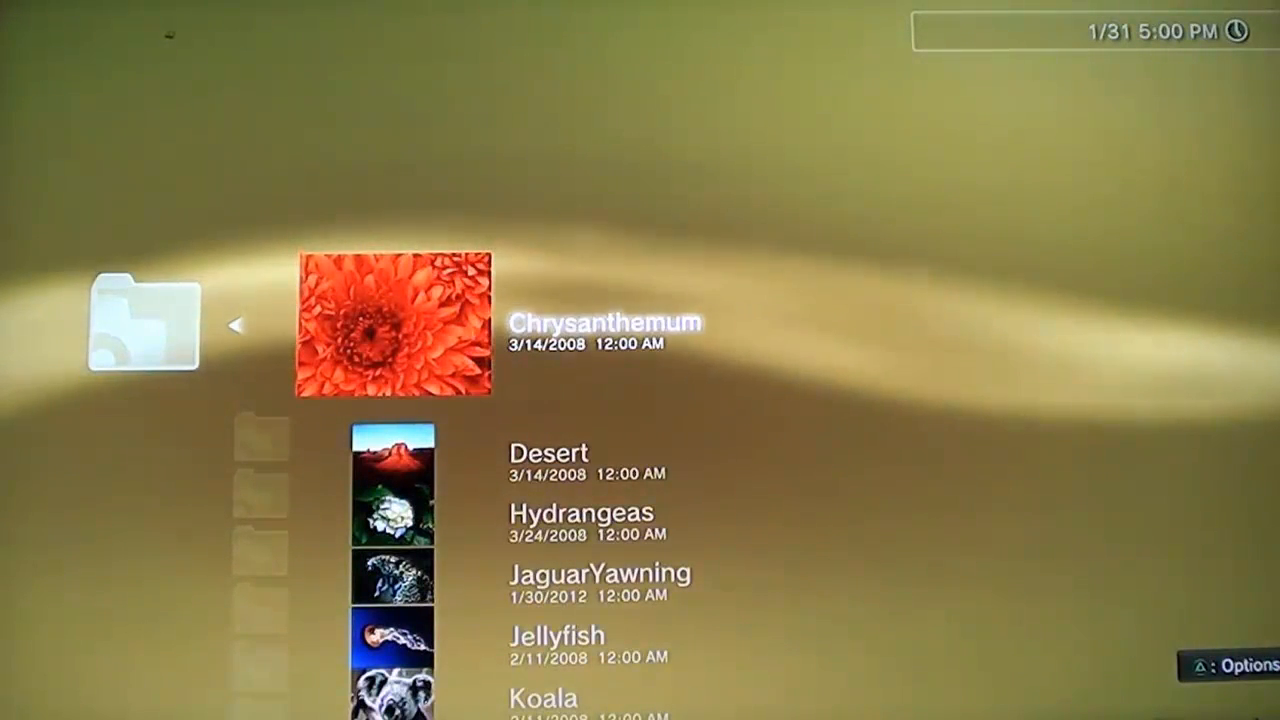
# Highlight JaguarYawning below Hydrangeas and display it full screen from the media server
pyautogui.scroll(-3)
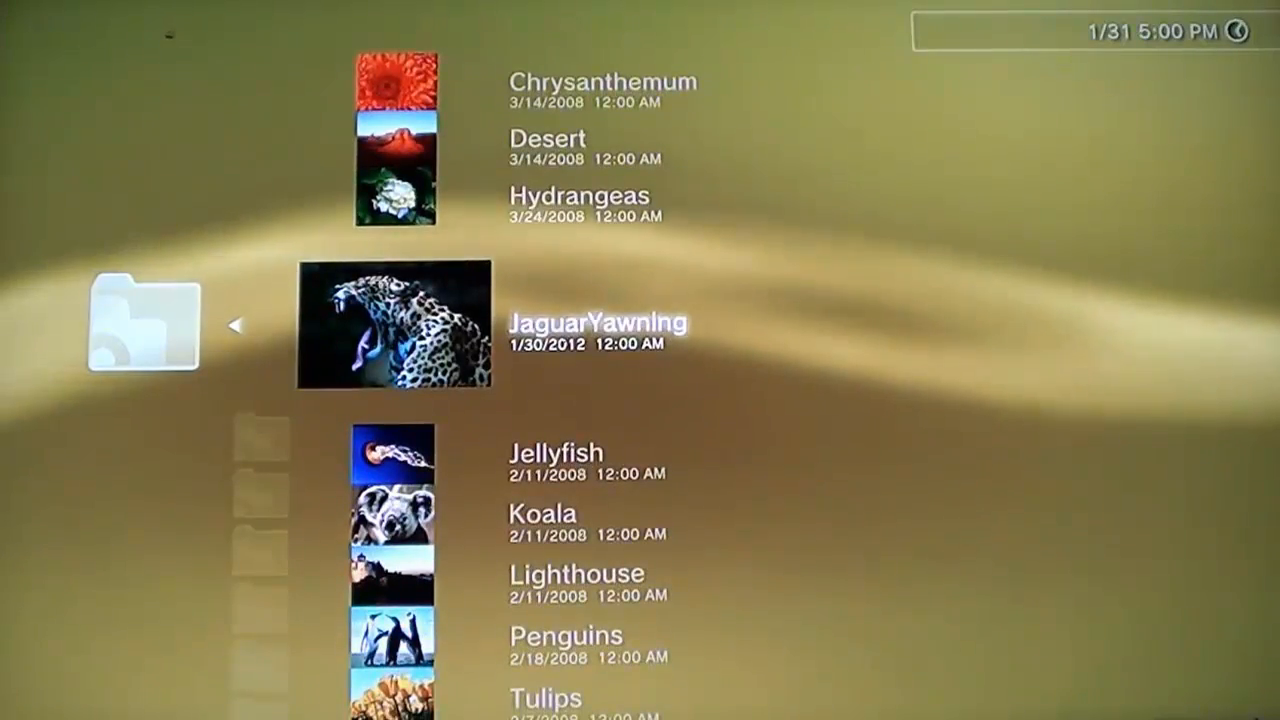
pyautogui.click(394, 322)
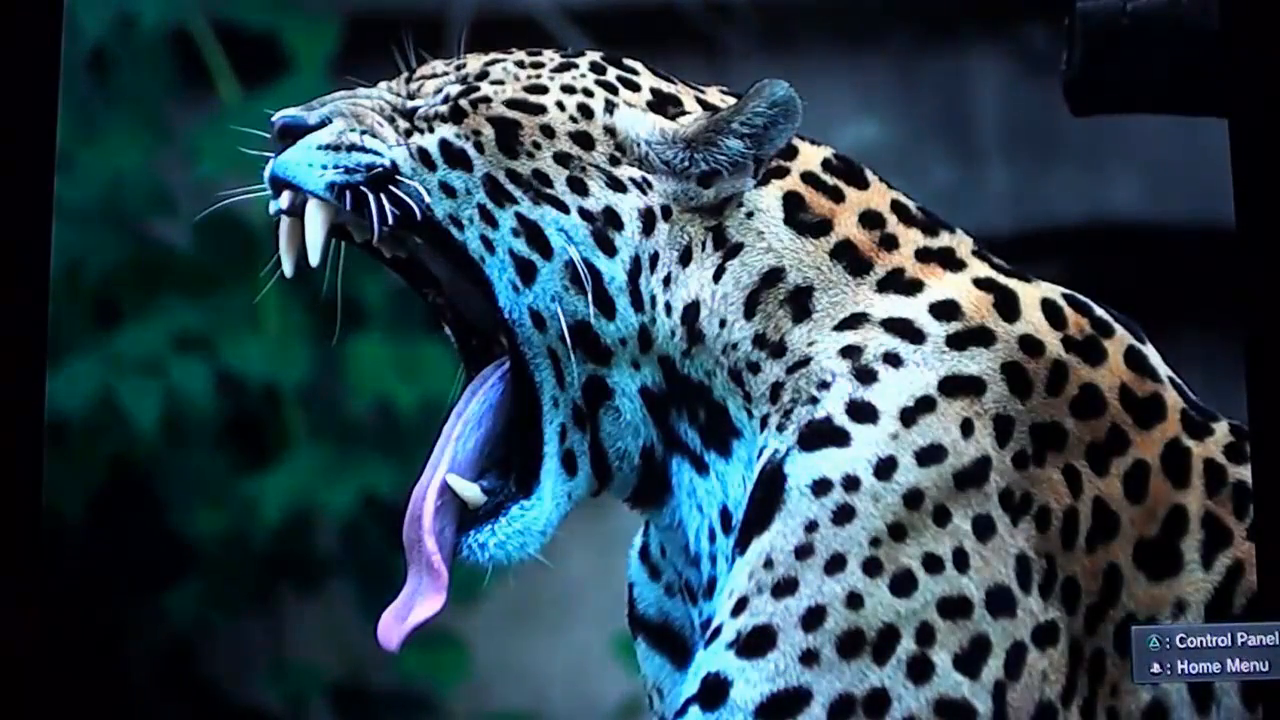